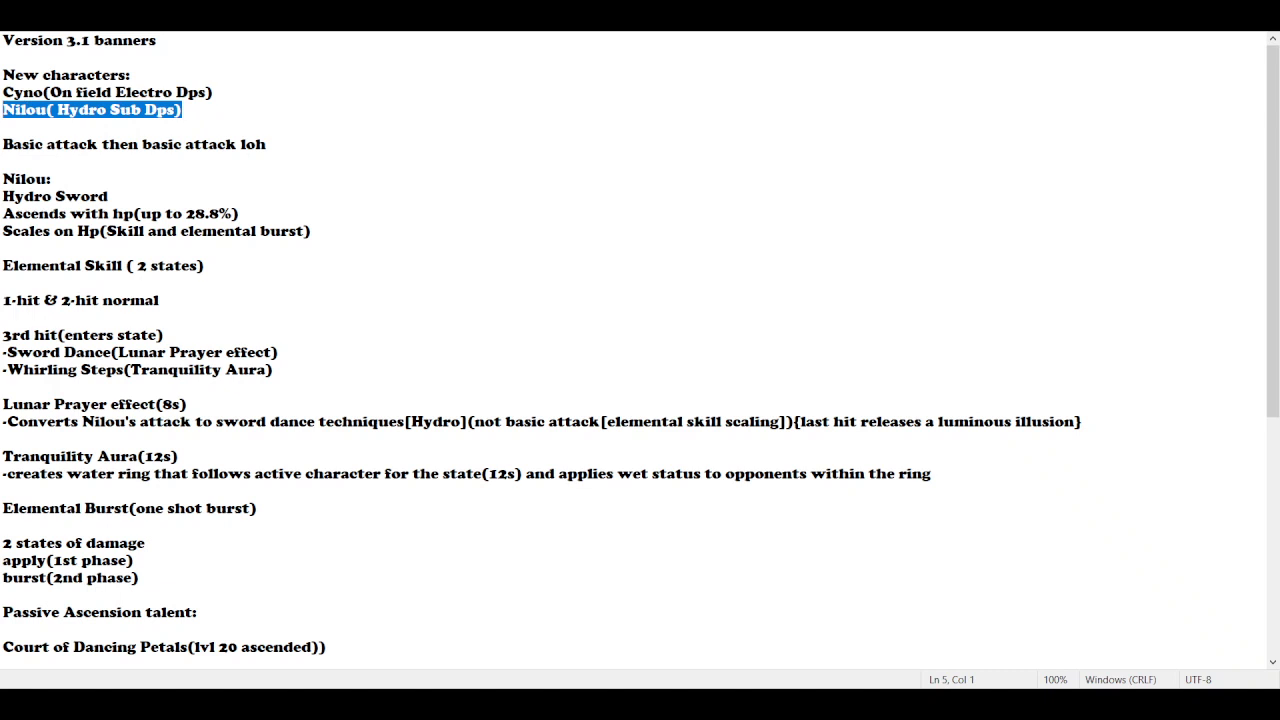
mouse_move(88, 166)
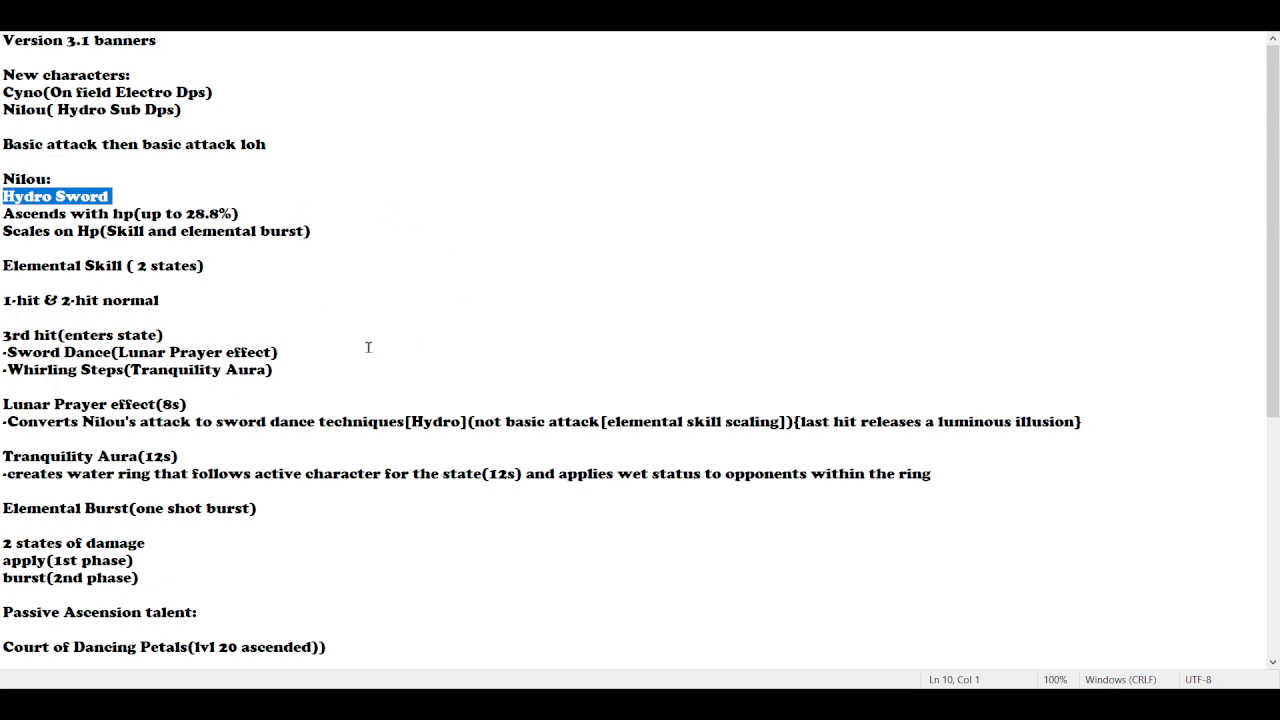
mouse_move(236, 76)
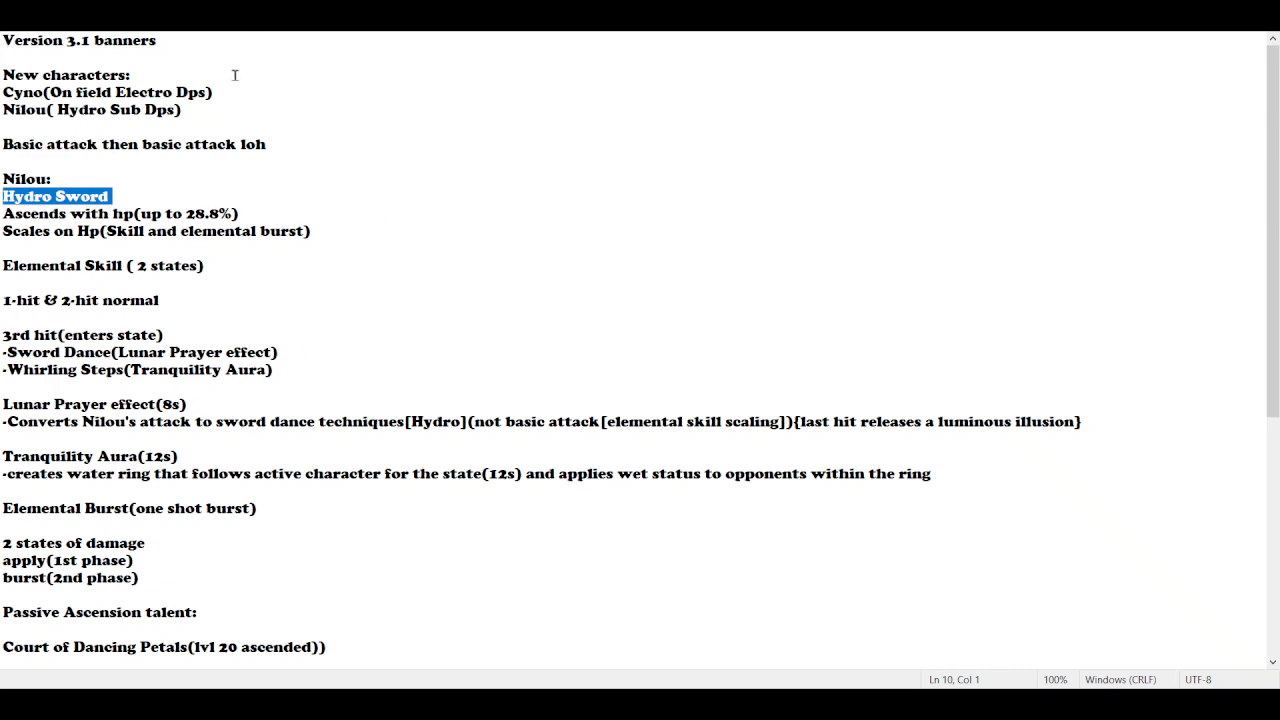
mouse_move(196, 160)
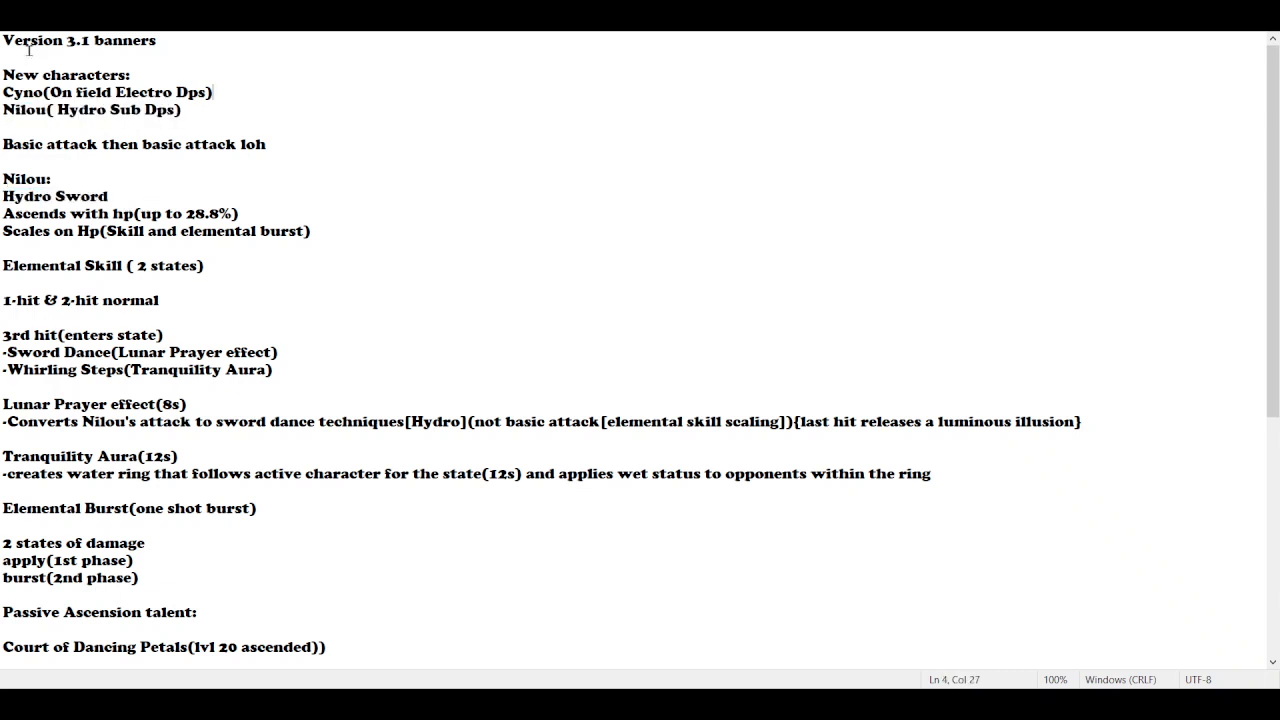
mouse_move(244, 136)
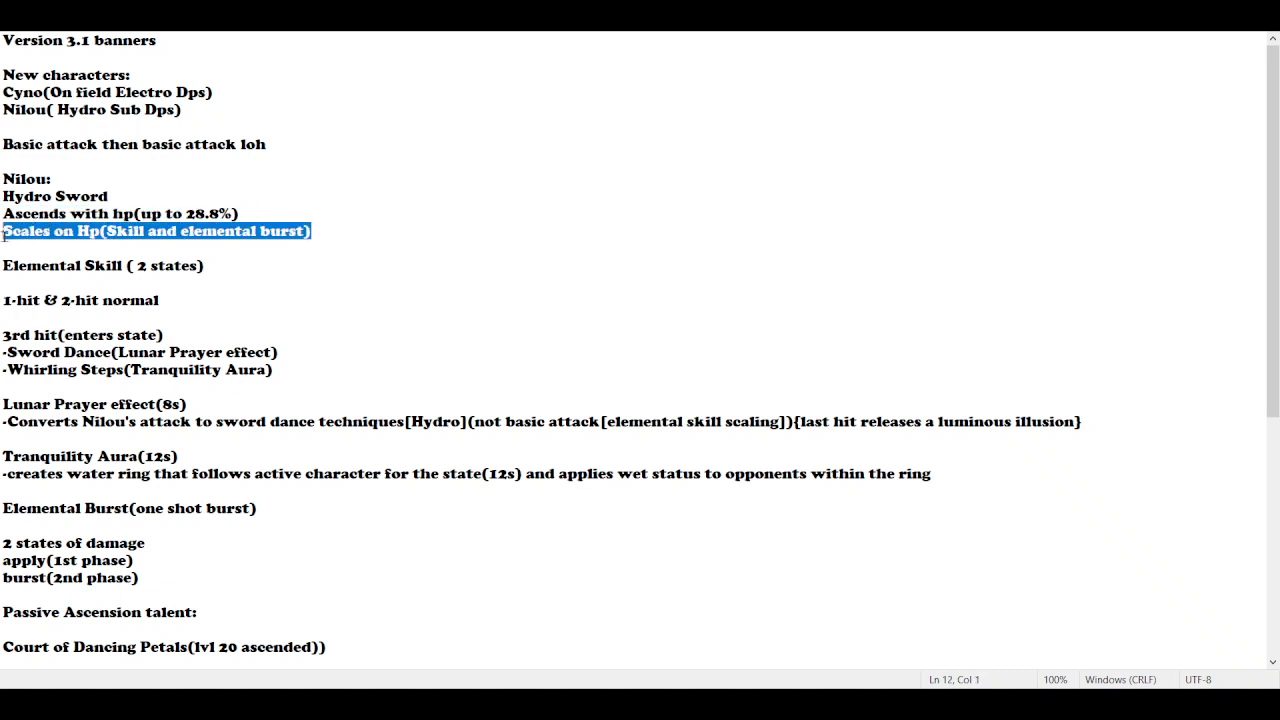
Review the HP scaling, basic-attack and Whirling Steps lines by highlighting them
left_click(312, 232)
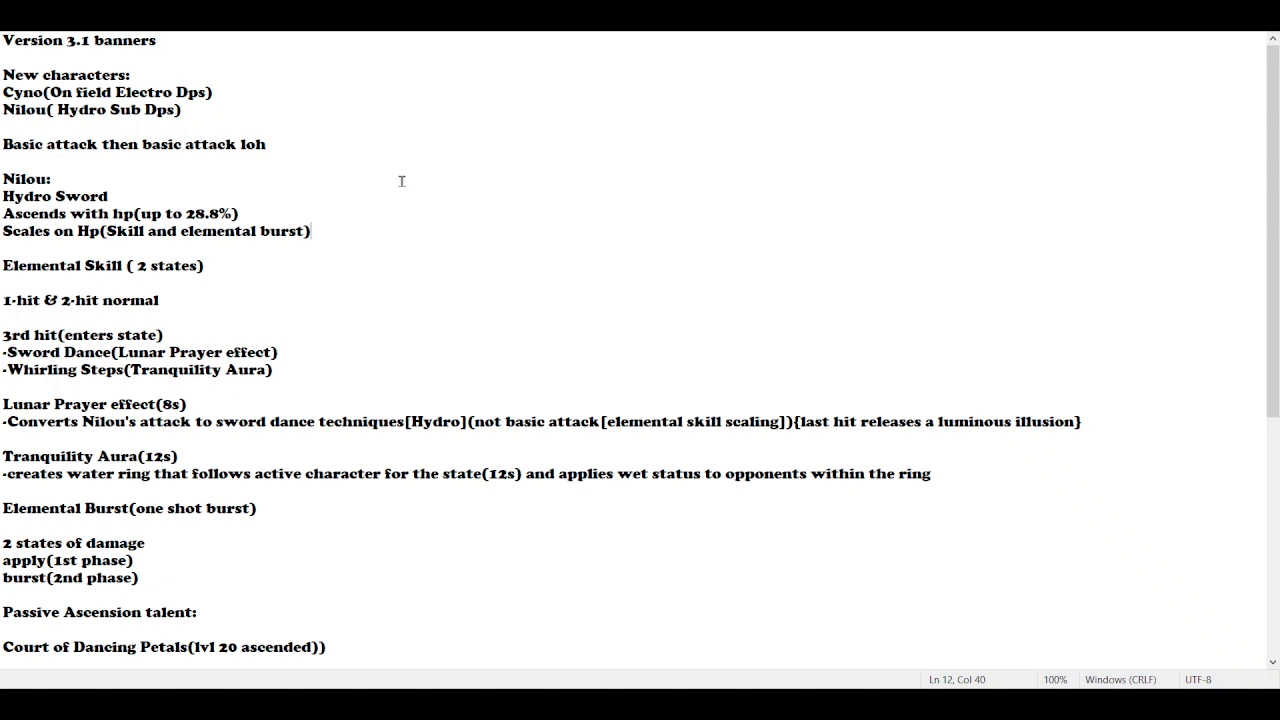
mouse_move(300, 160)
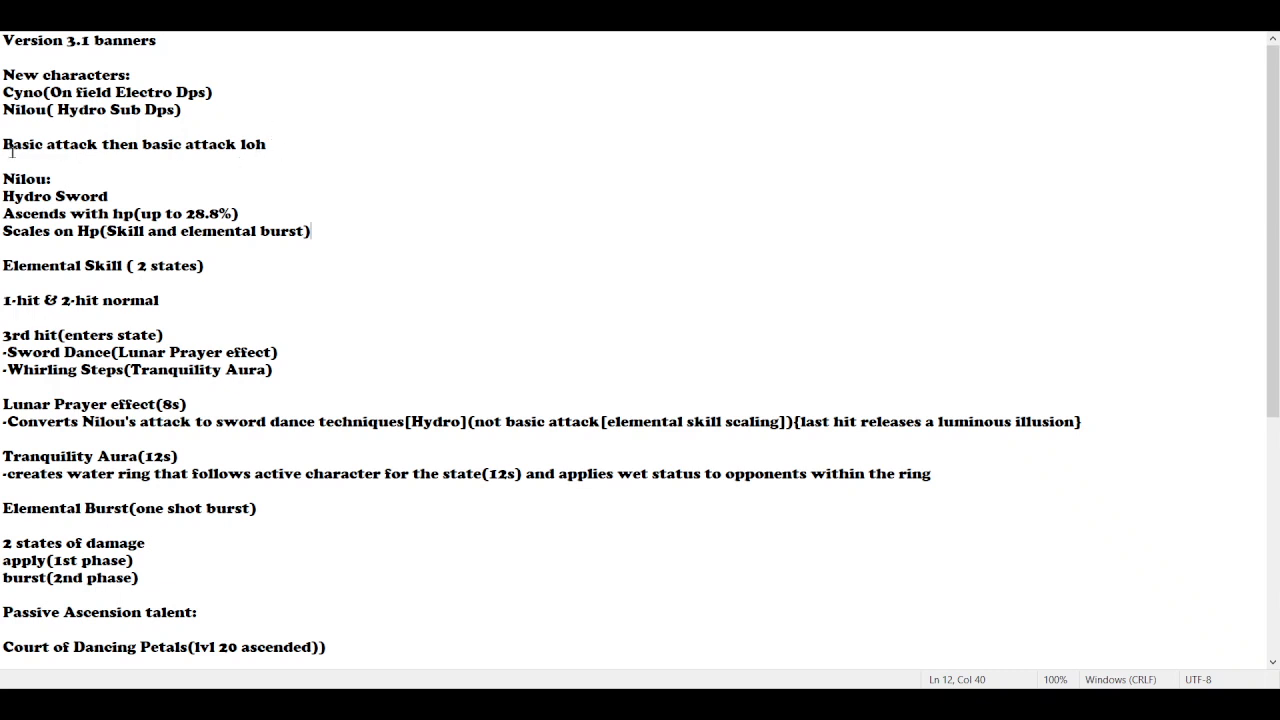
mouse_move(440, 68)
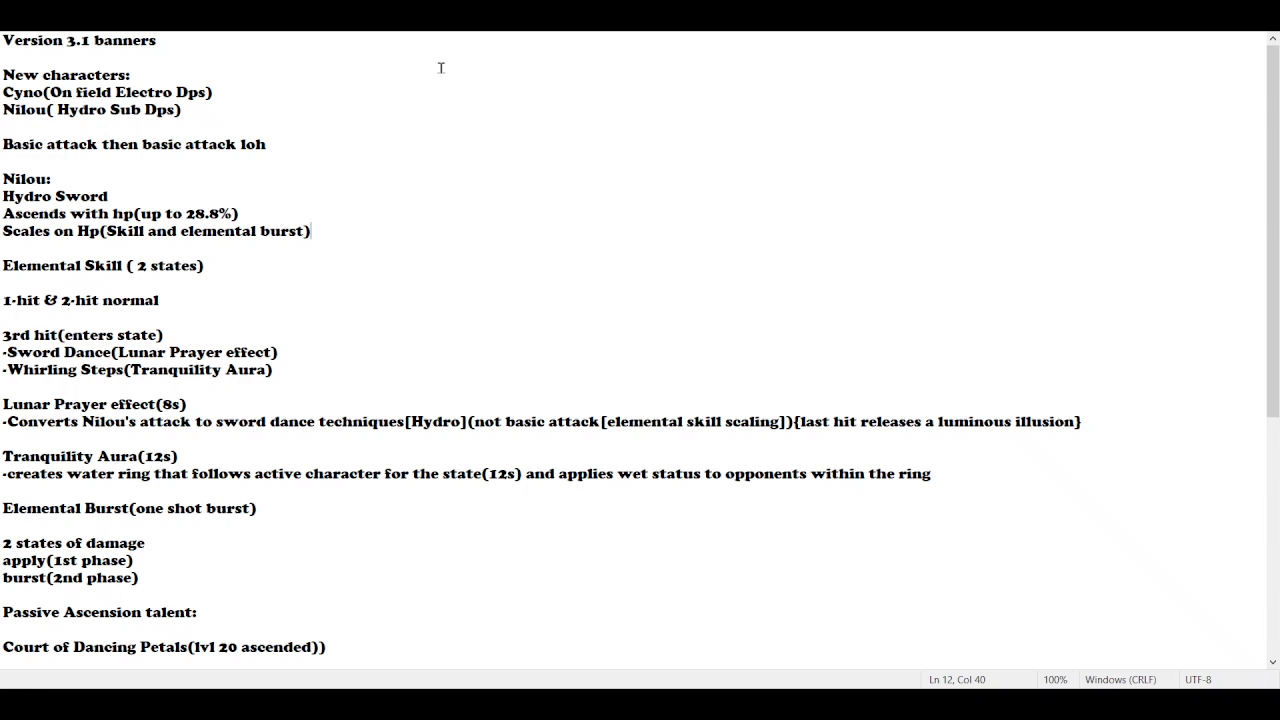
mouse_move(4, 272)
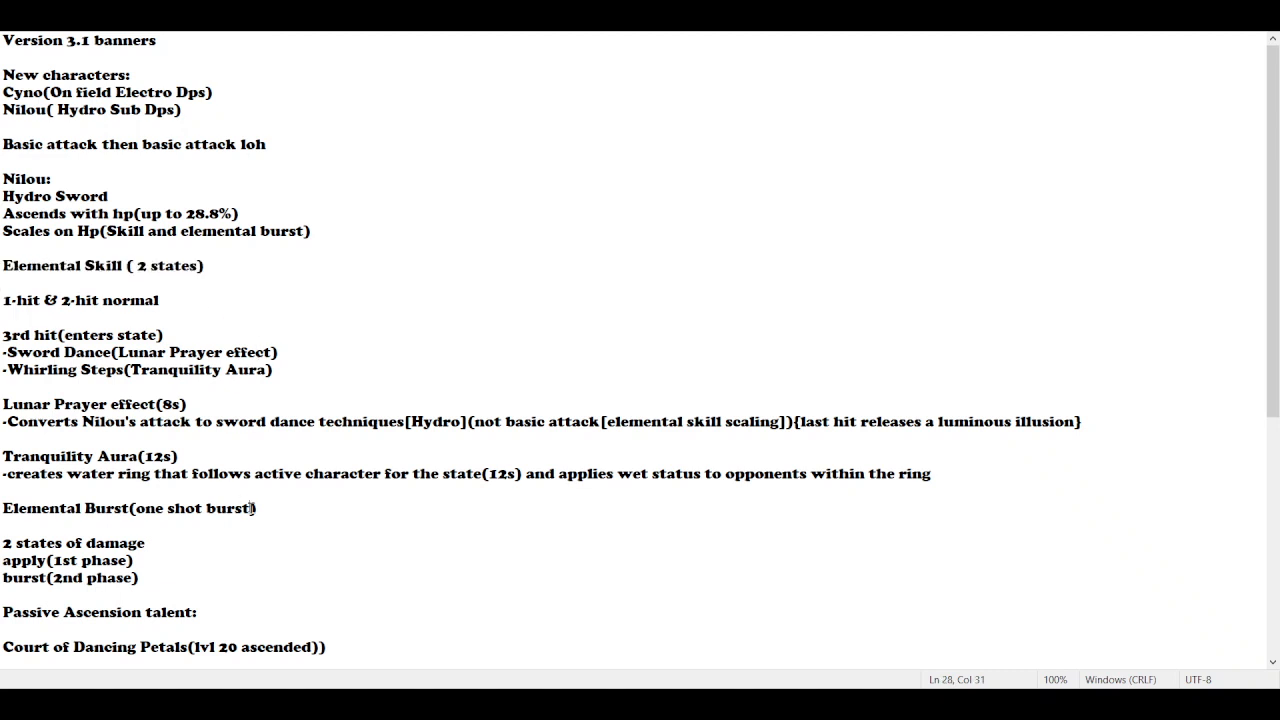
left_click(312, 232)
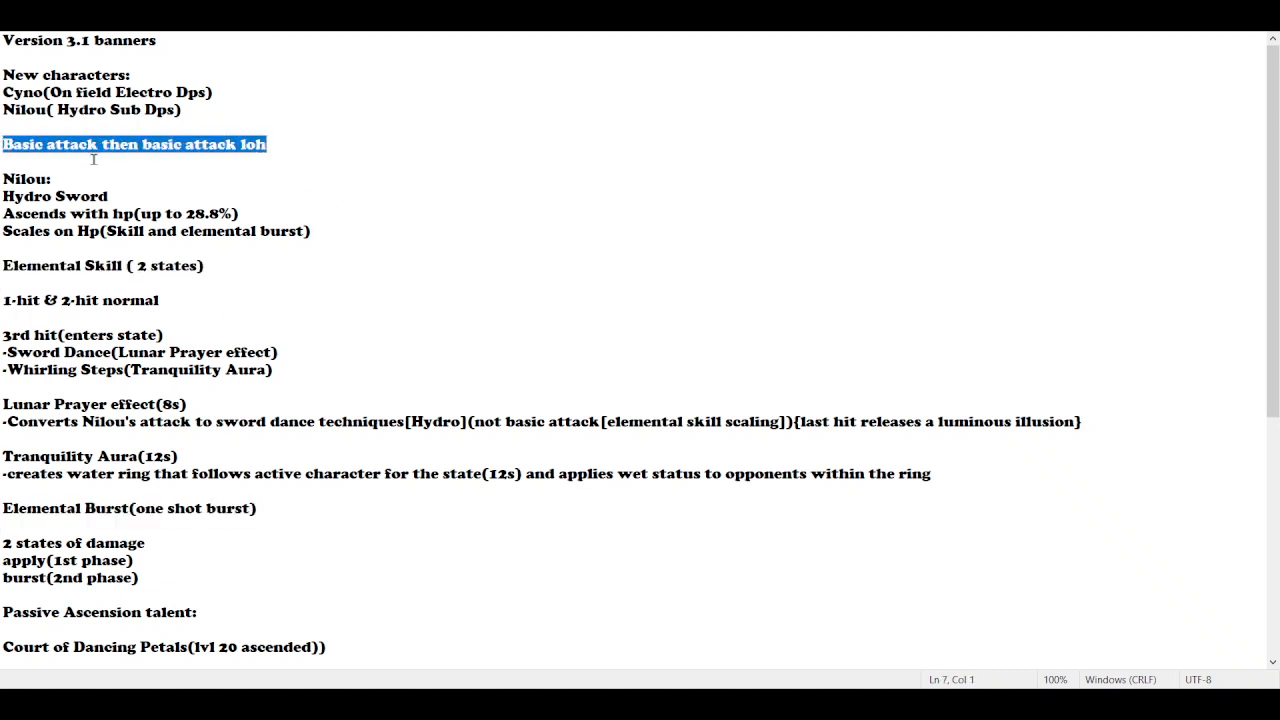
left_click(264, 144)
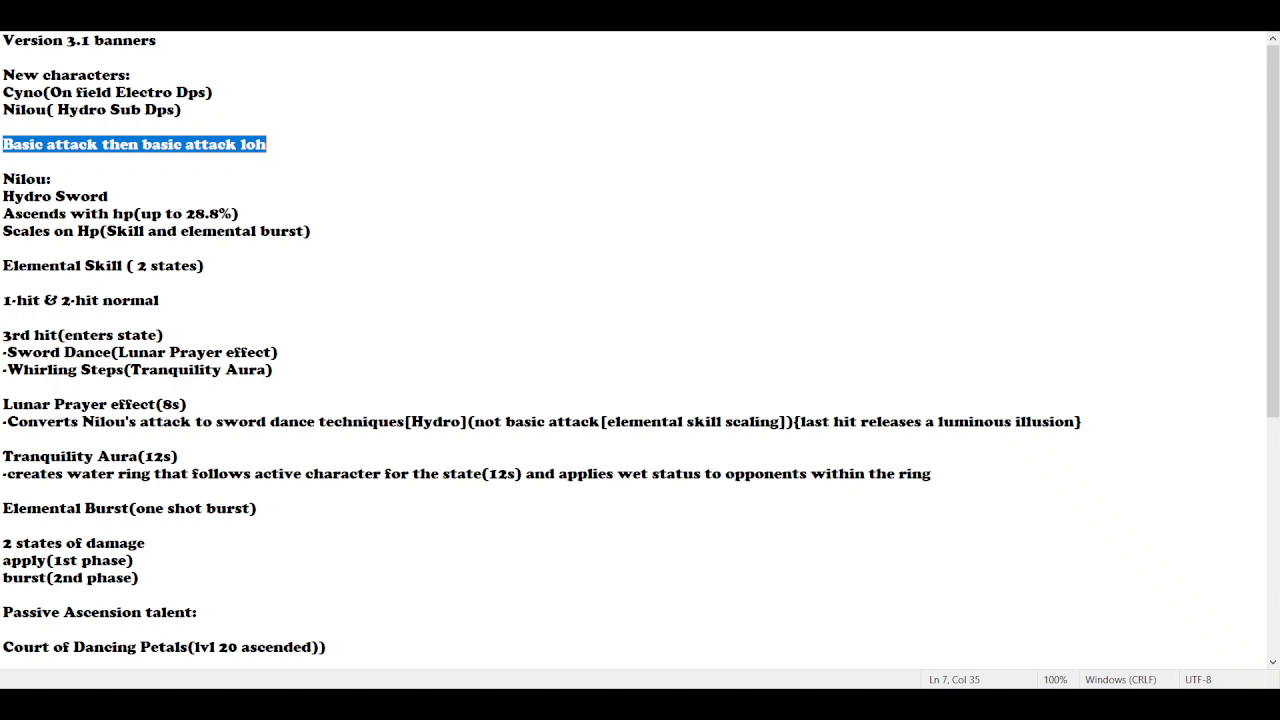
mouse_move(292, 160)
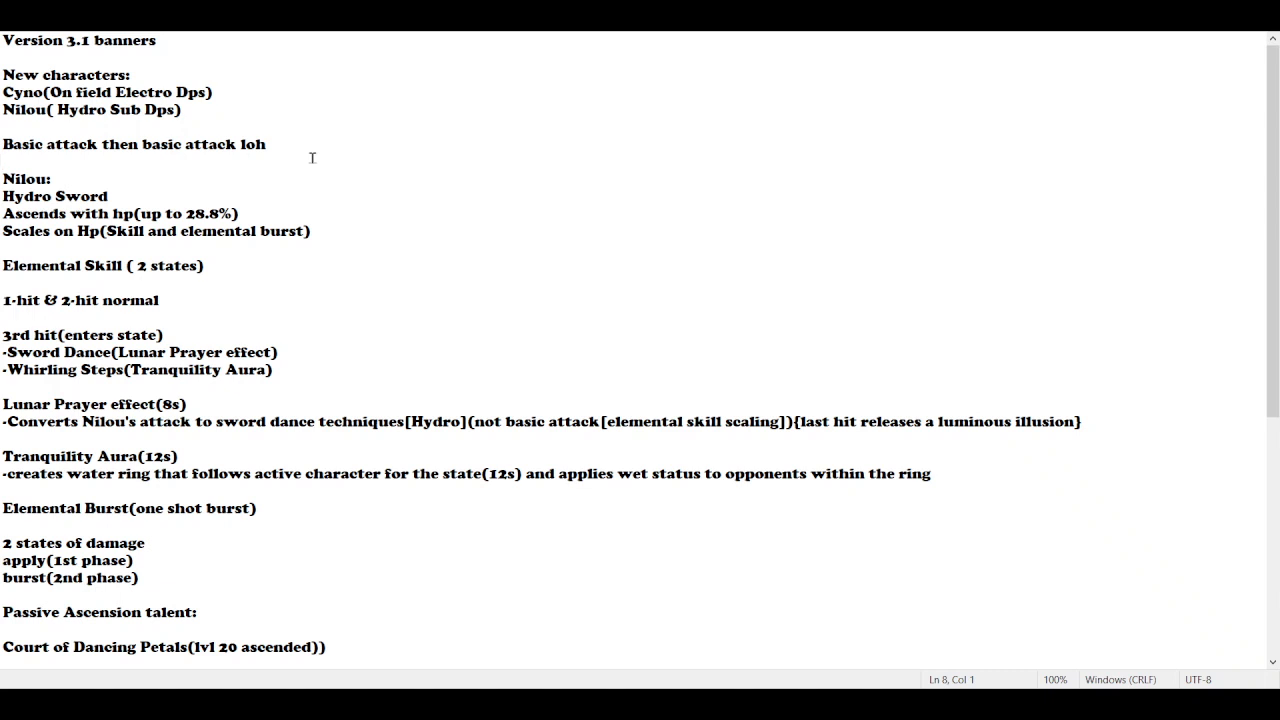
left_click(4, 160)
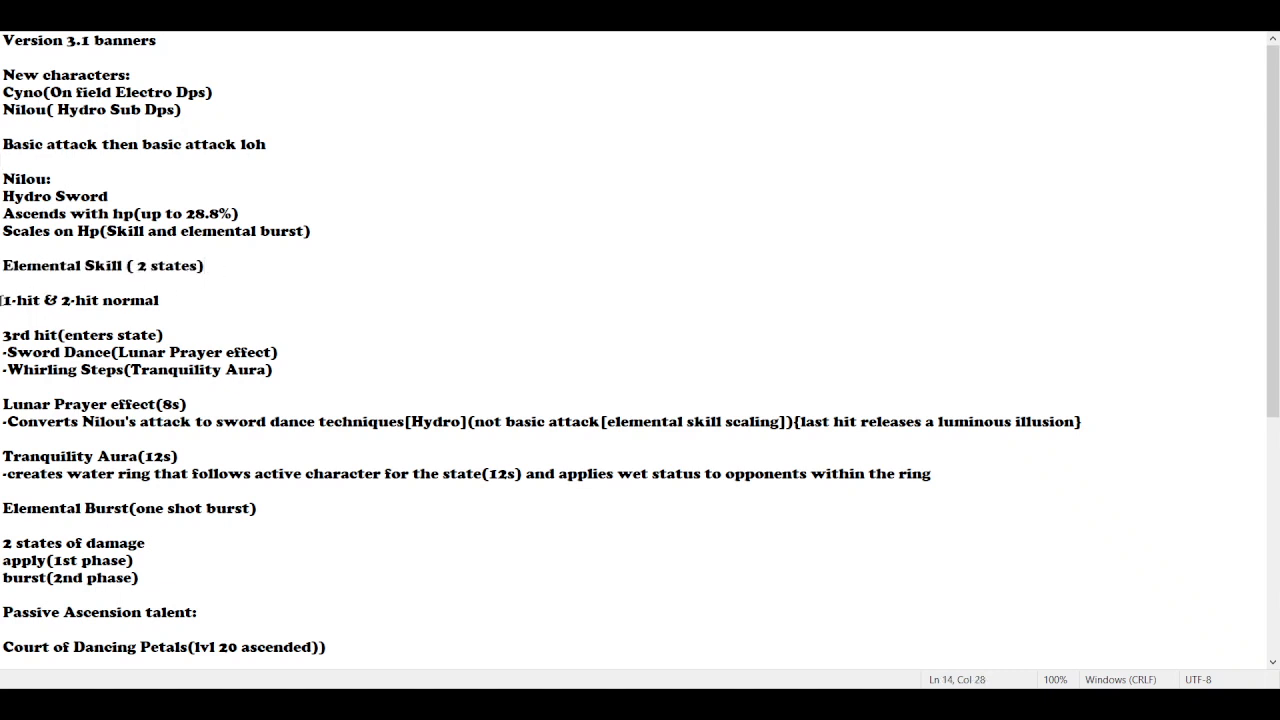
mouse_move(168, 290)
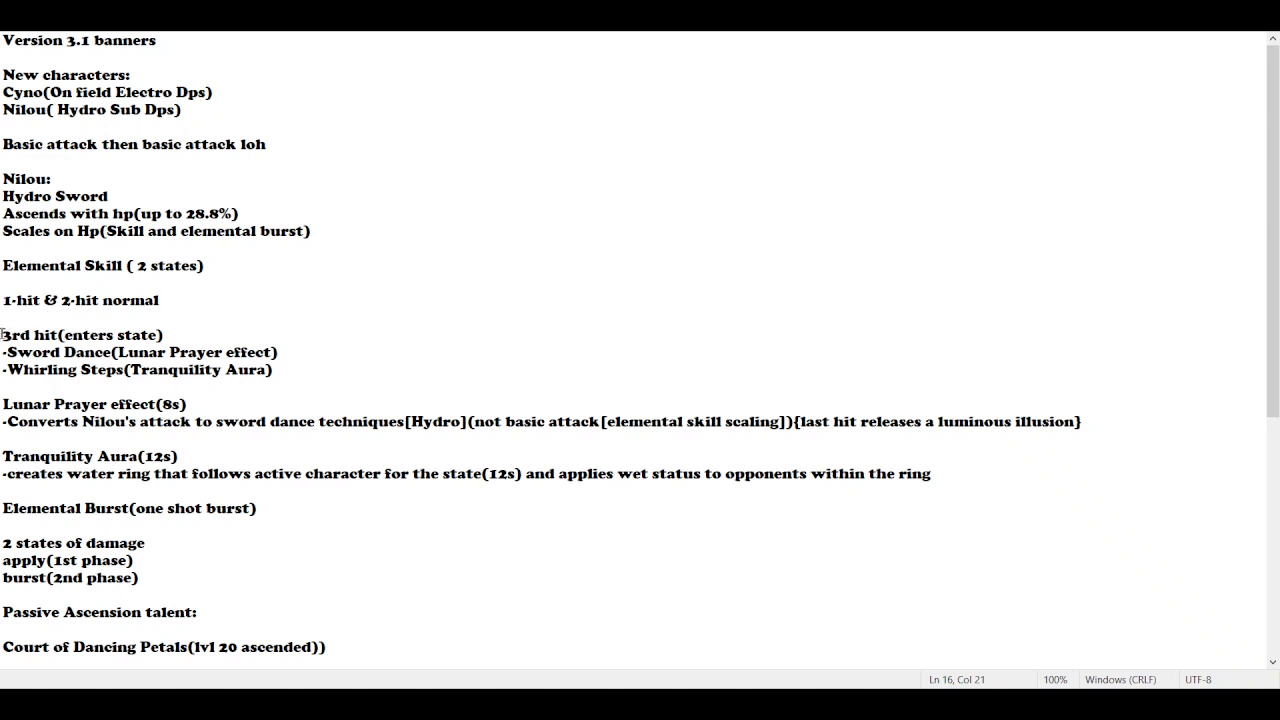
triple_click(82, 336)
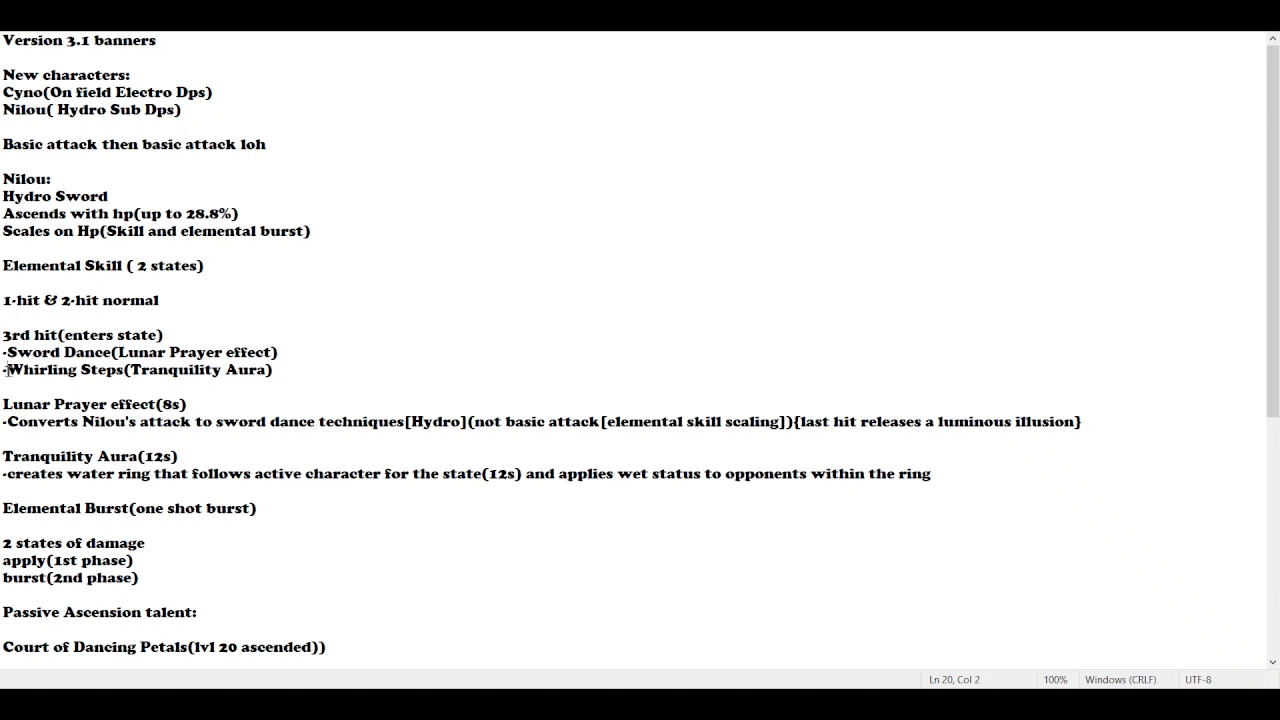
triple_click(136, 368)
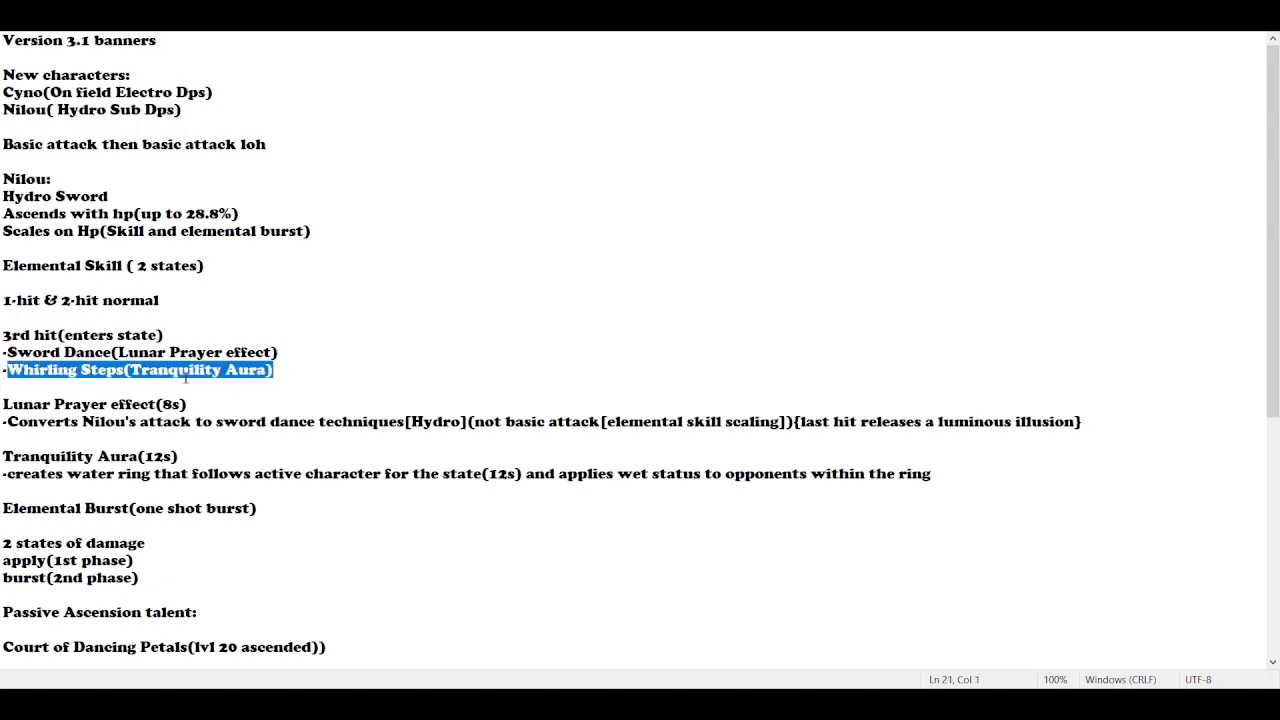
left_click(228, 412)
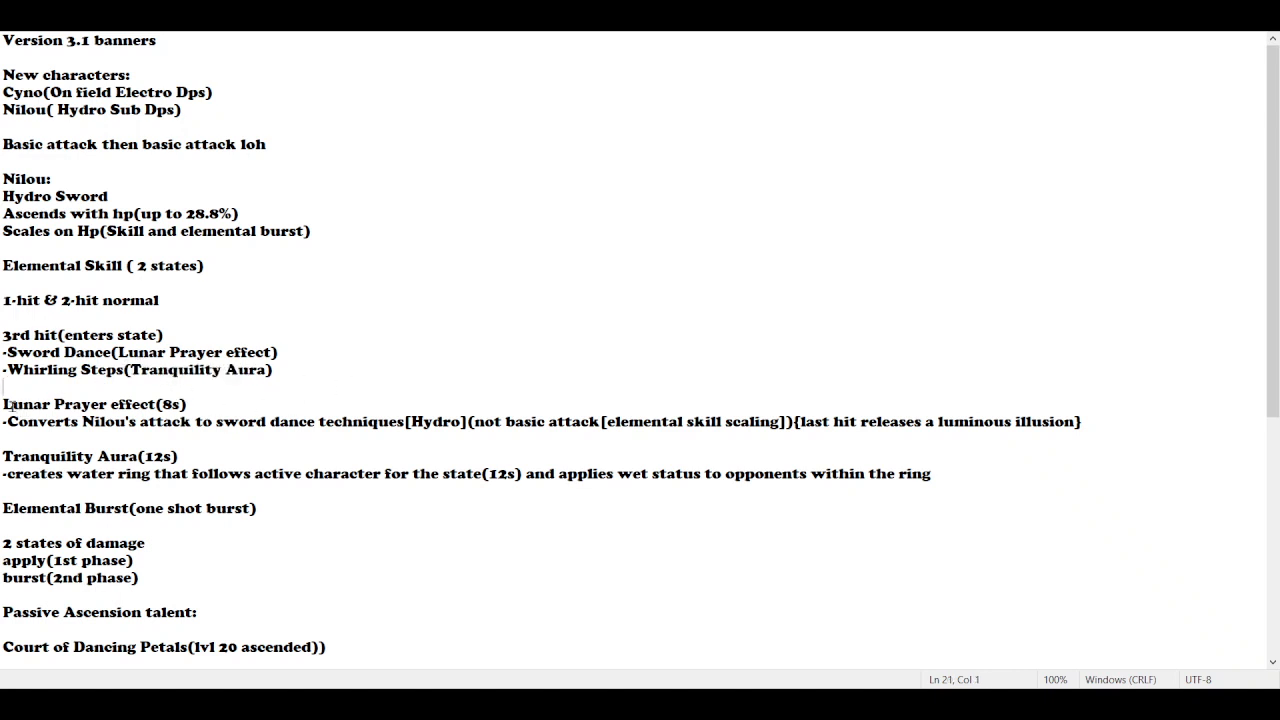
Highlight through the Lunar Prayer effect notes and the luminous illusion remark
left_click_drag(4, 404, 170, 420)
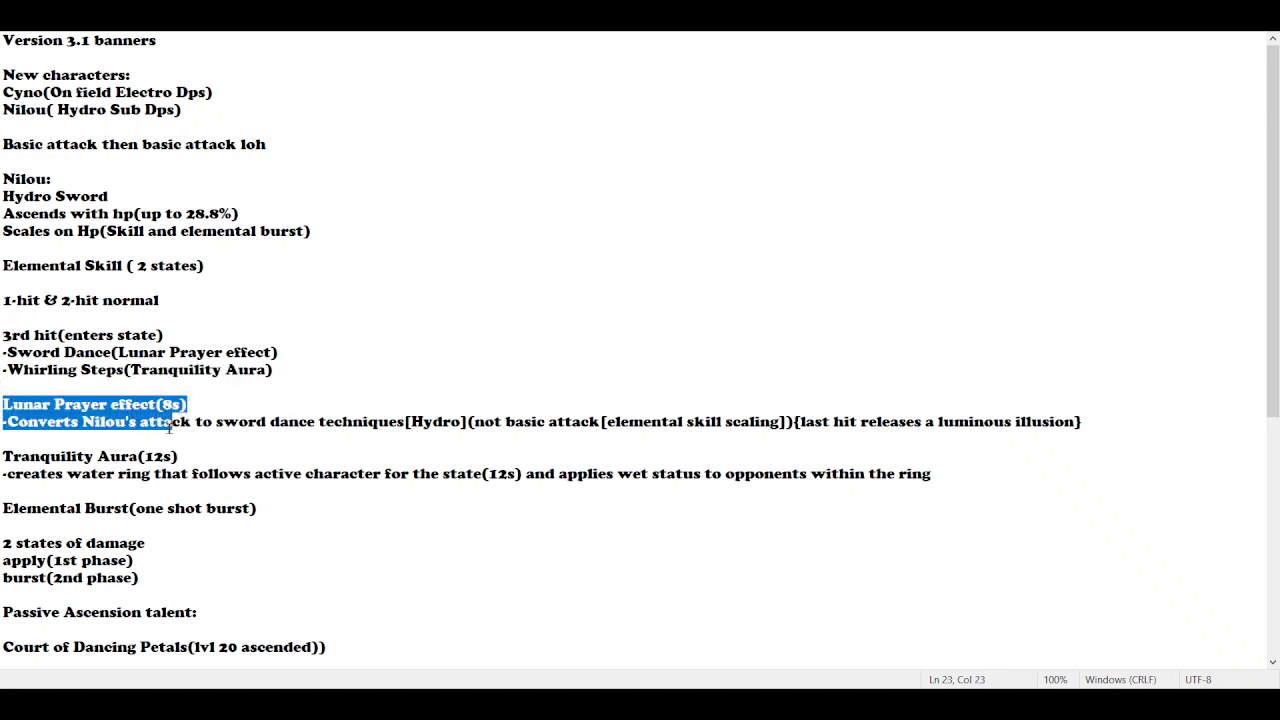
left_click_drag(168, 420, 308, 420)
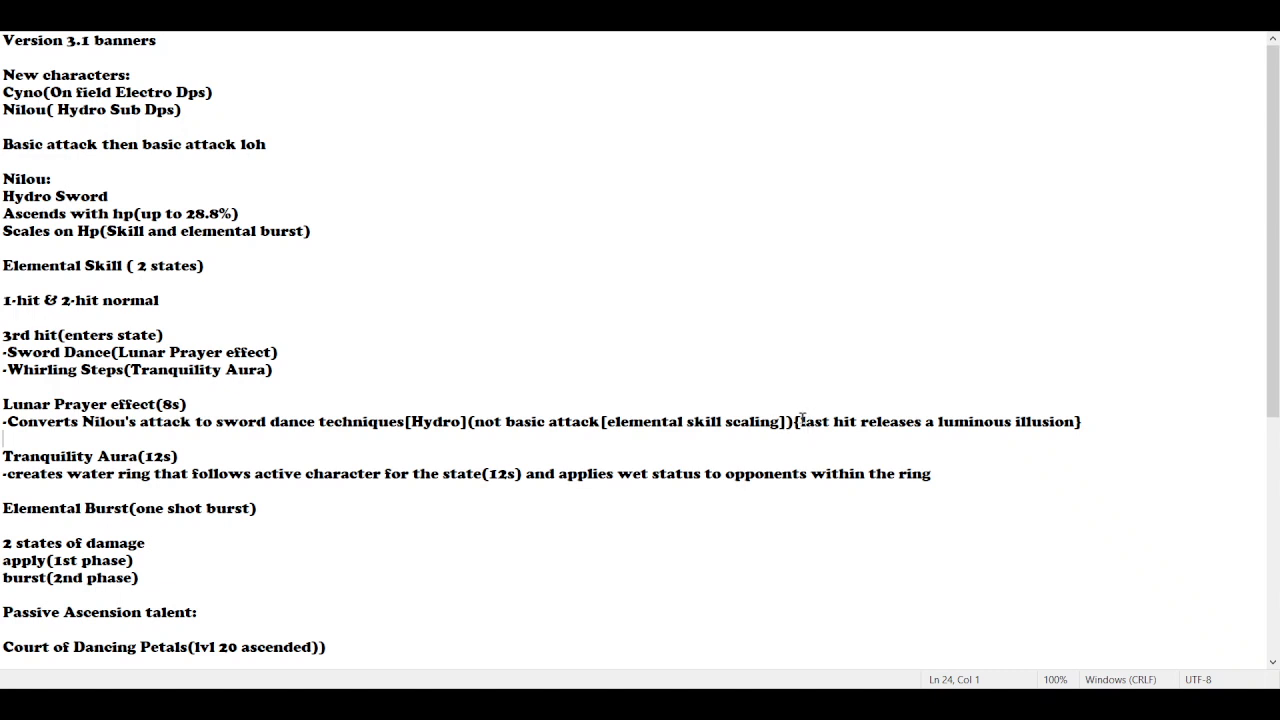
left_click_drag(804, 420, 1078, 420)
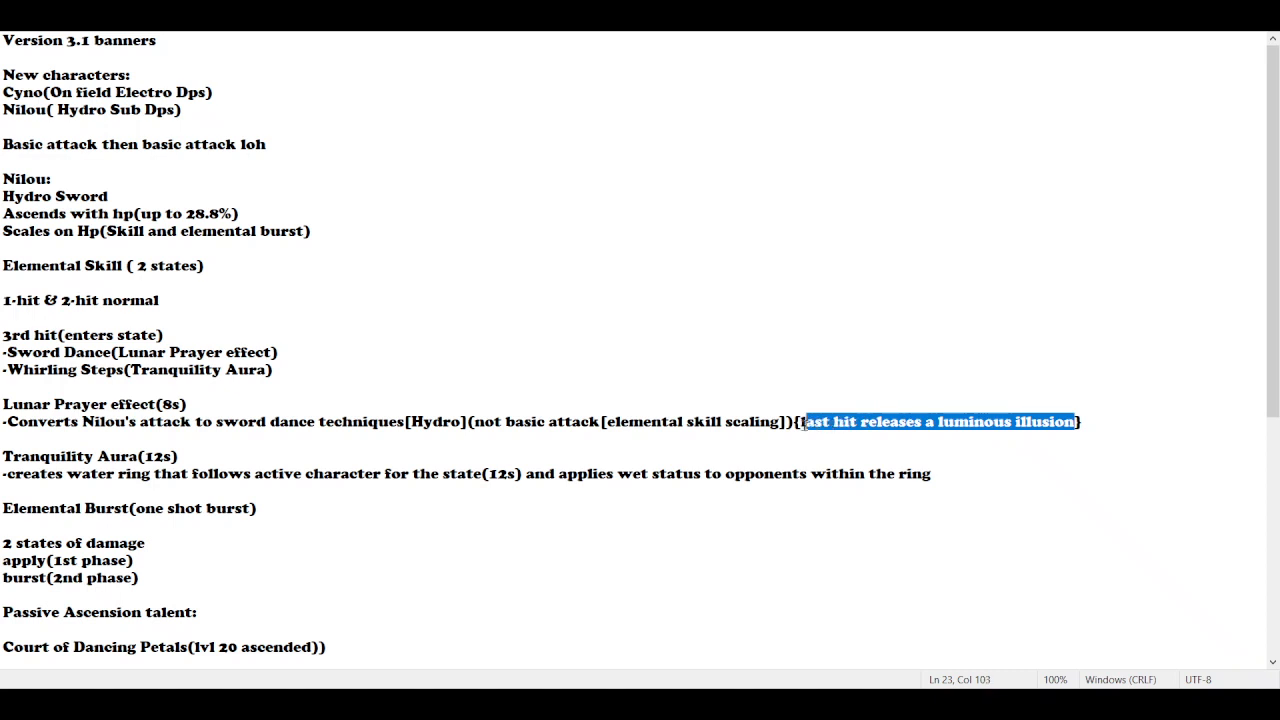
left_click(1080, 420)
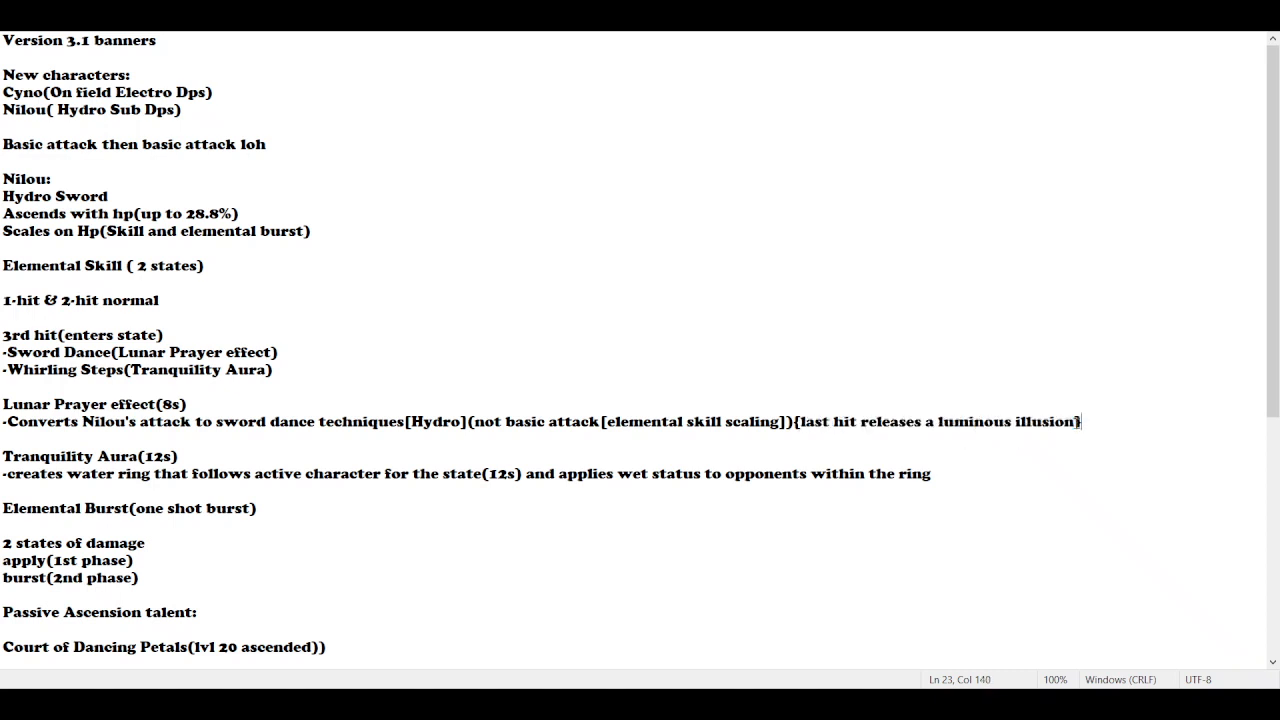
left_click_drag(1080, 420, 794, 420)
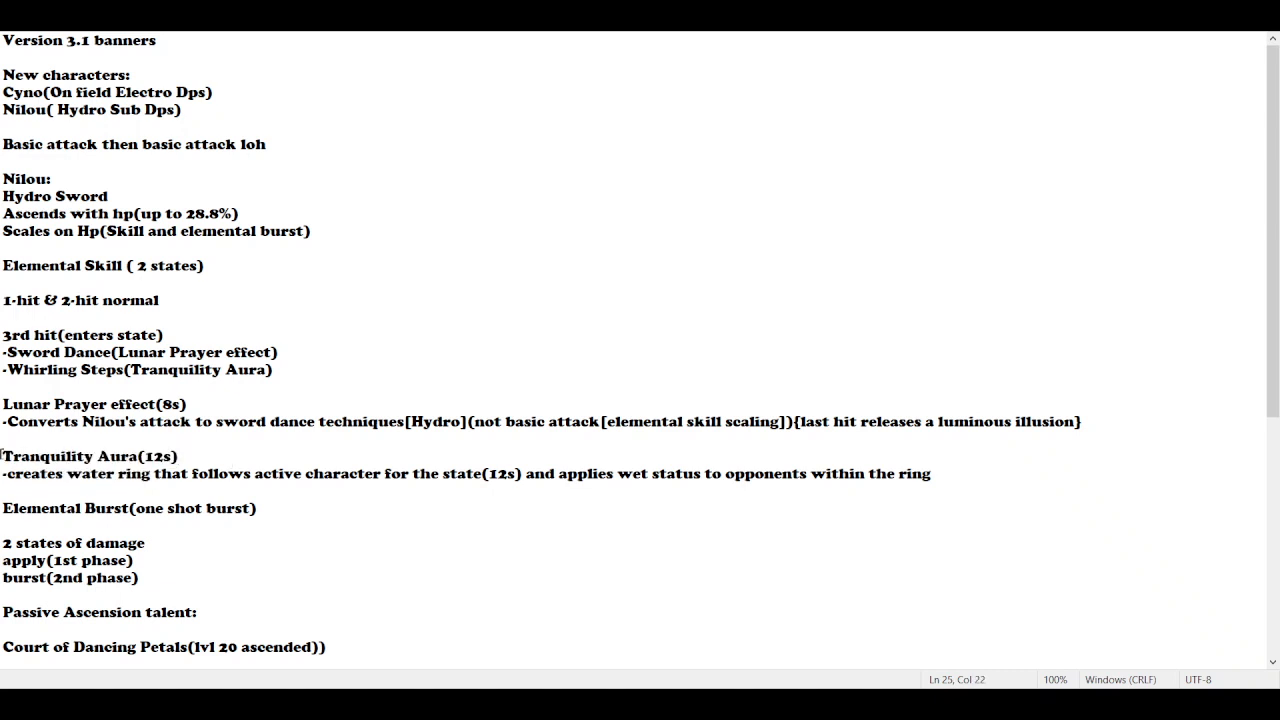
Read over the water ring description and the Elemental Burst heading, scrolling further down
double_click(88, 456)
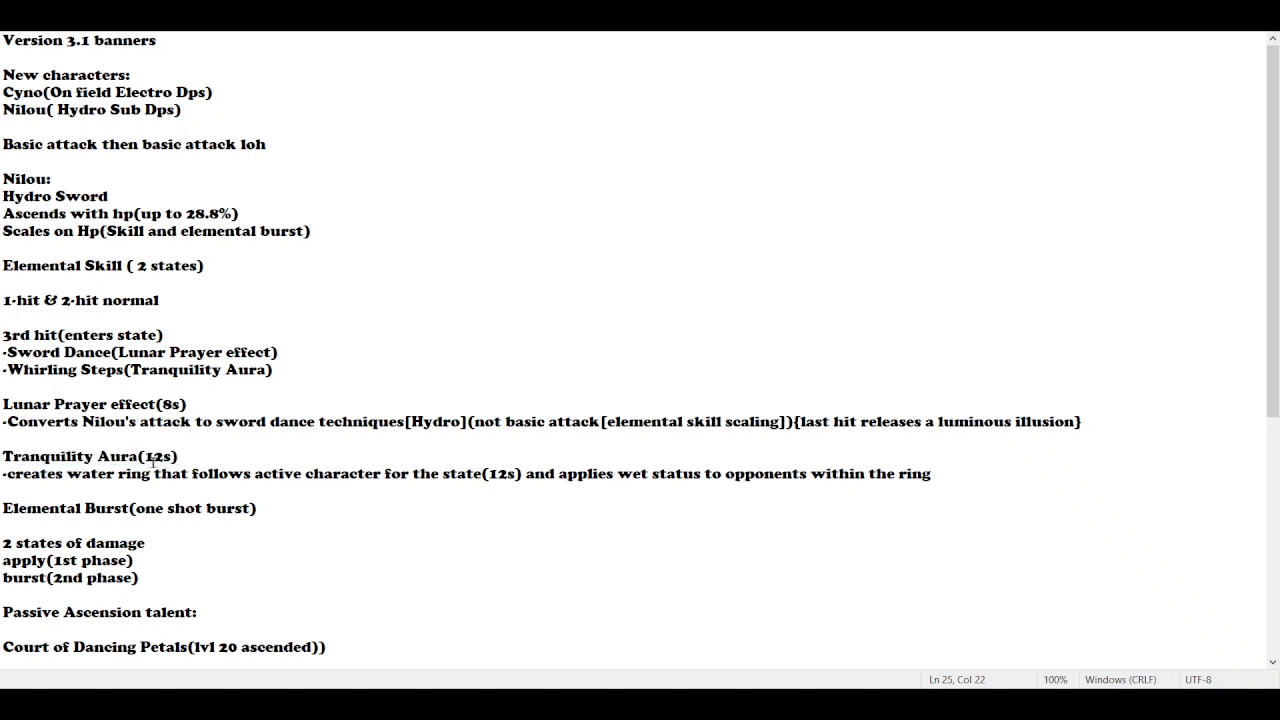
mouse_move(68, 482)
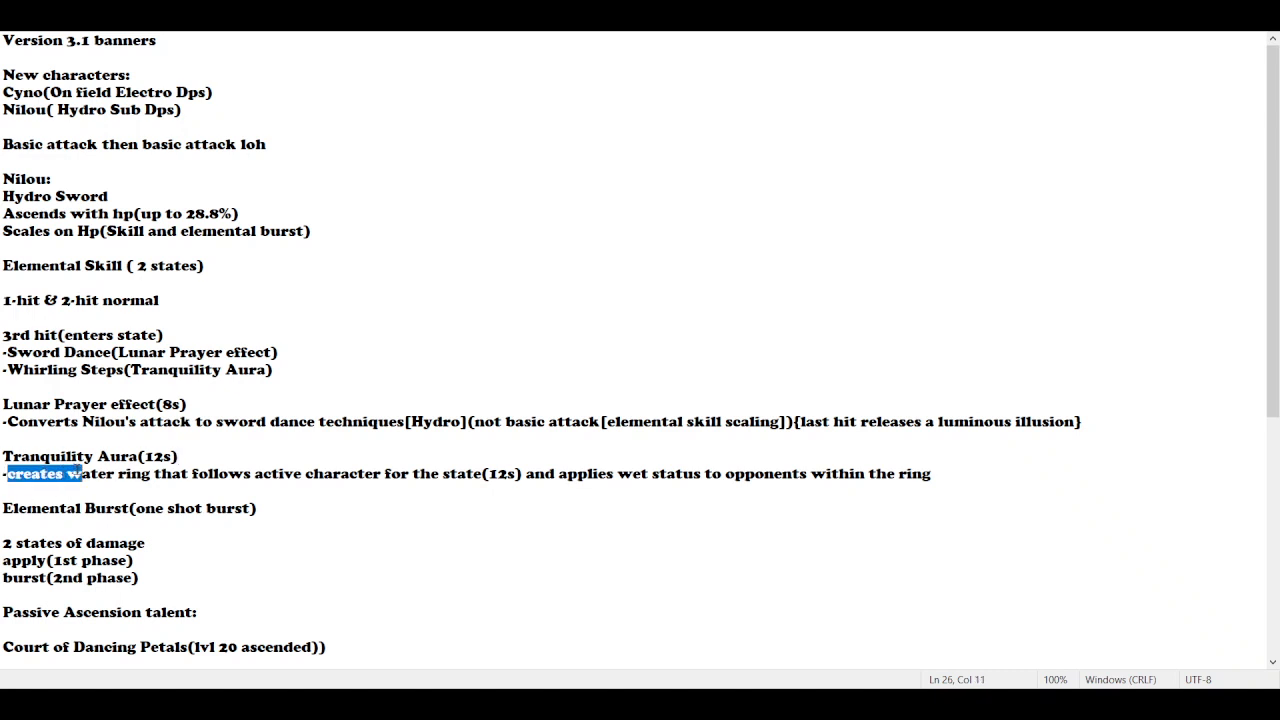
left_click_drag(76, 472, 316, 472)
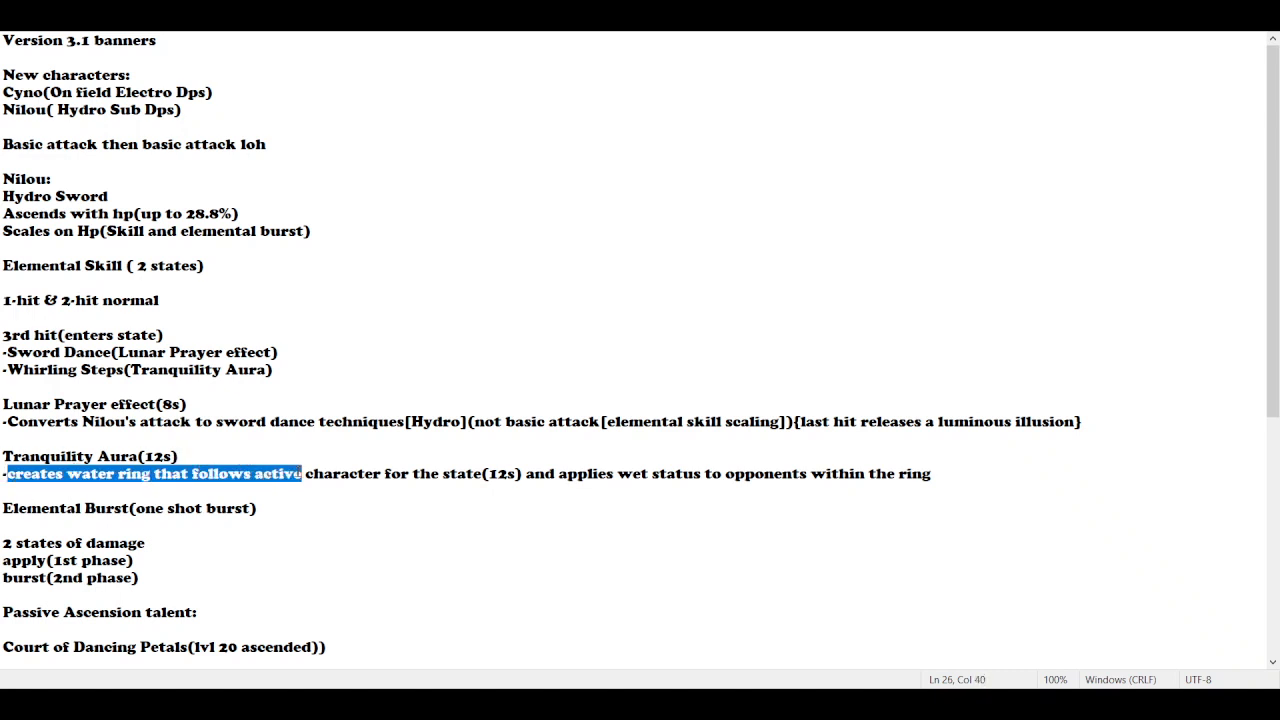
left_click_drag(302, 472, 616, 472)
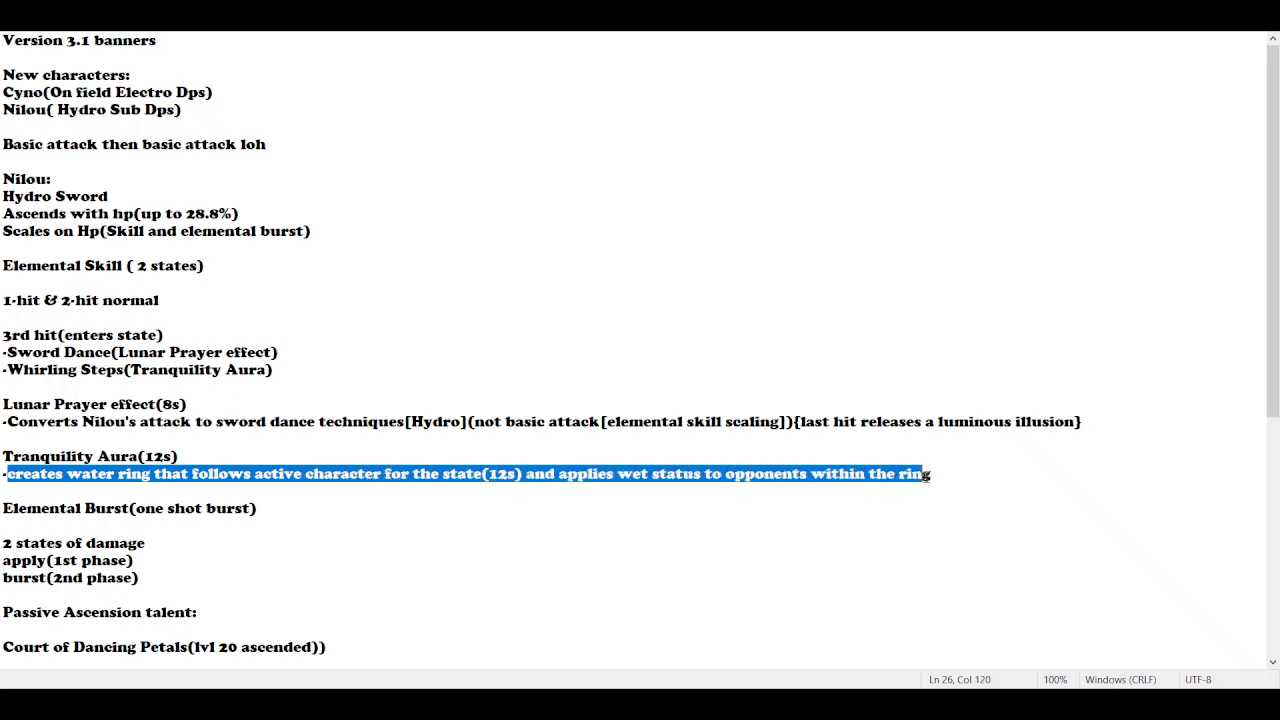
left_click(974, 492)
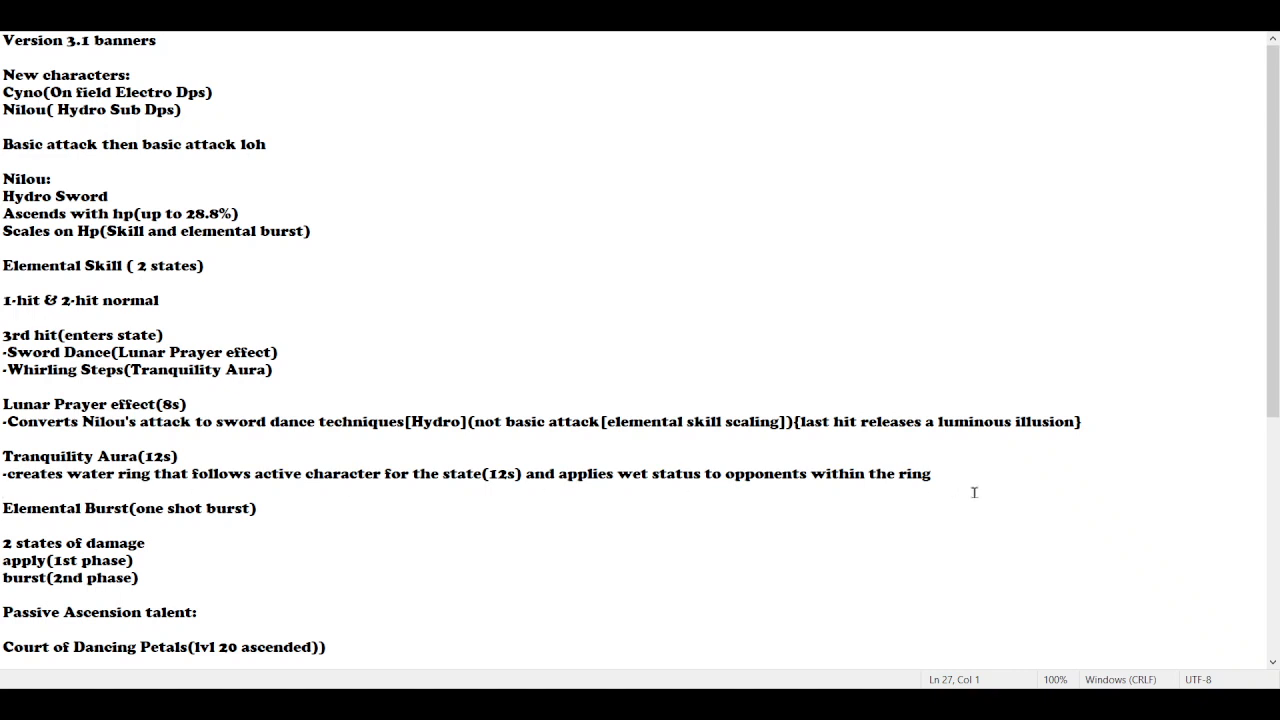
triple_click(464, 472)
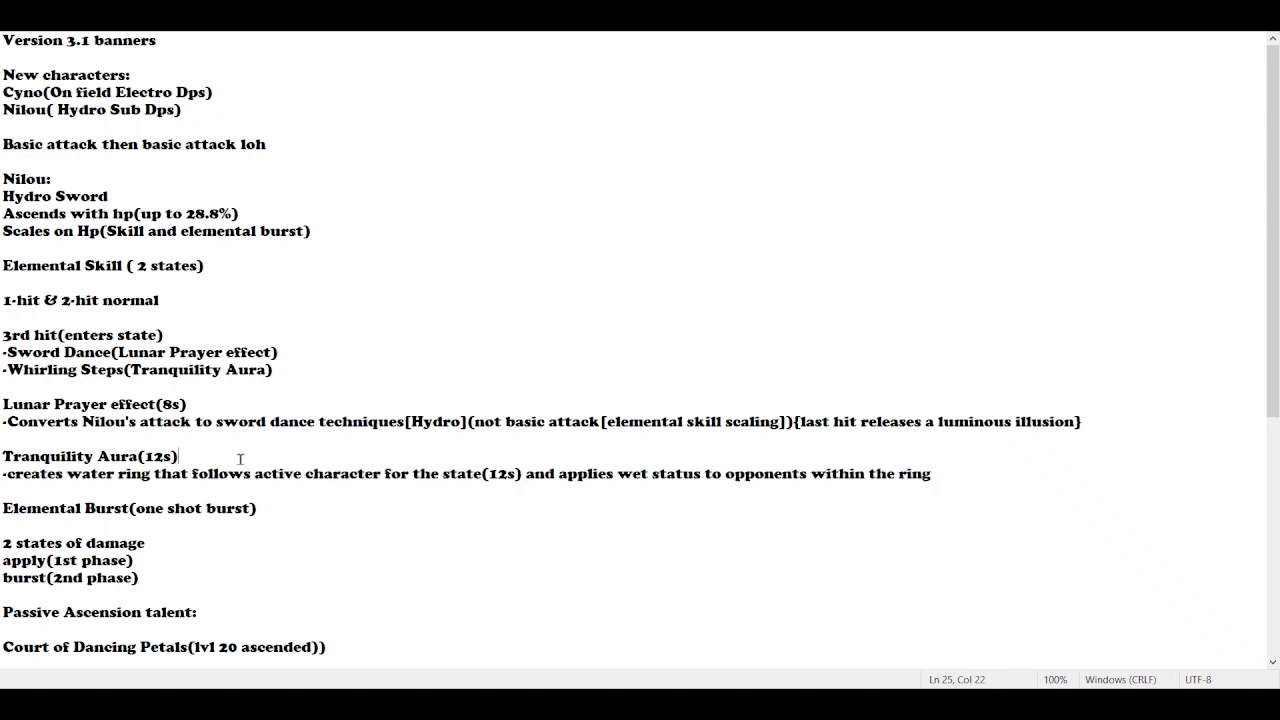
mouse_move(1006, 482)
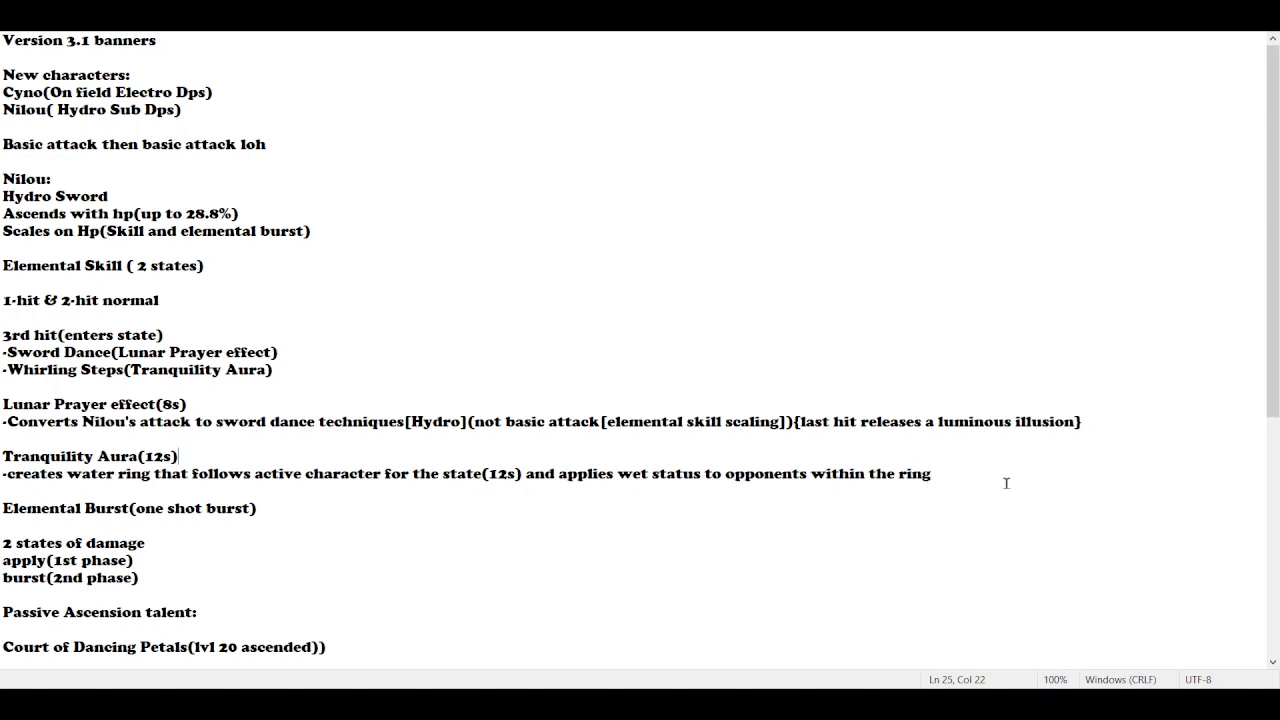
mouse_move(870, 472)
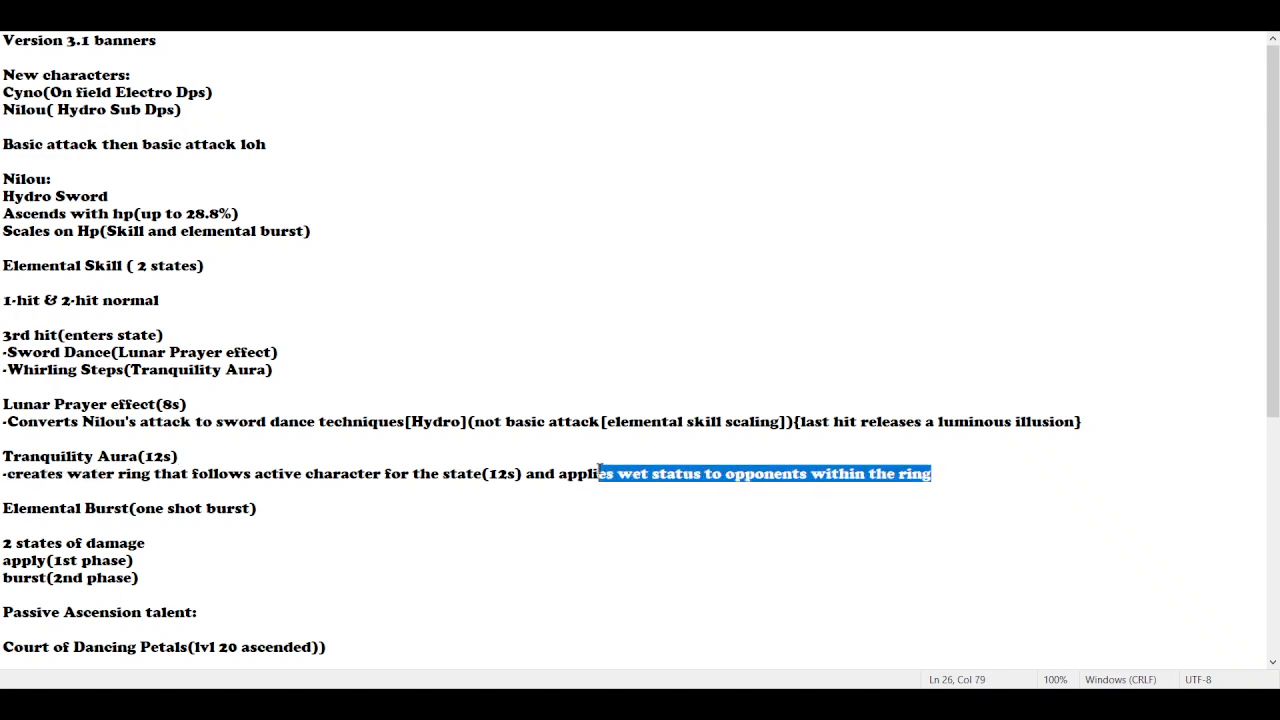
left_click(204, 520)
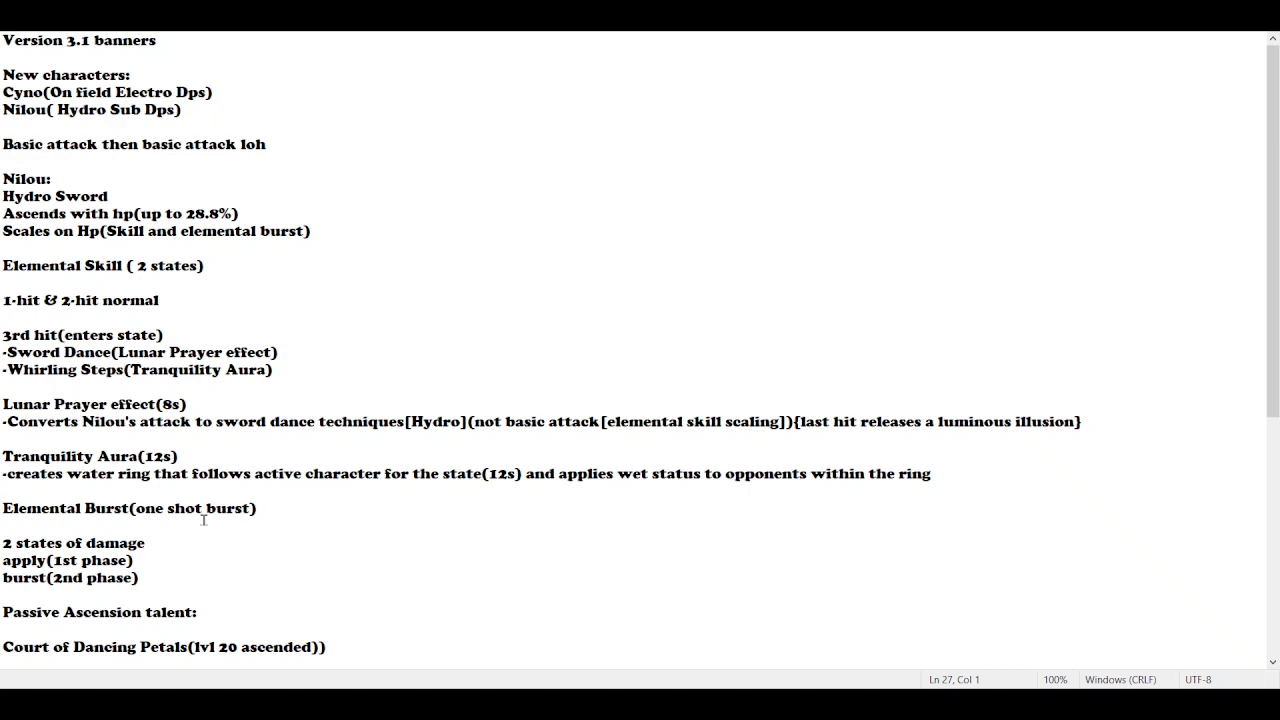
mouse_move(968, 486)
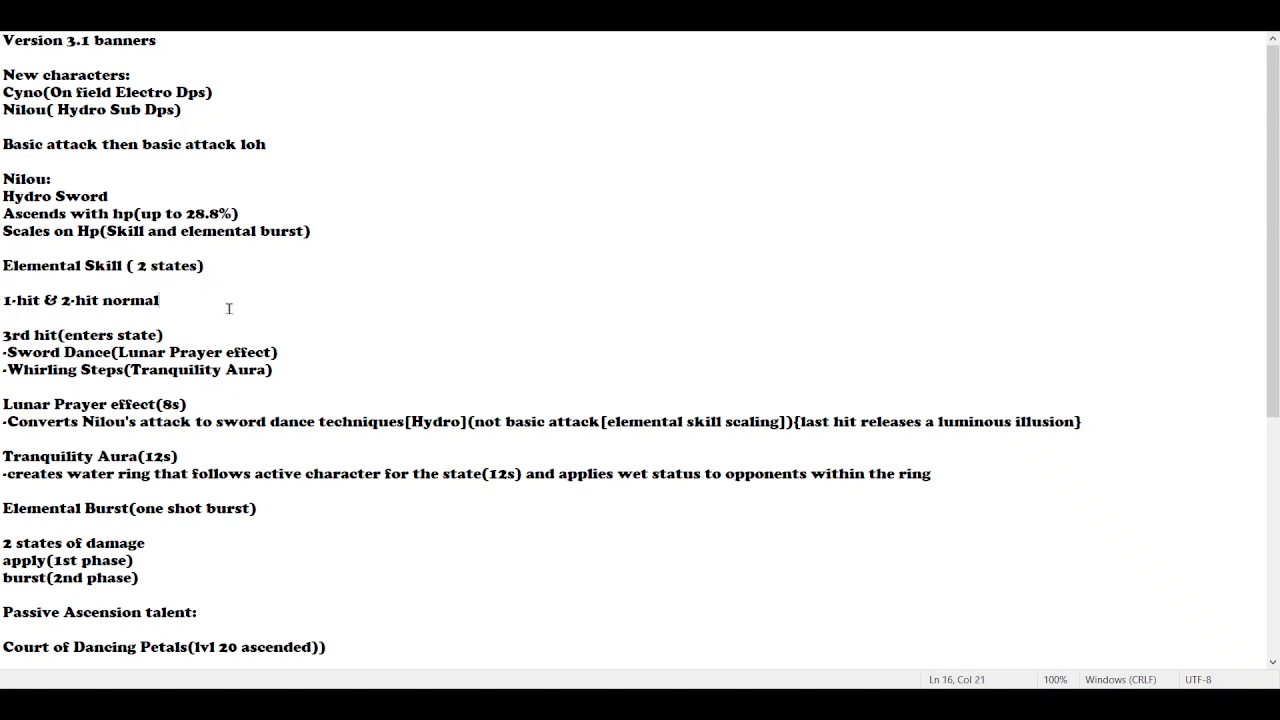
left_click_drag(94, 456, 932, 472)
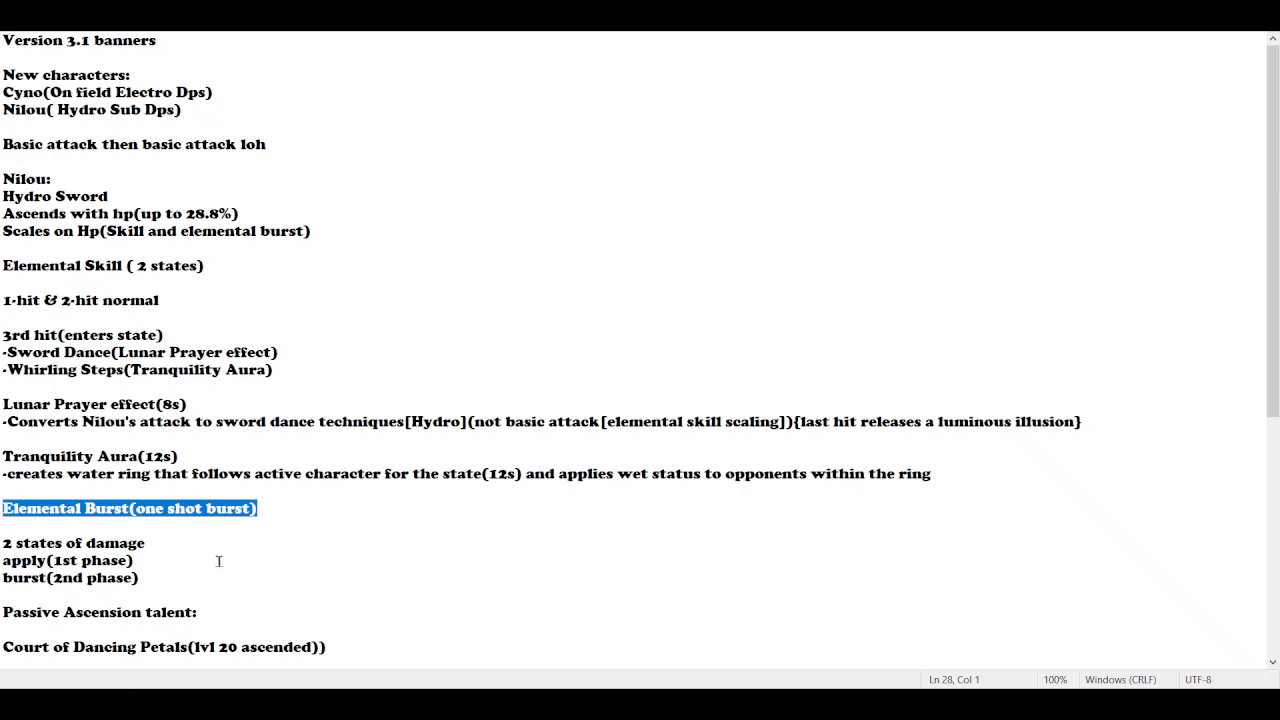
scroll("down", 3)
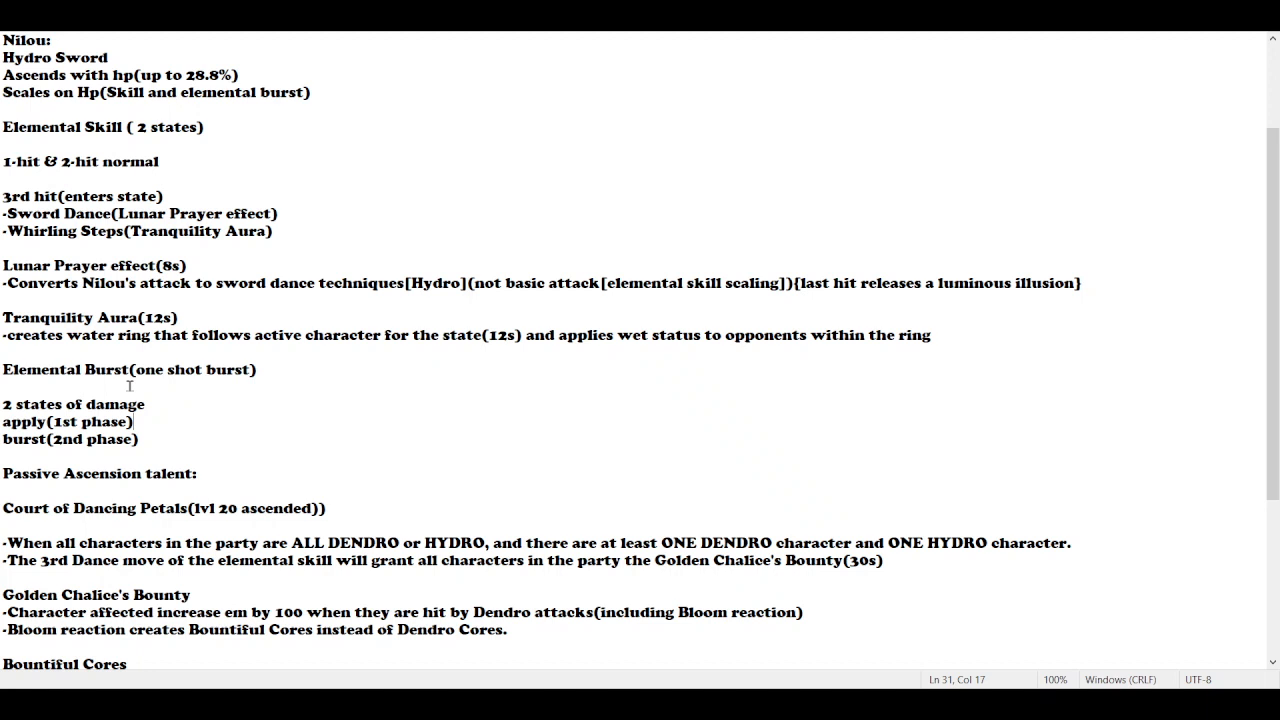
mouse_move(260, 376)
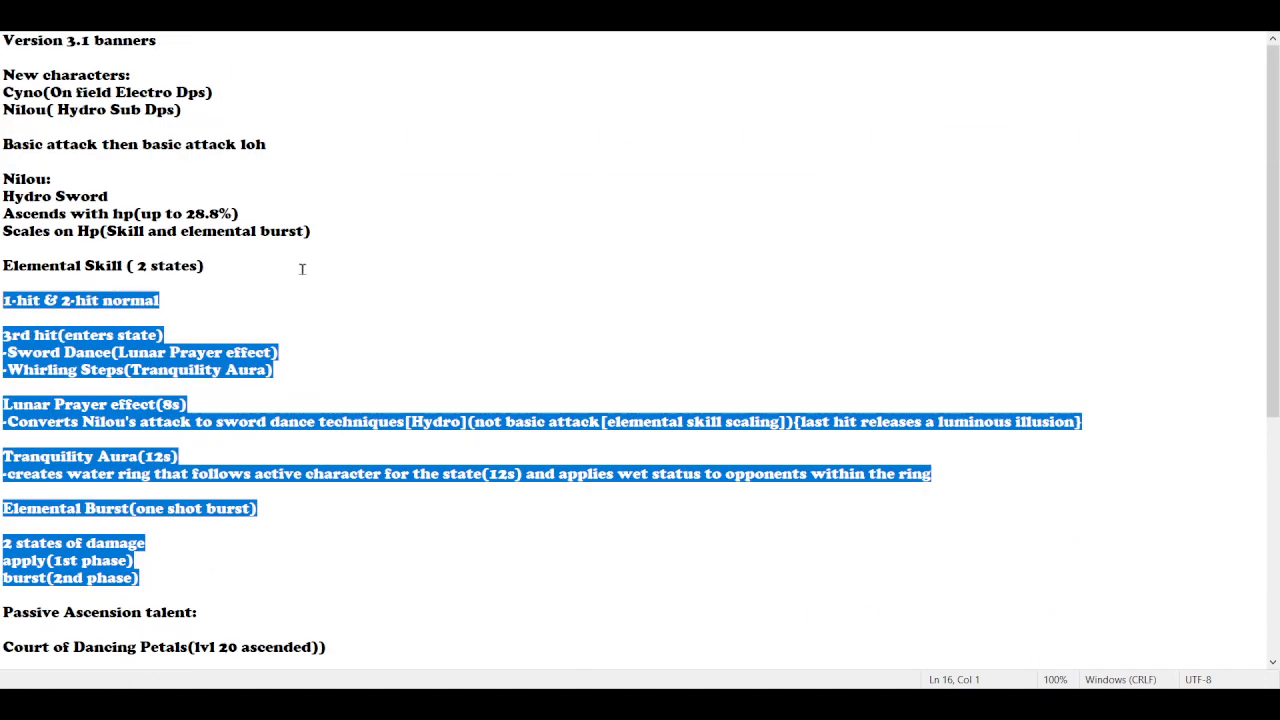
mouse_move(280, 324)
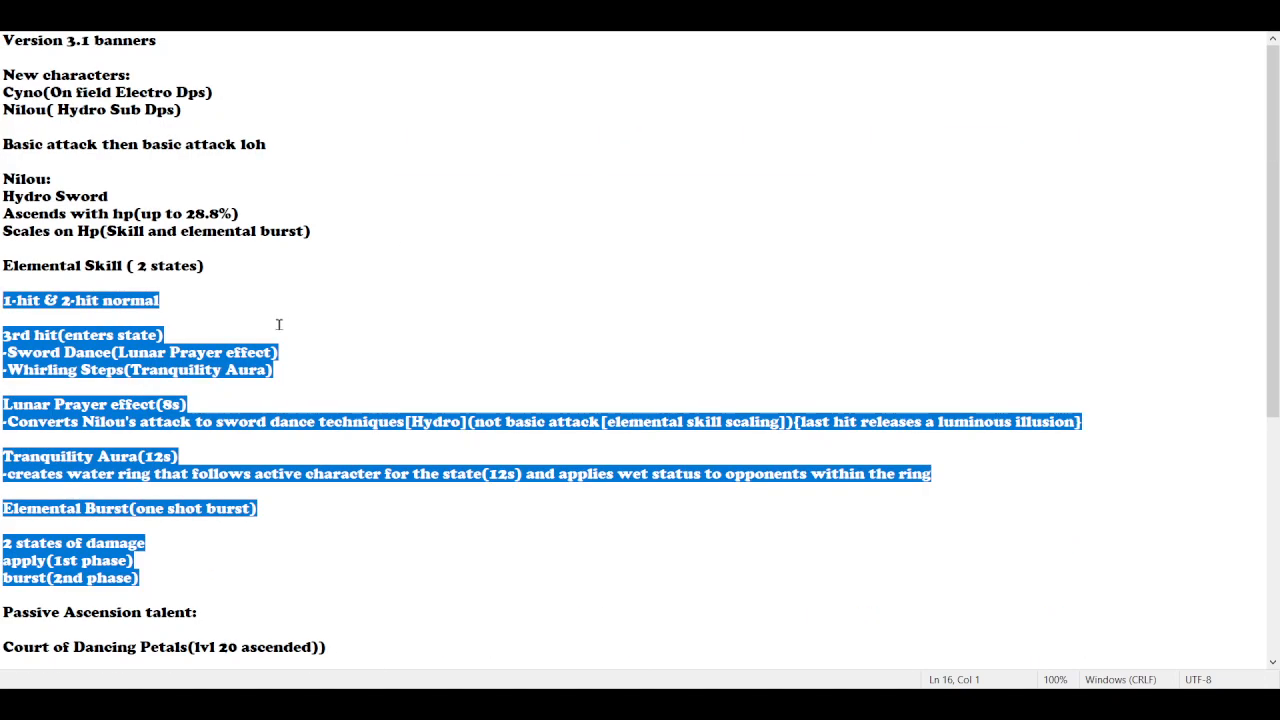
scroll("down", 3)
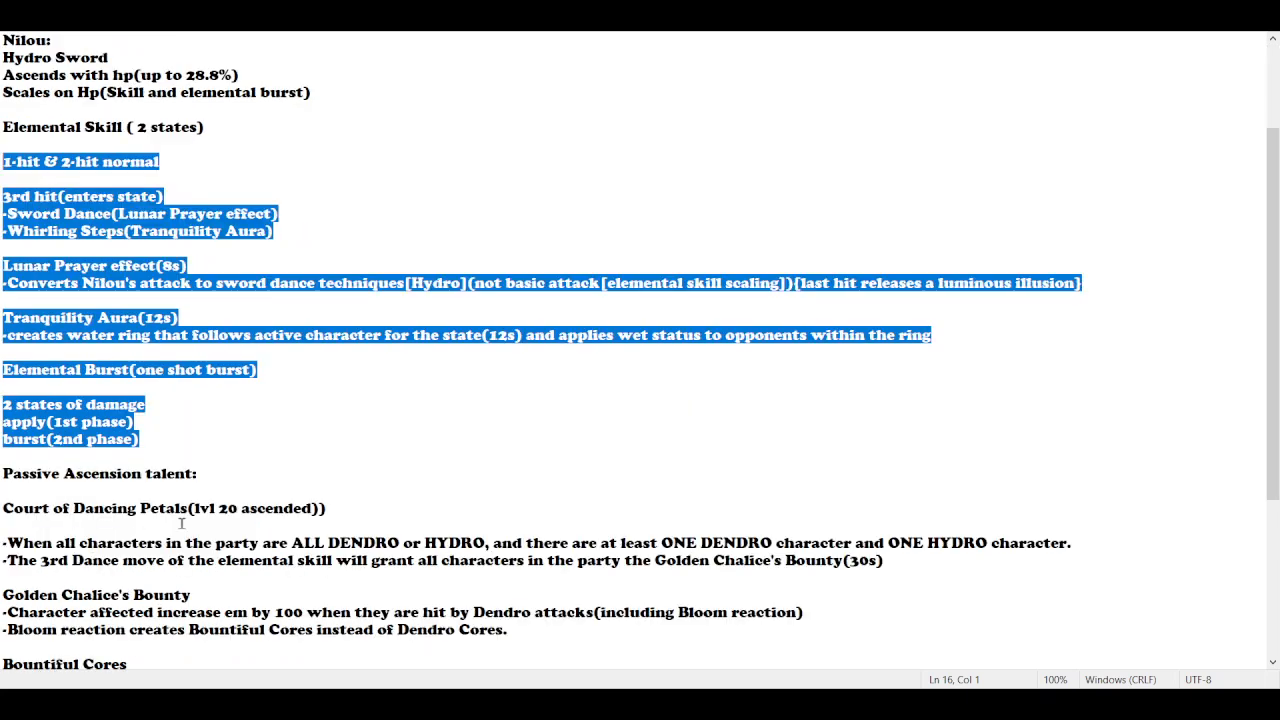
left_click(196, 472)
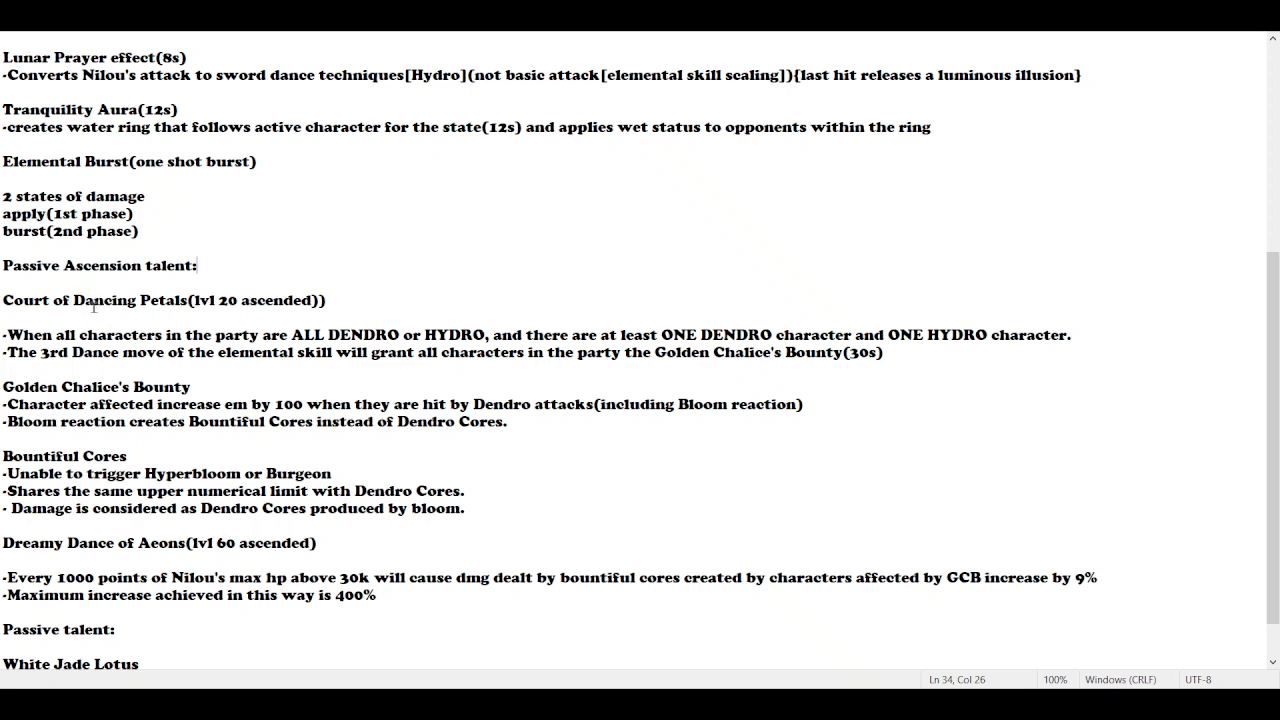
Highlight the party conditions: ALL DENDRO or HYDRO, and ONE DENDRO and ONE HYDRO
left_click_drag(0, 300, 256, 300)
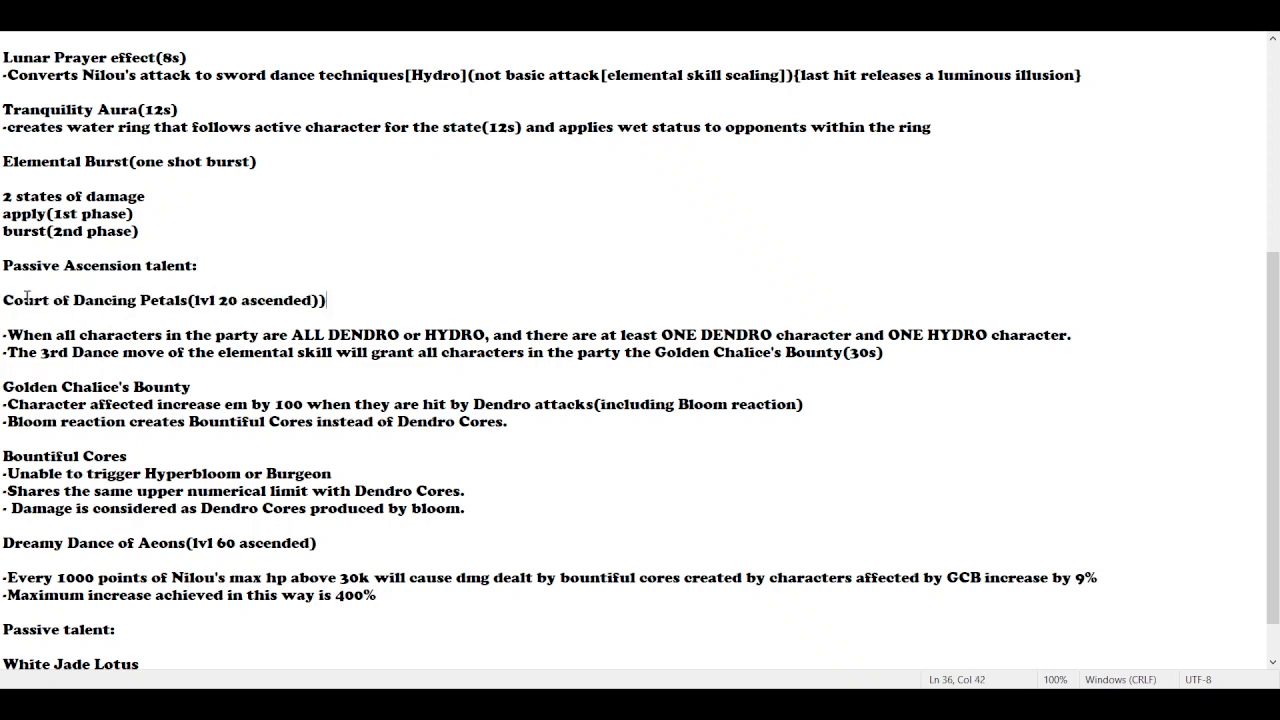
triple_click(160, 300)
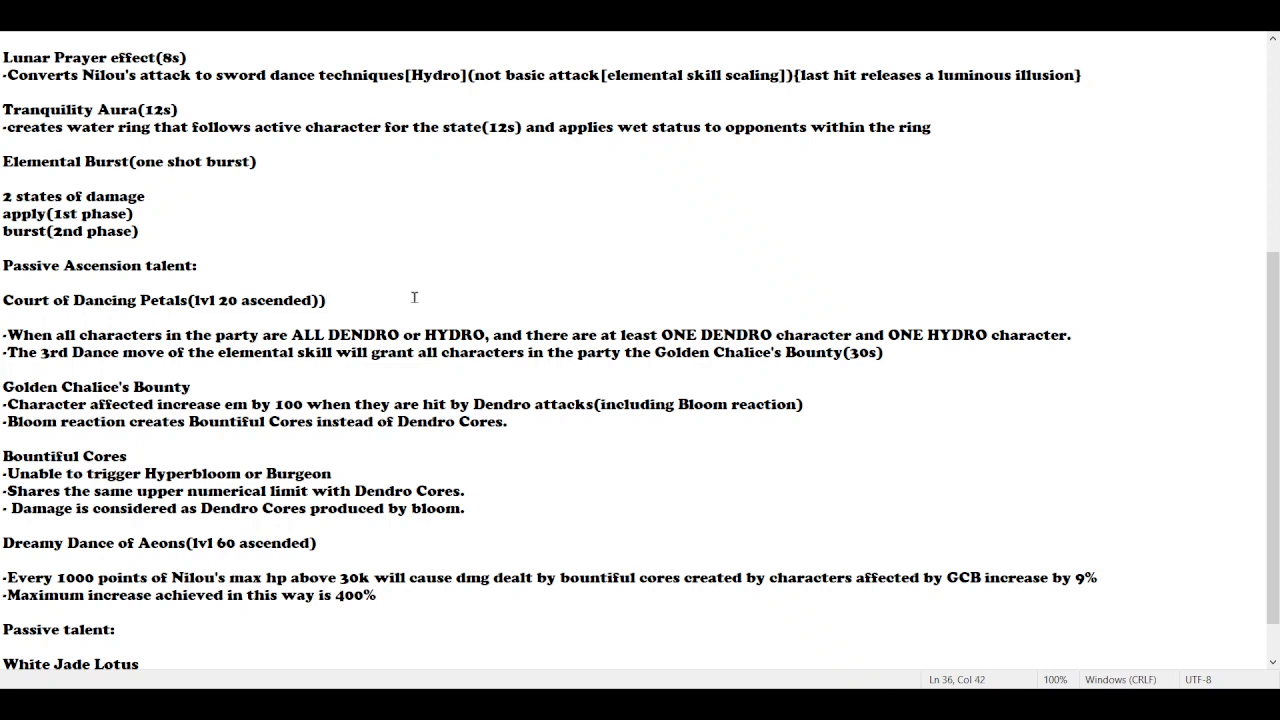
left_click(324, 300)
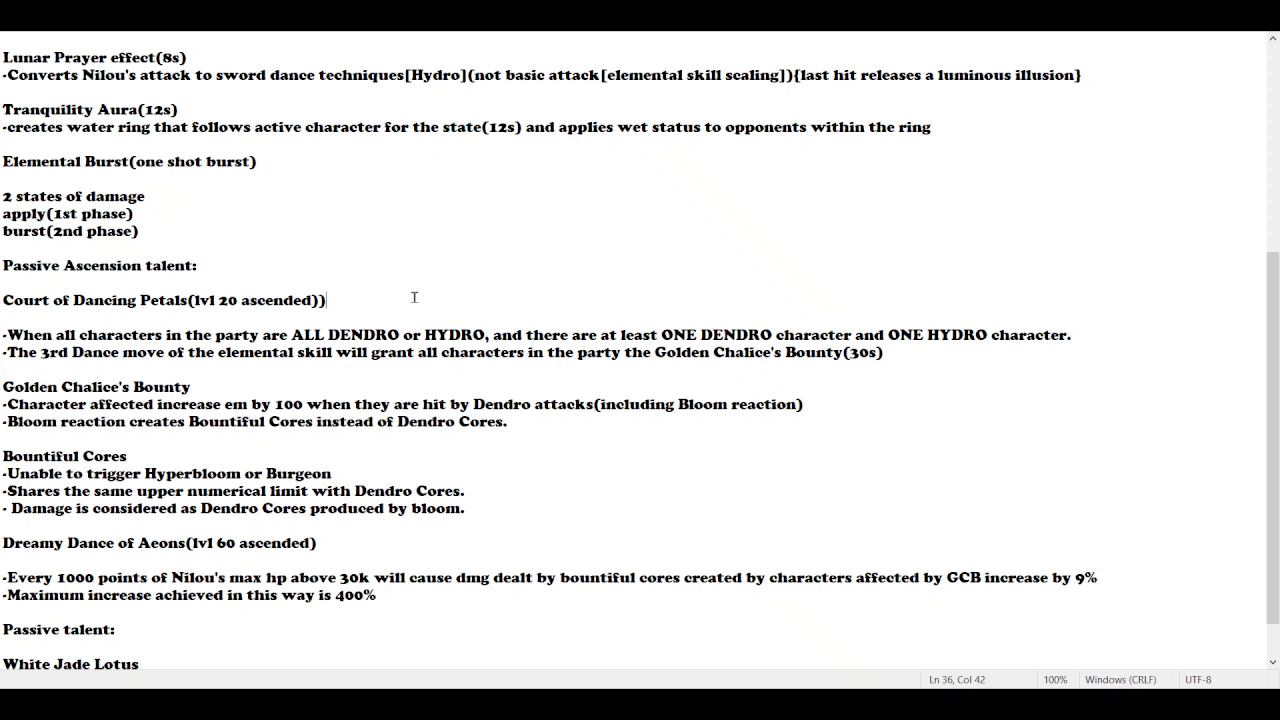
left_click(4, 288)
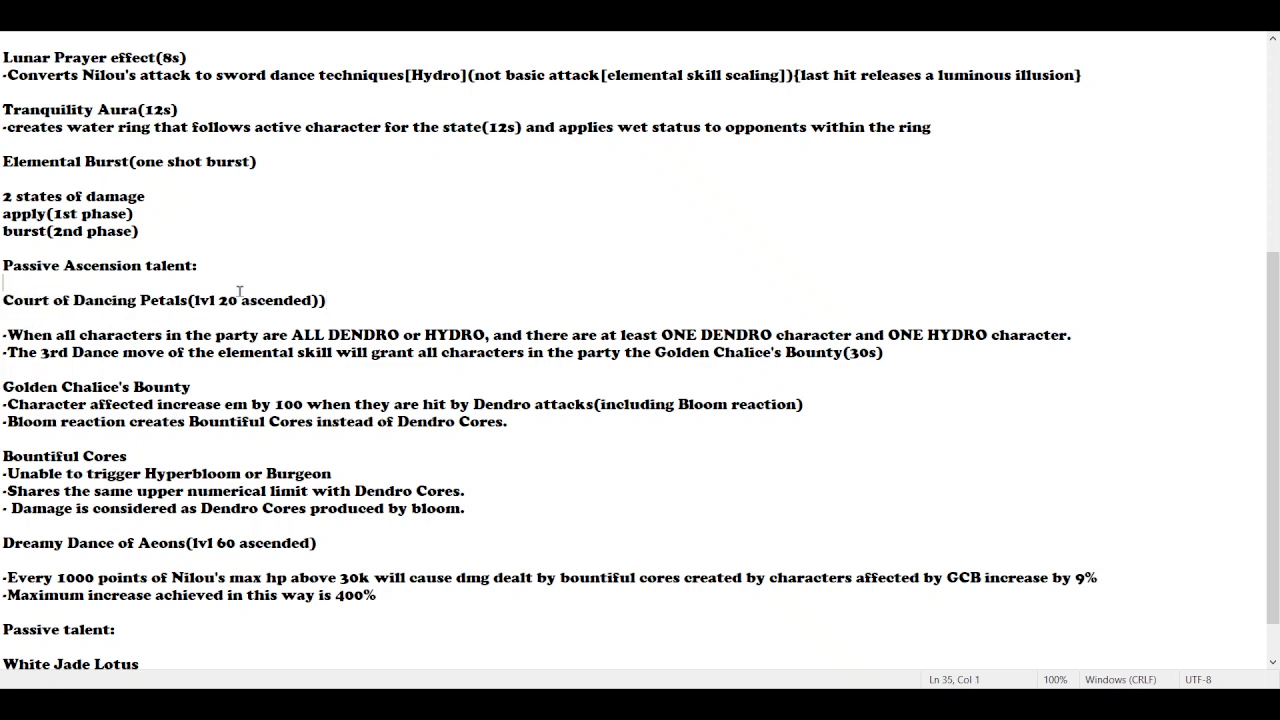
mouse_move(428, 280)
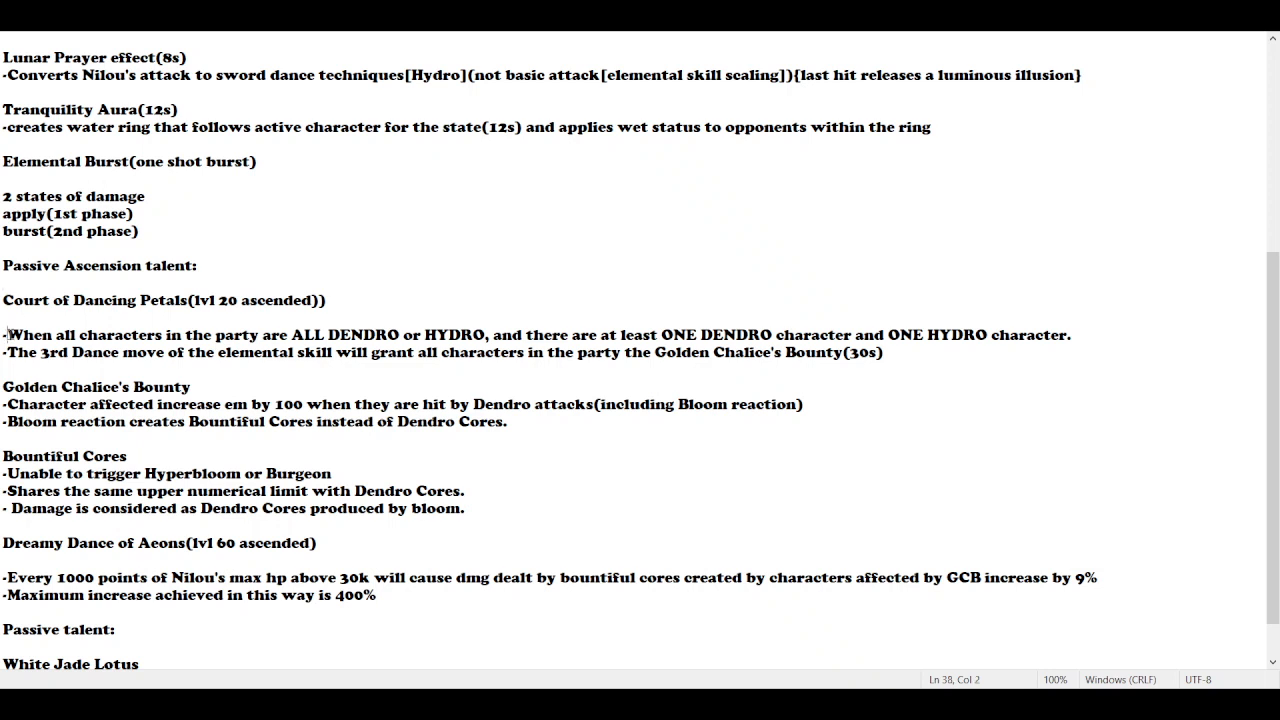
left_click_drag(10, 336, 316, 336)
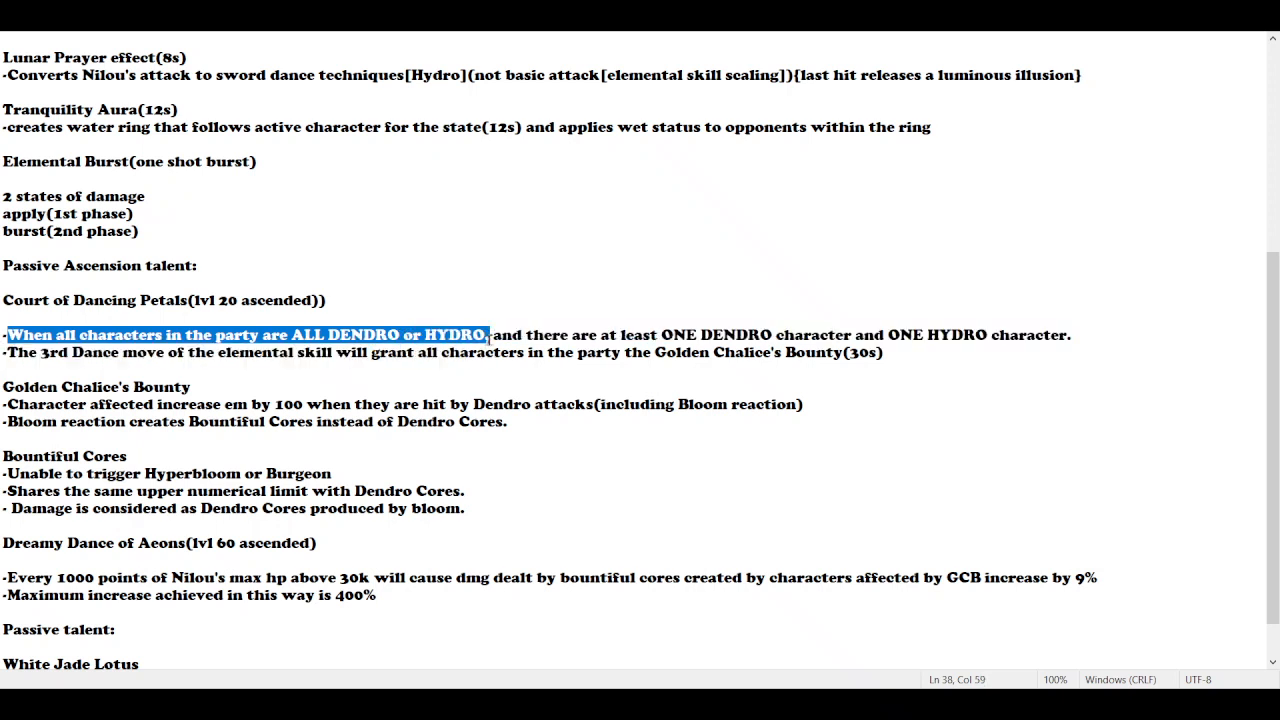
mouse_move(508, 308)
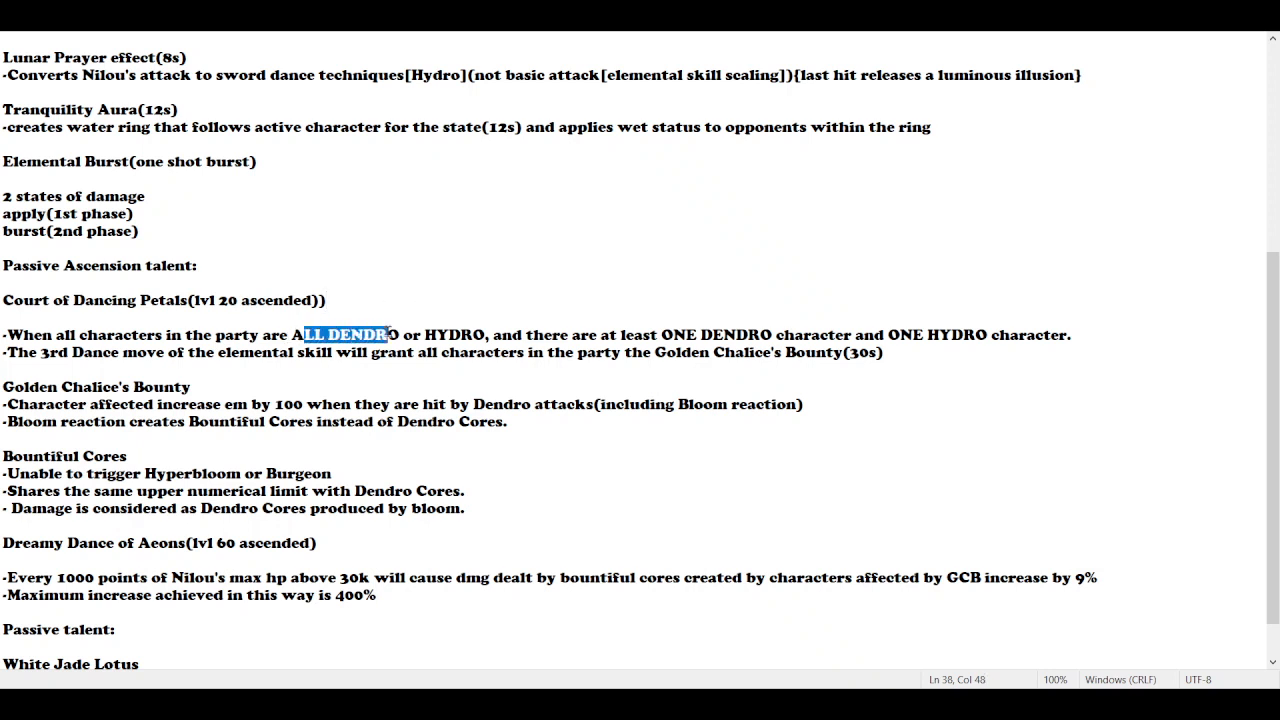
left_click(464, 336)
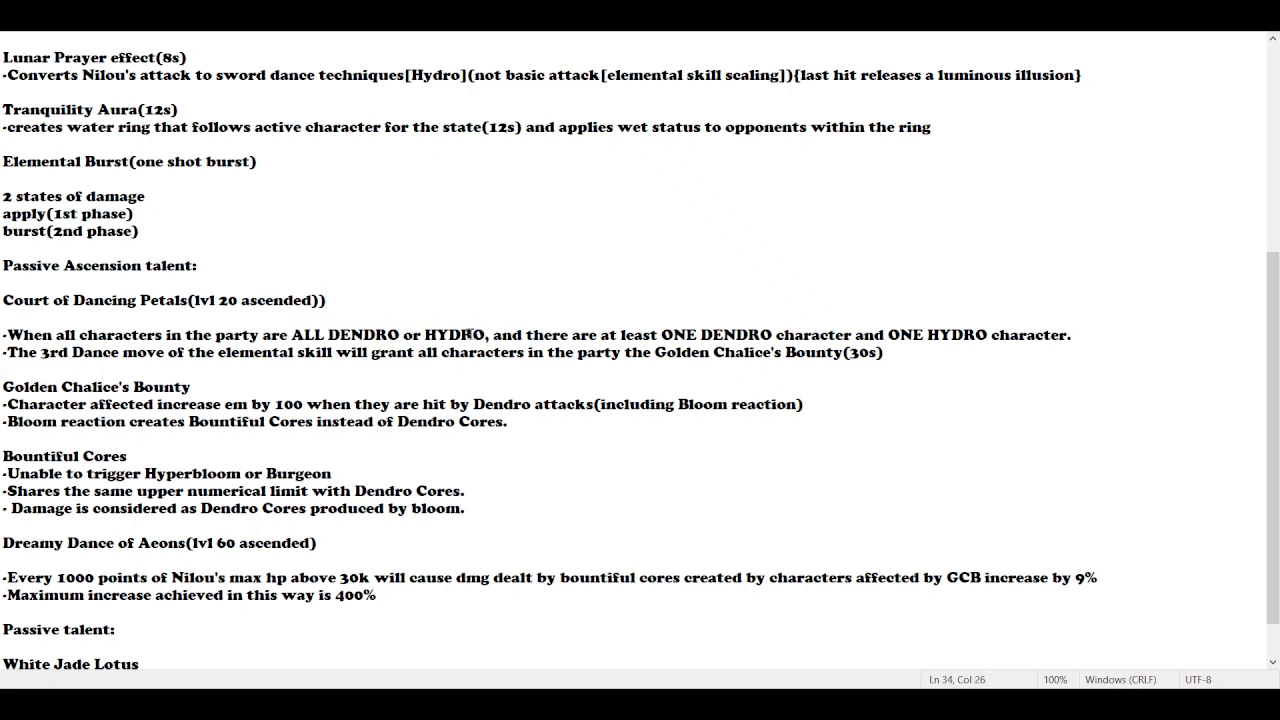
left_click_drag(492, 336, 722, 336)
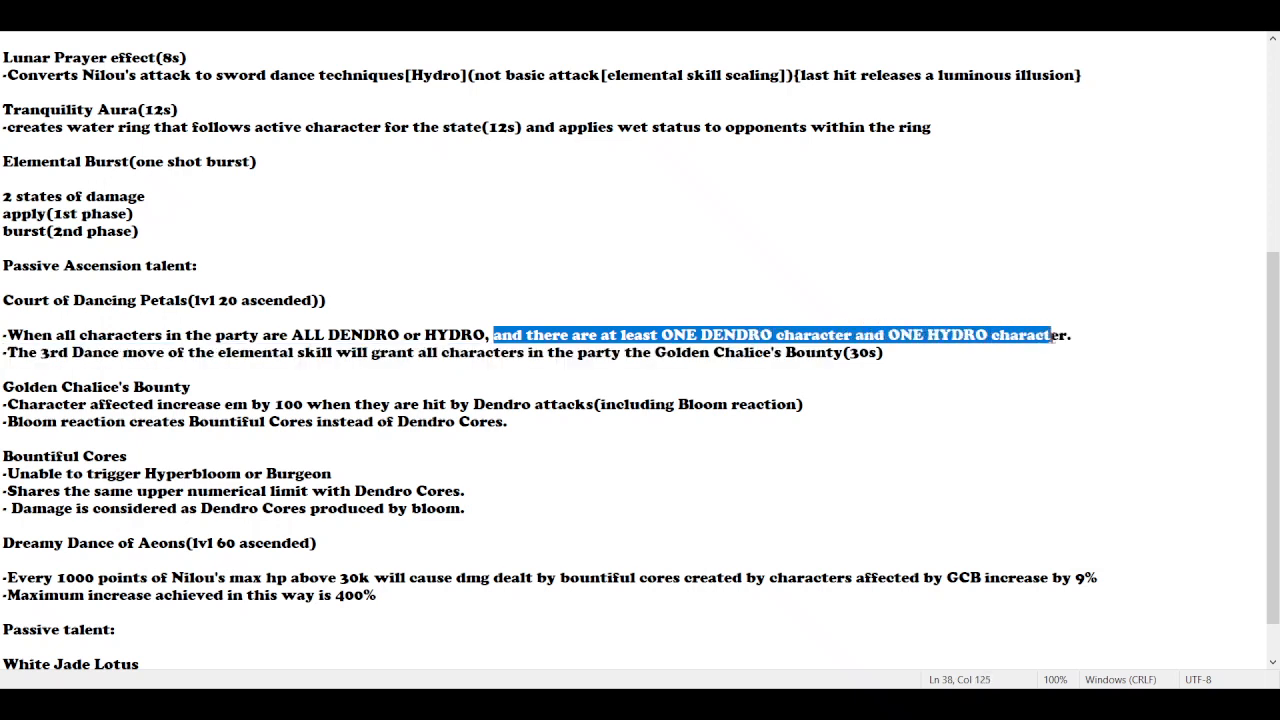
left_click(122, 332)
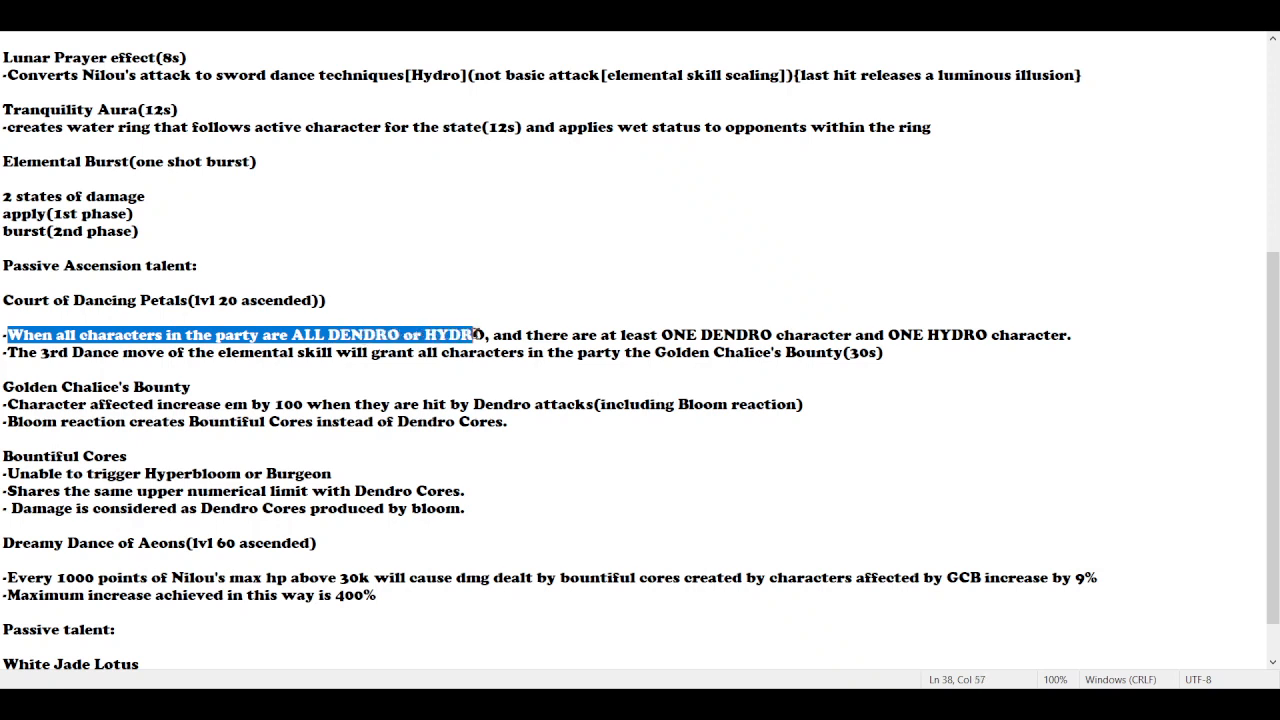
left_click(682, 352)
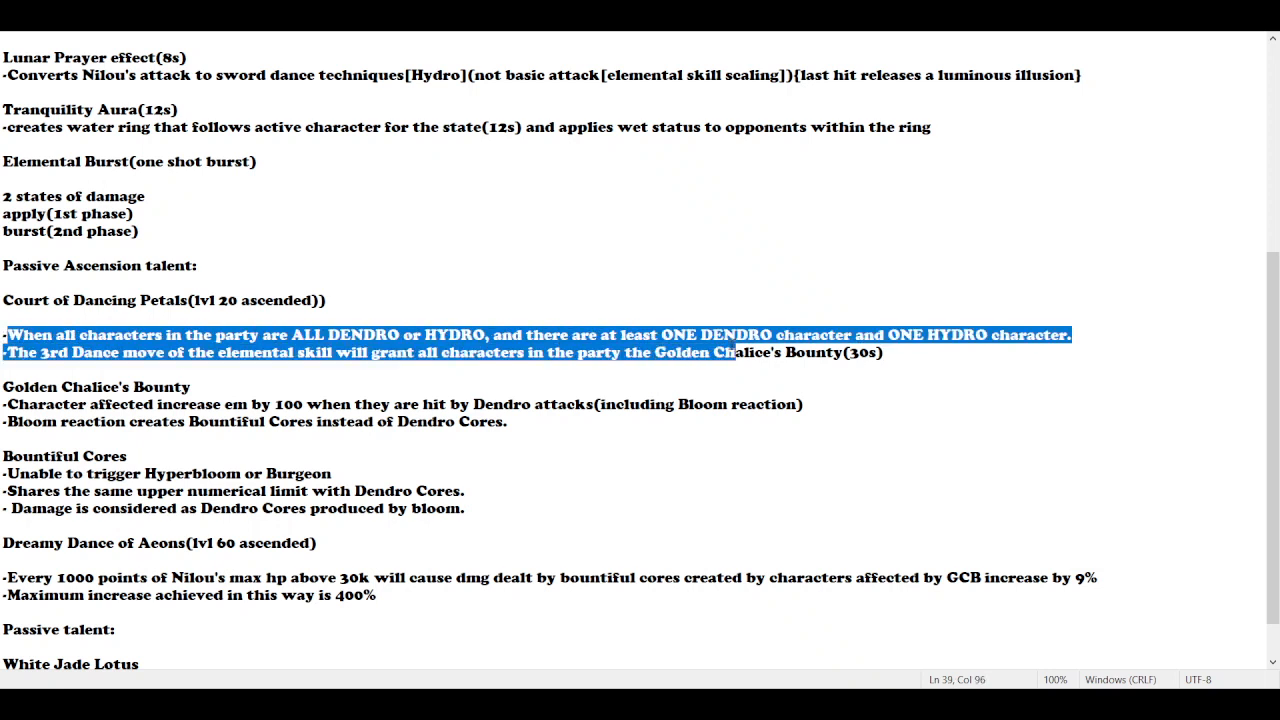
Review the 3rd Dance move sentence and the Golden Chalice's Bounty heading
left_click(190, 388)
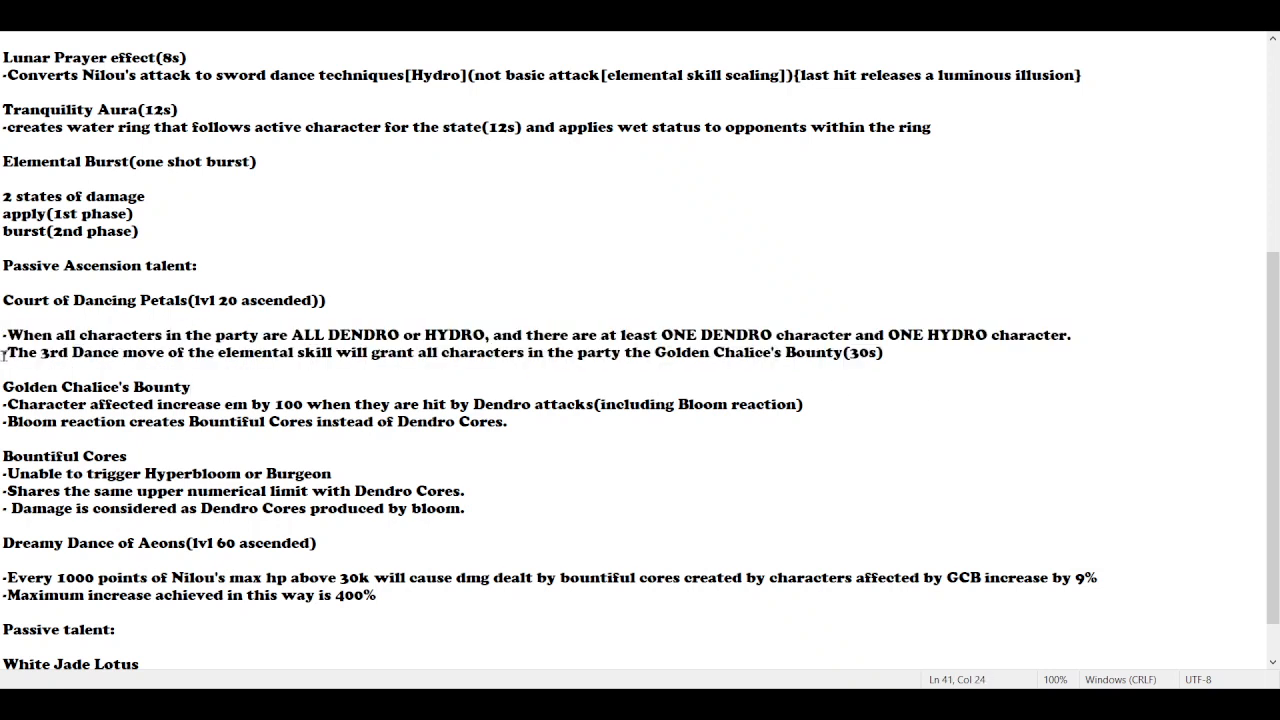
left_click_drag(4, 352, 316, 352)
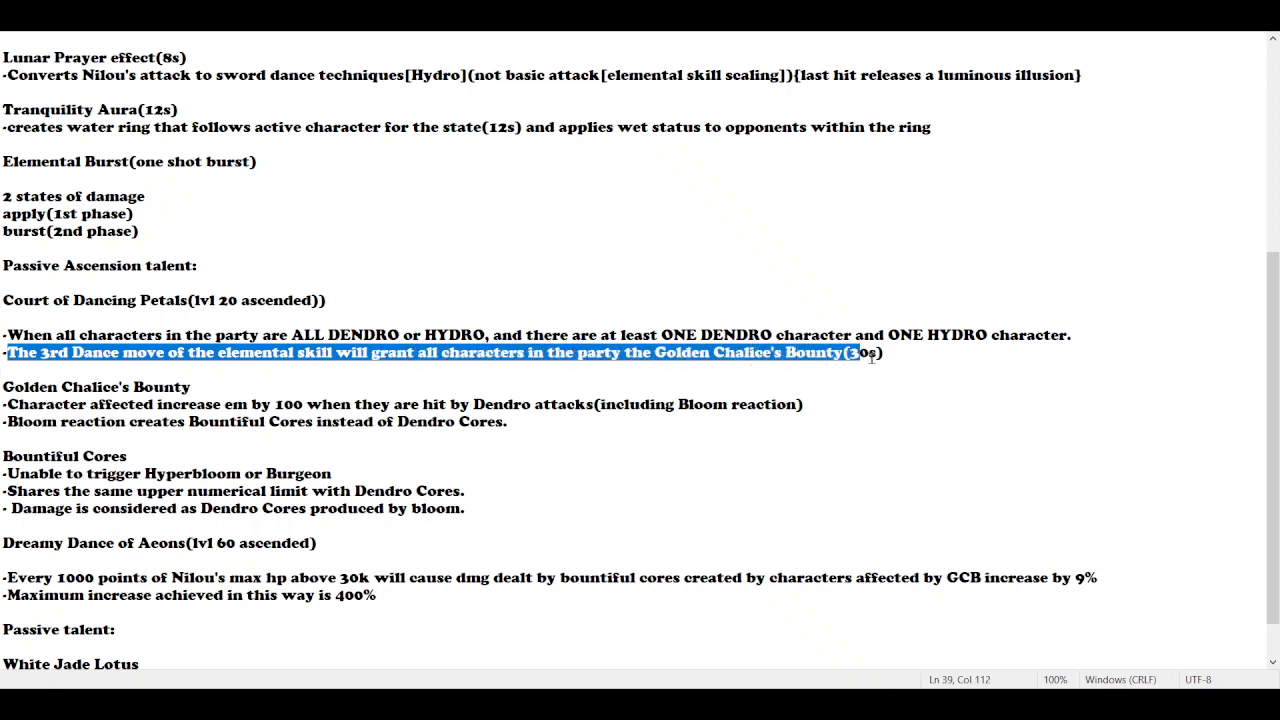
left_click(800, 404)
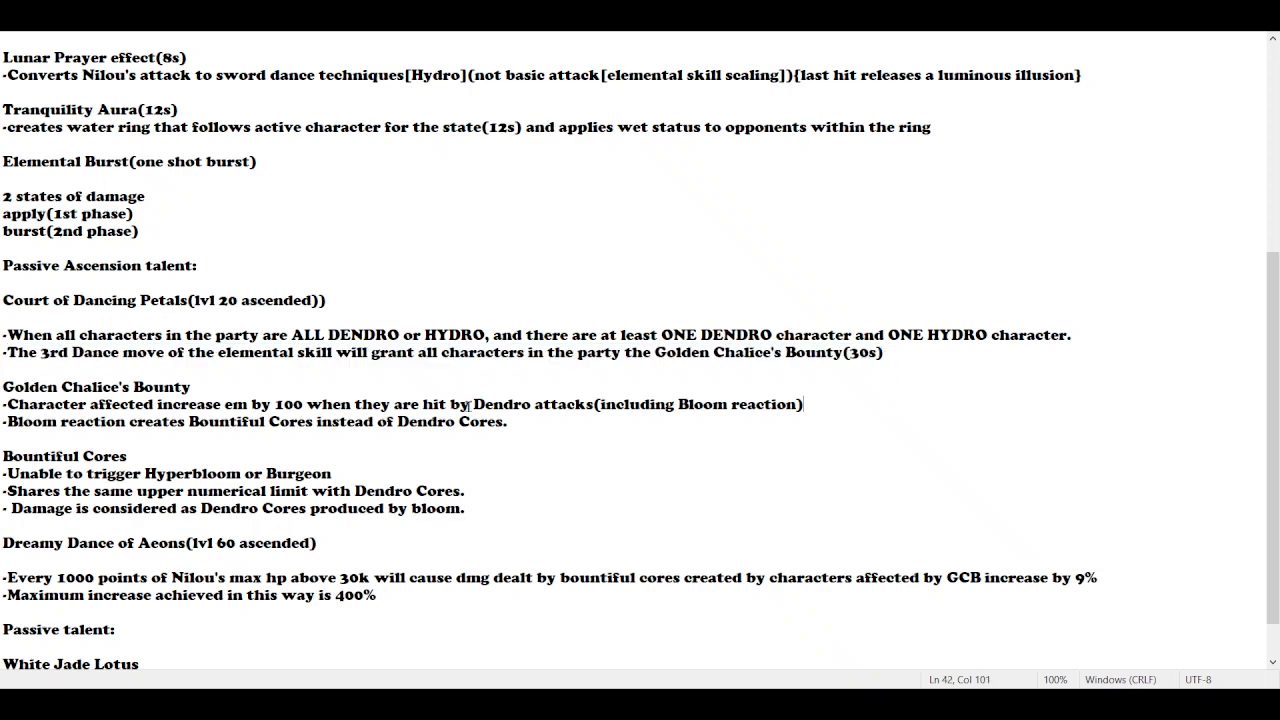
left_click_drag(656, 352, 840, 352)
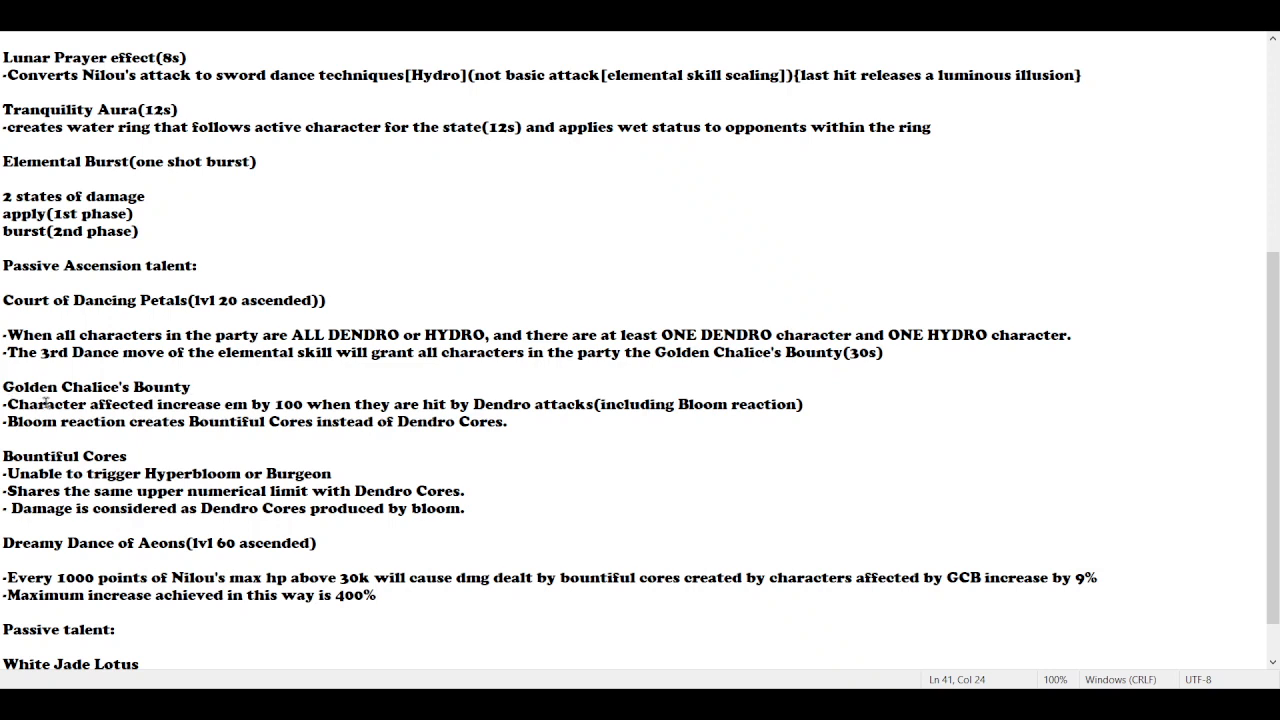
double_click(34, 404)
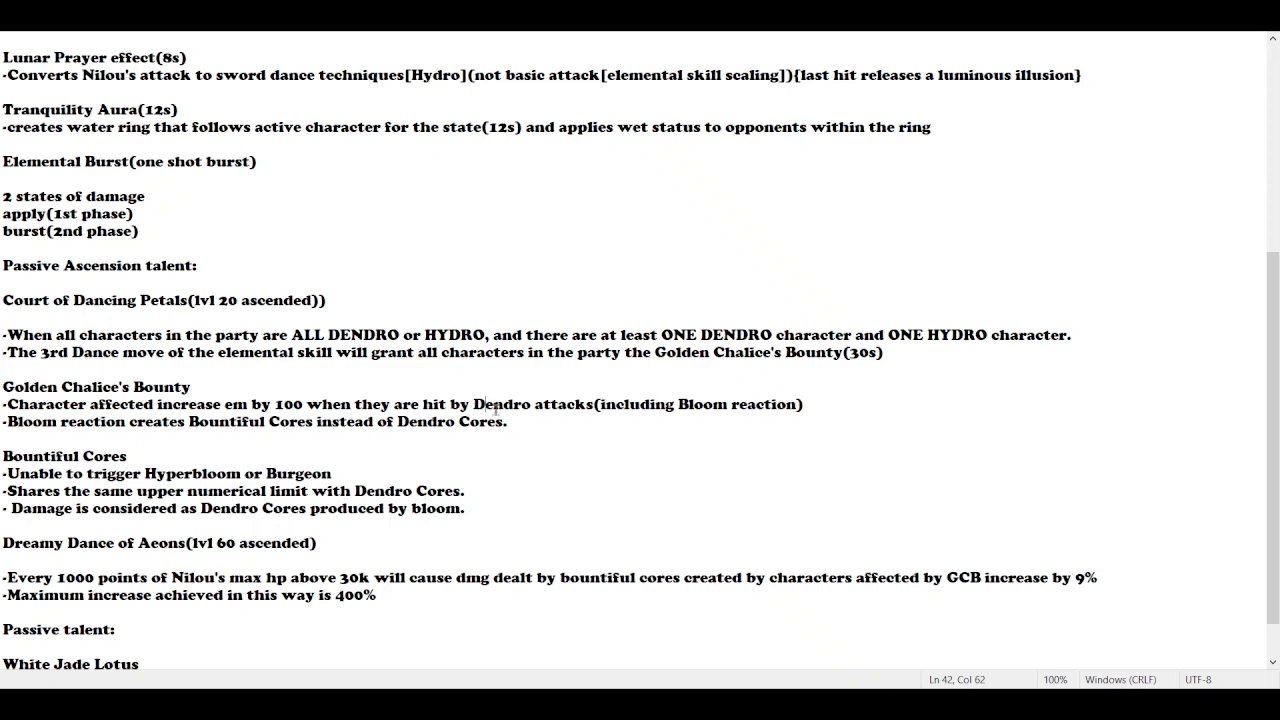
mouse_move(568, 390)
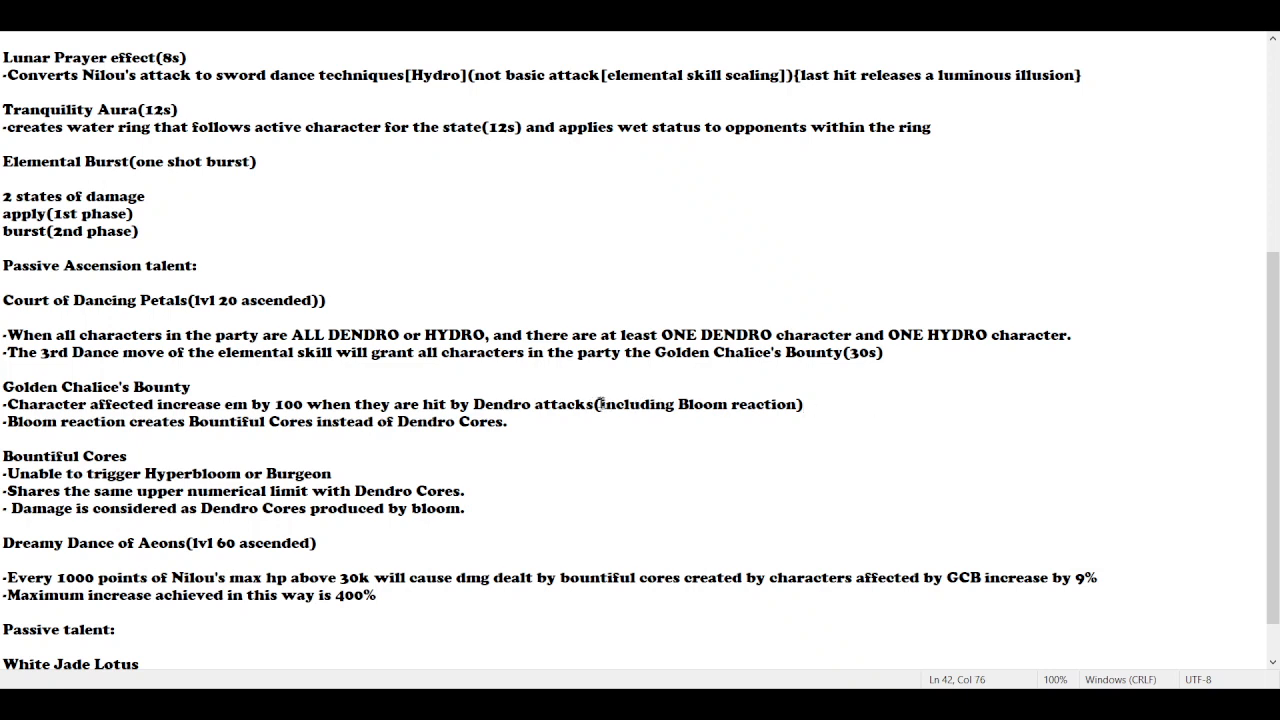
left_click_drag(600, 404, 800, 404)
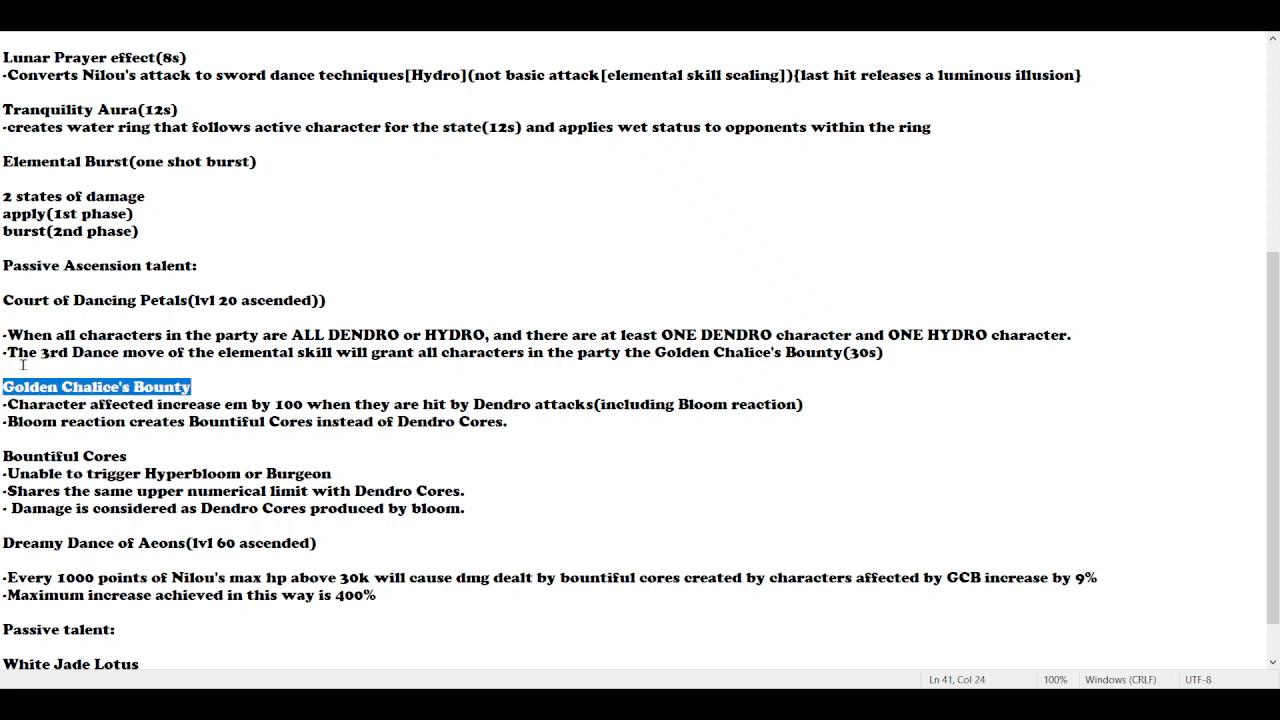
mouse_move(76, 358)
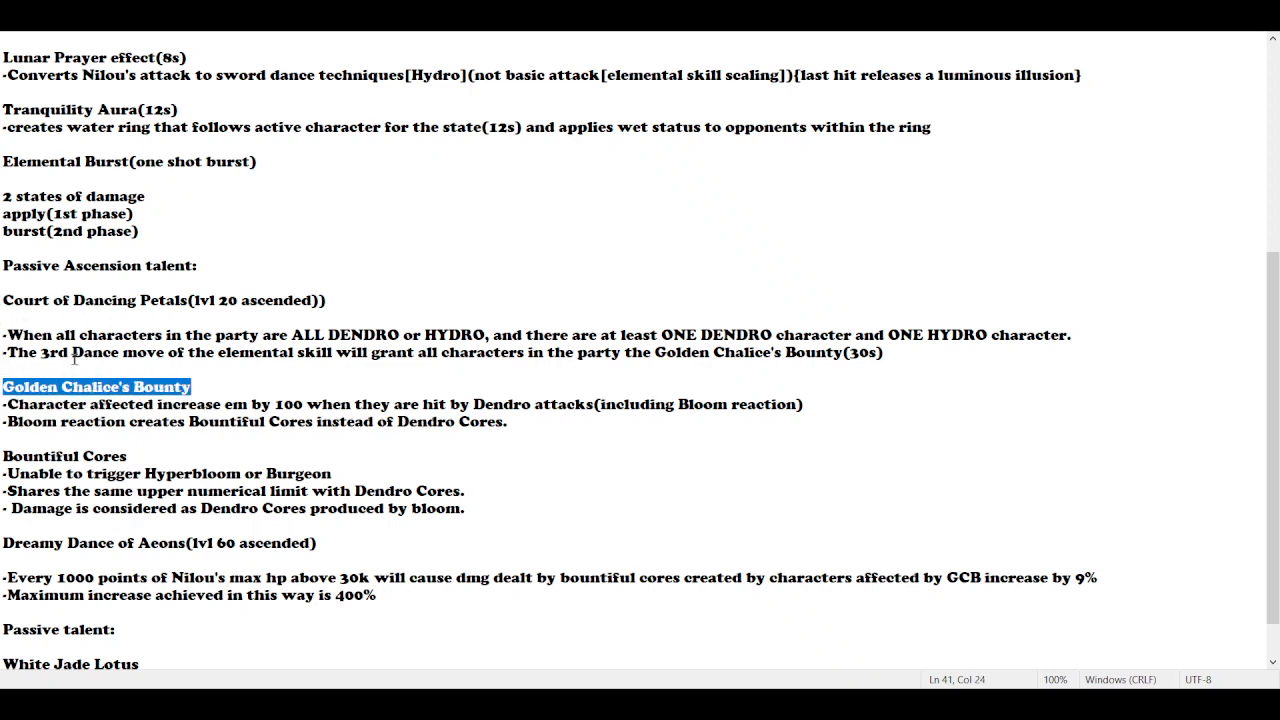
Highlight the Bloom, Bountiful Cores and Hyperbloom or Burgeon points
double_click(32, 420)
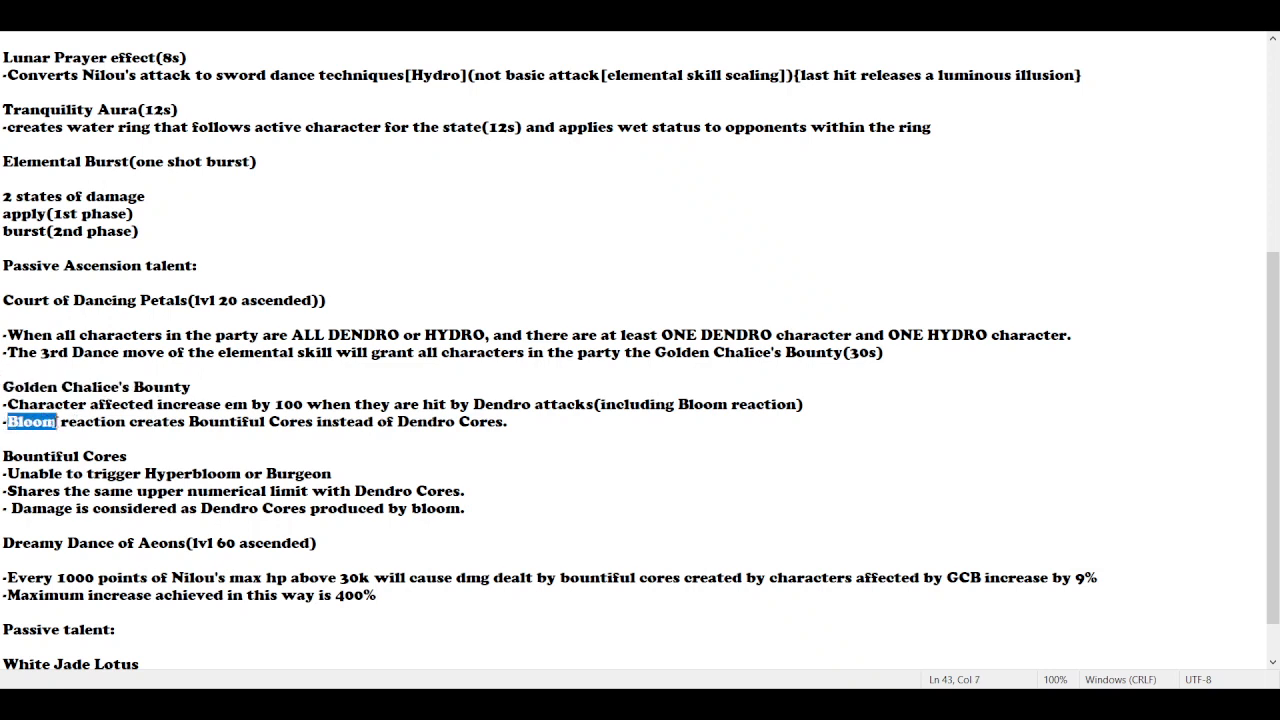
left_click_drag(30, 420, 312, 420)
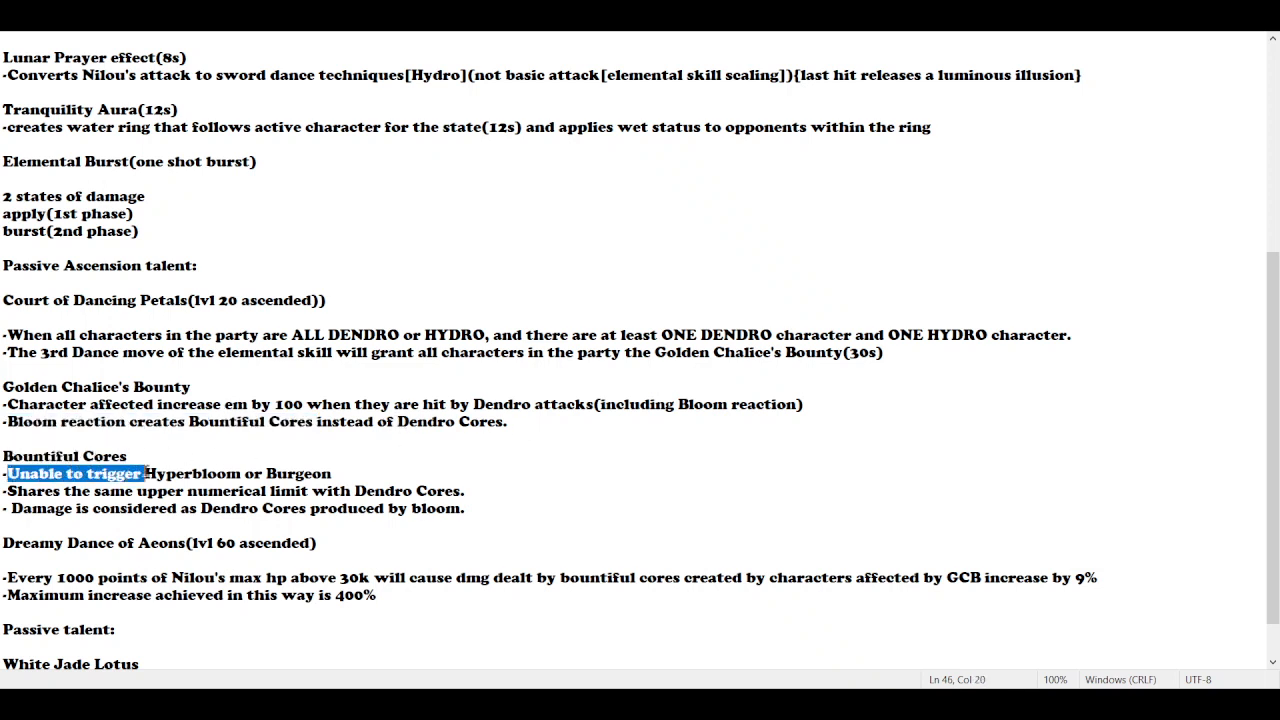
left_click_drag(142, 472, 328, 472)
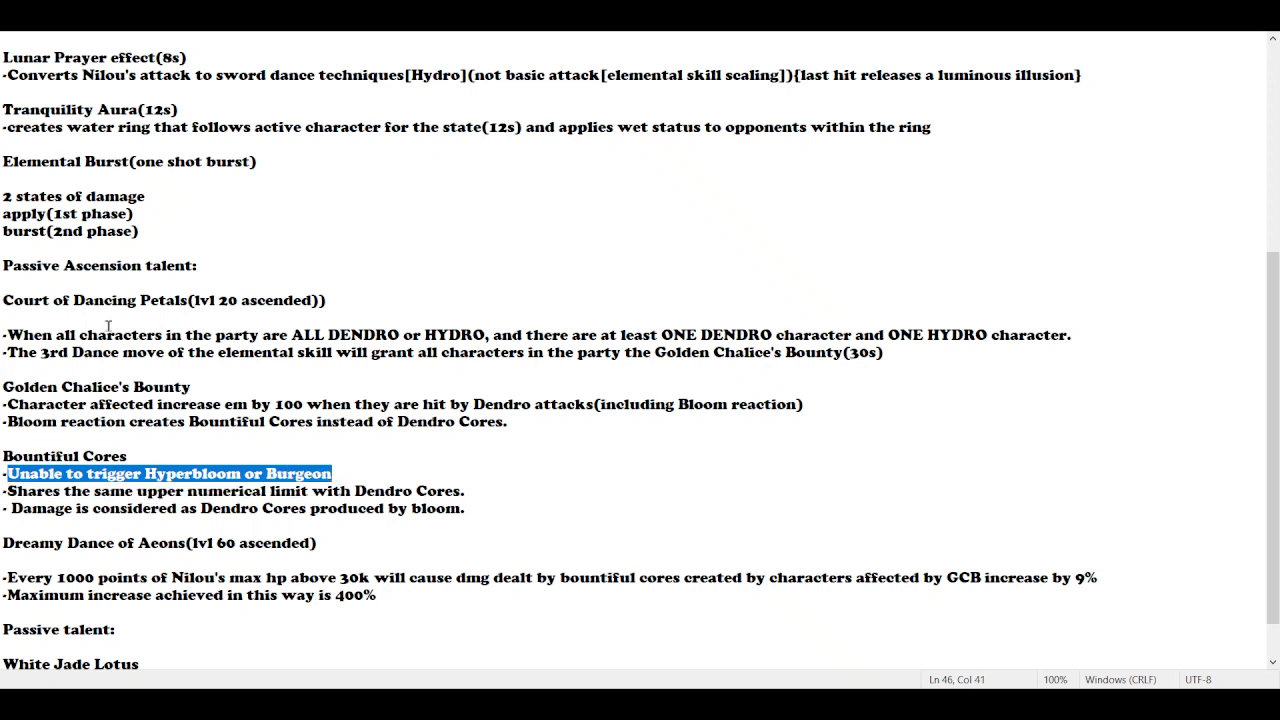
left_click(8, 336)
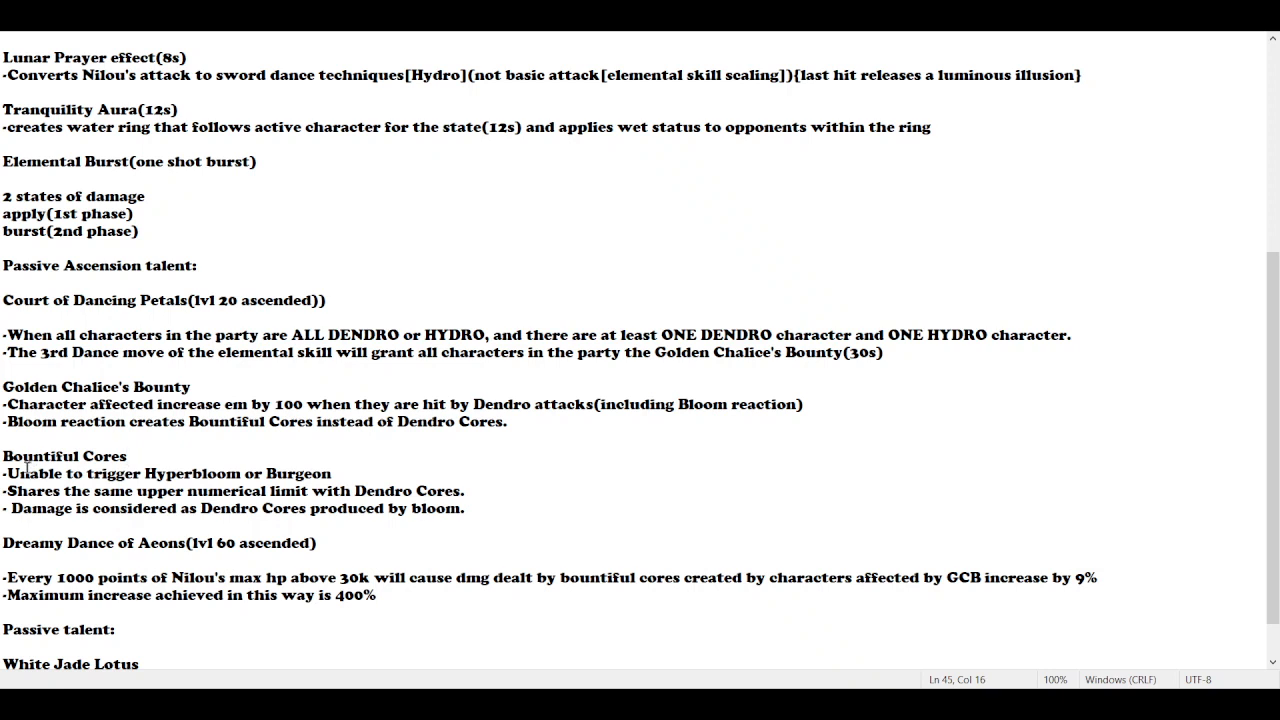
left_click_drag(8, 472, 216, 472)
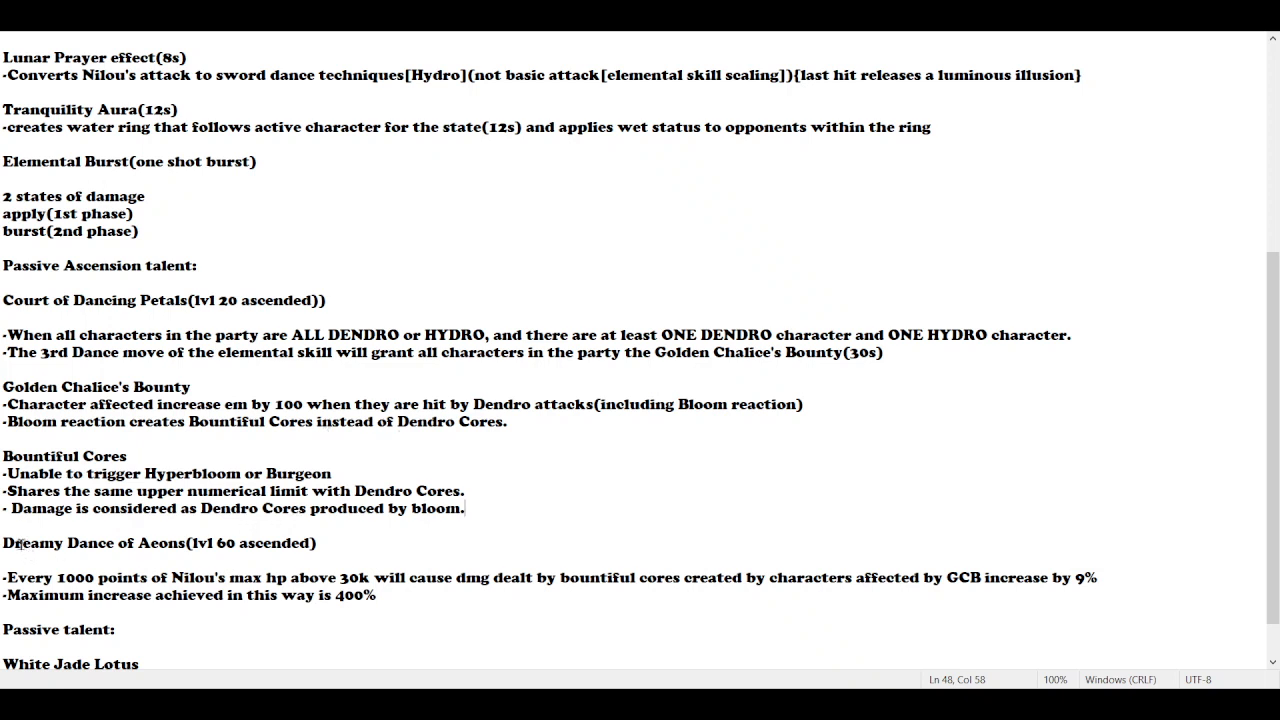
scroll("down", 3)
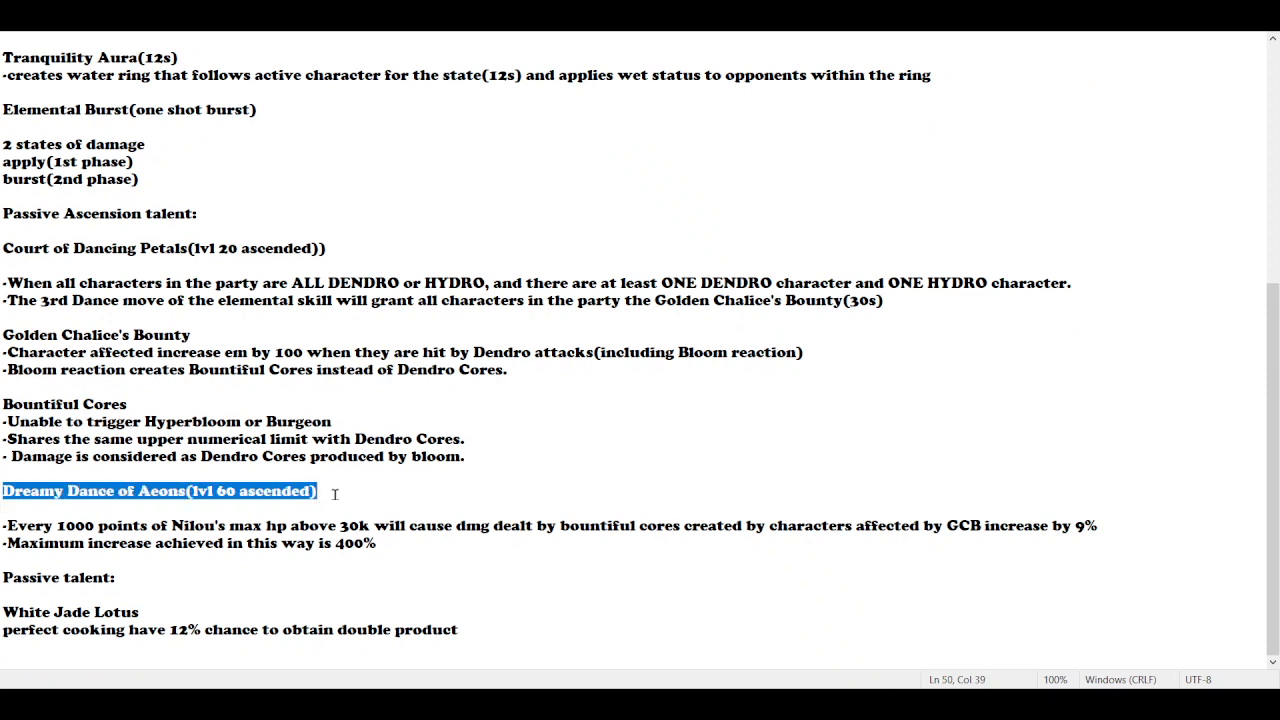
mouse_move(412, 560)
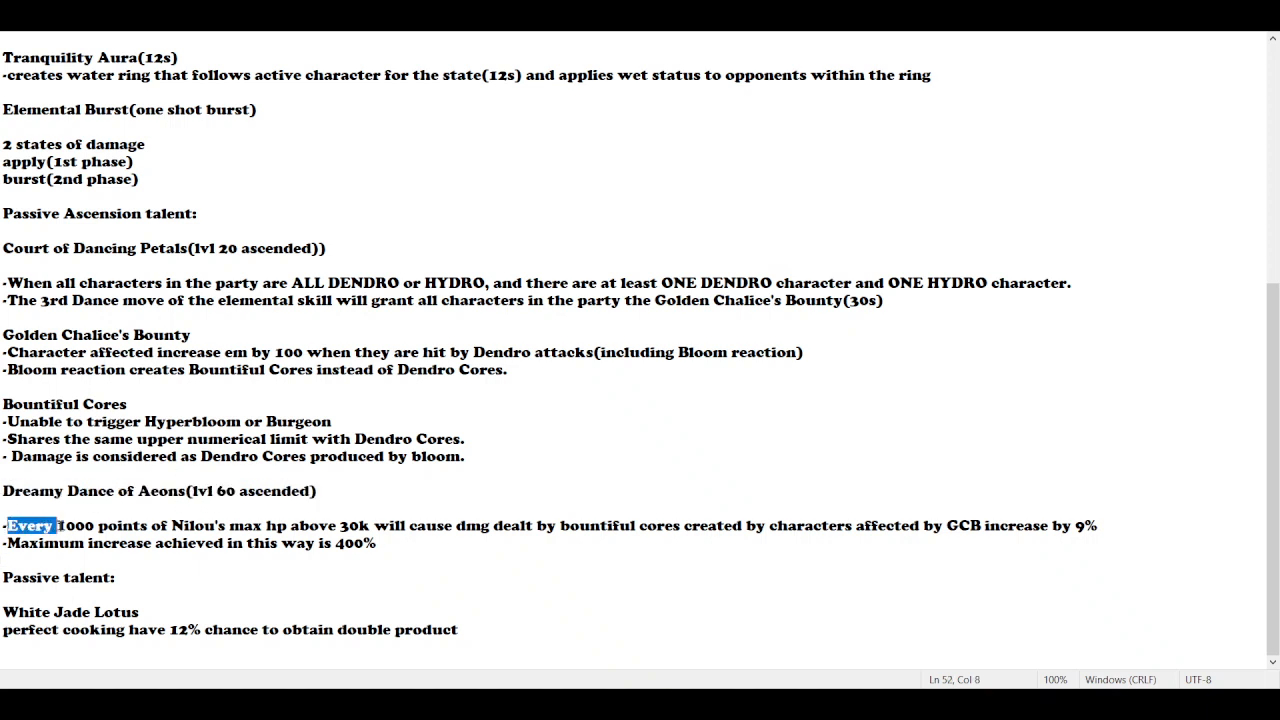
Change the HP threshold to 30,000 in the Dreamy Dance of Aeons bullet and reread both bullets
left_click_drag(56, 524, 218, 524)
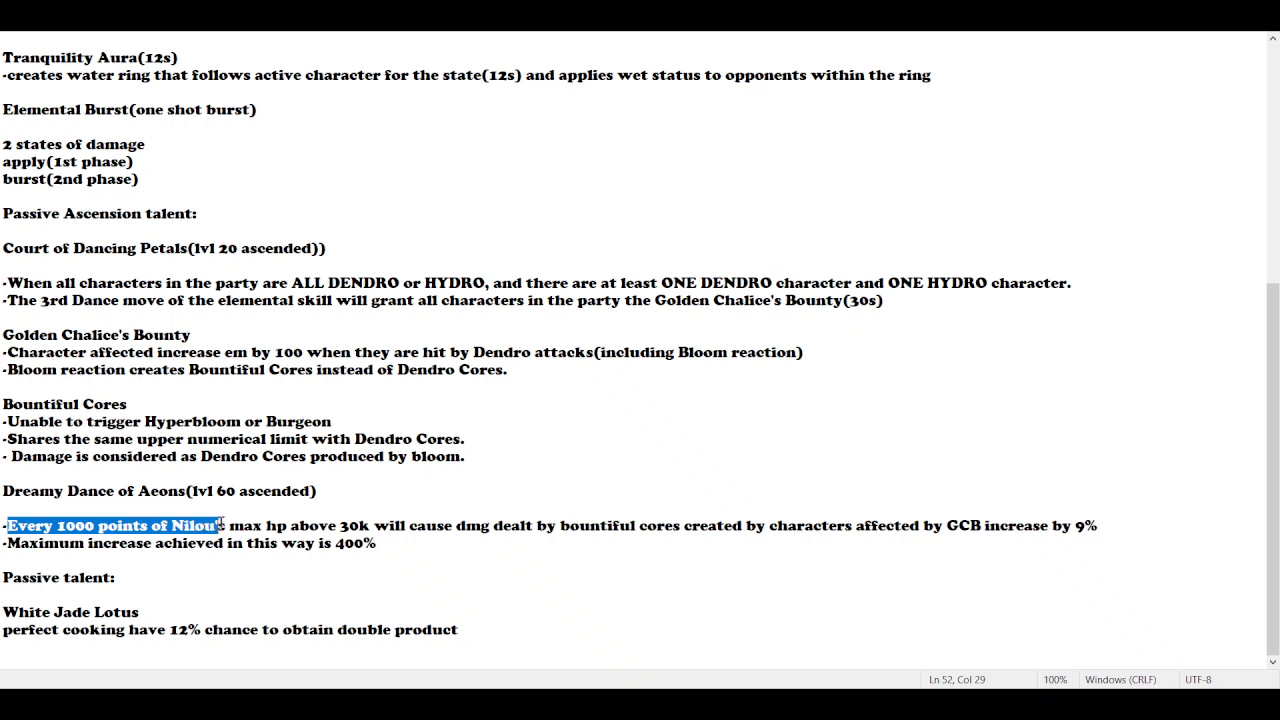
left_click_drag(212, 524, 368, 524)
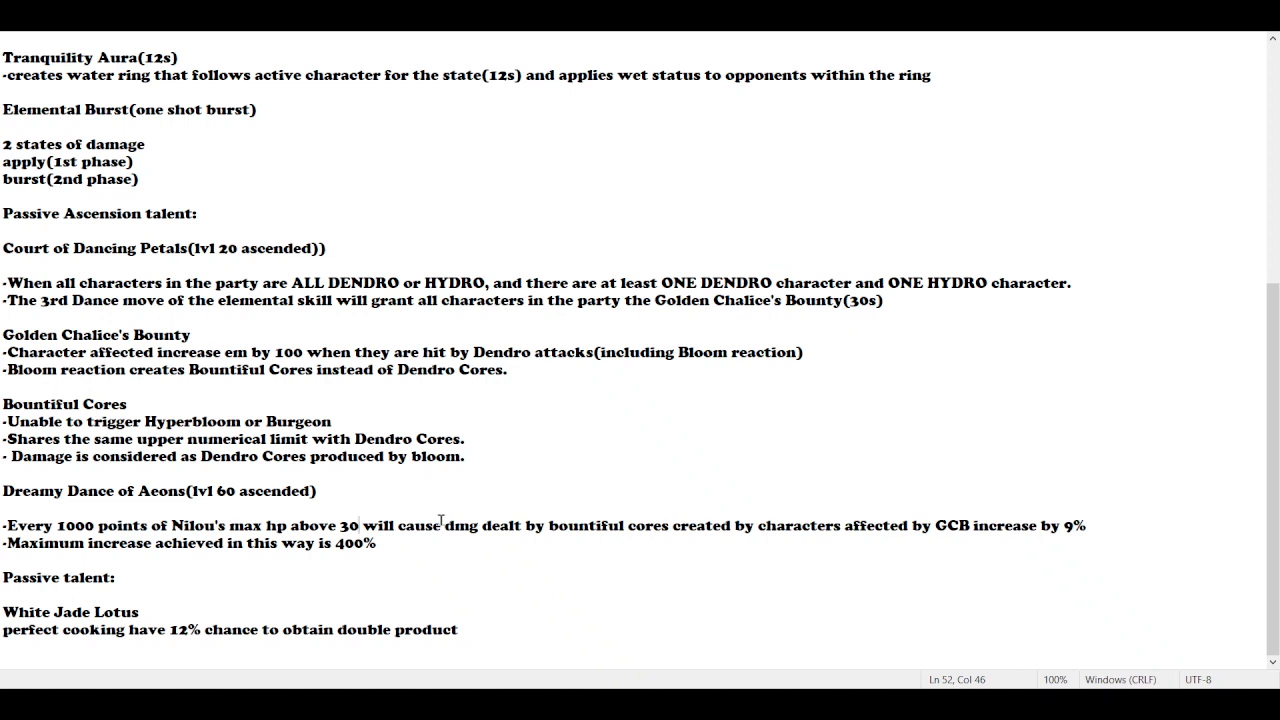
type(",000")
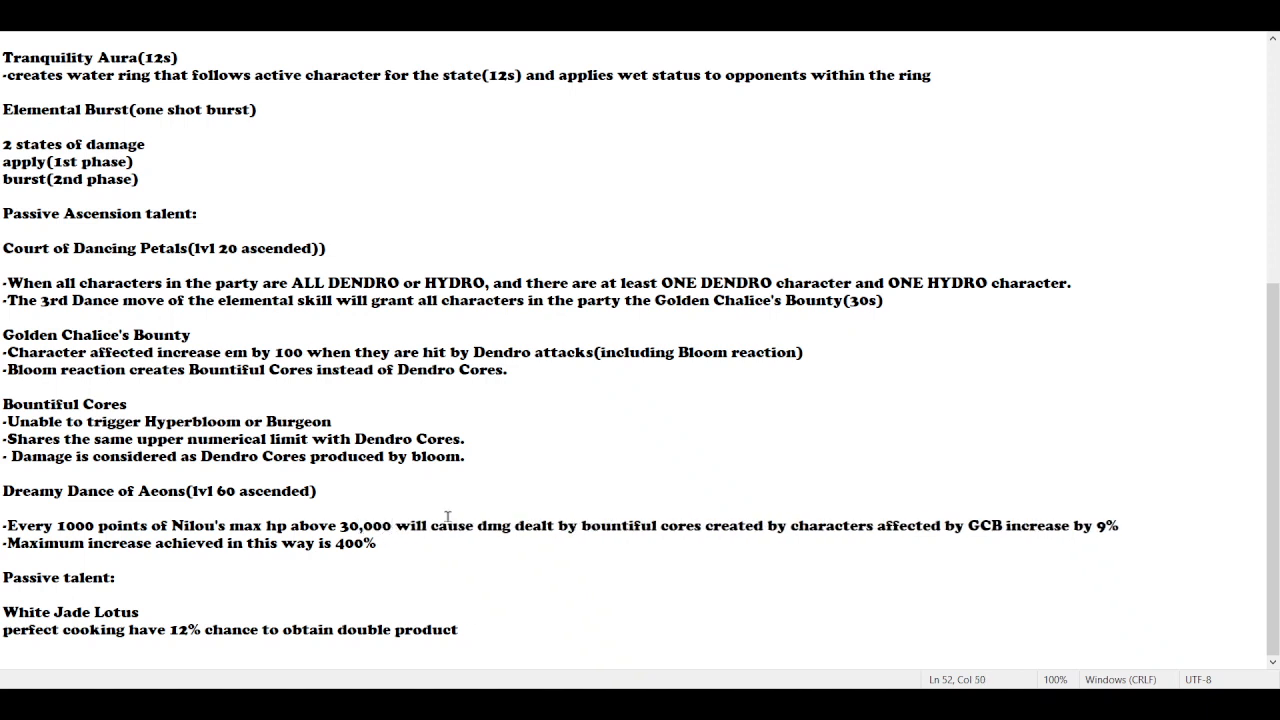
left_click_drag(394, 524, 556, 524)
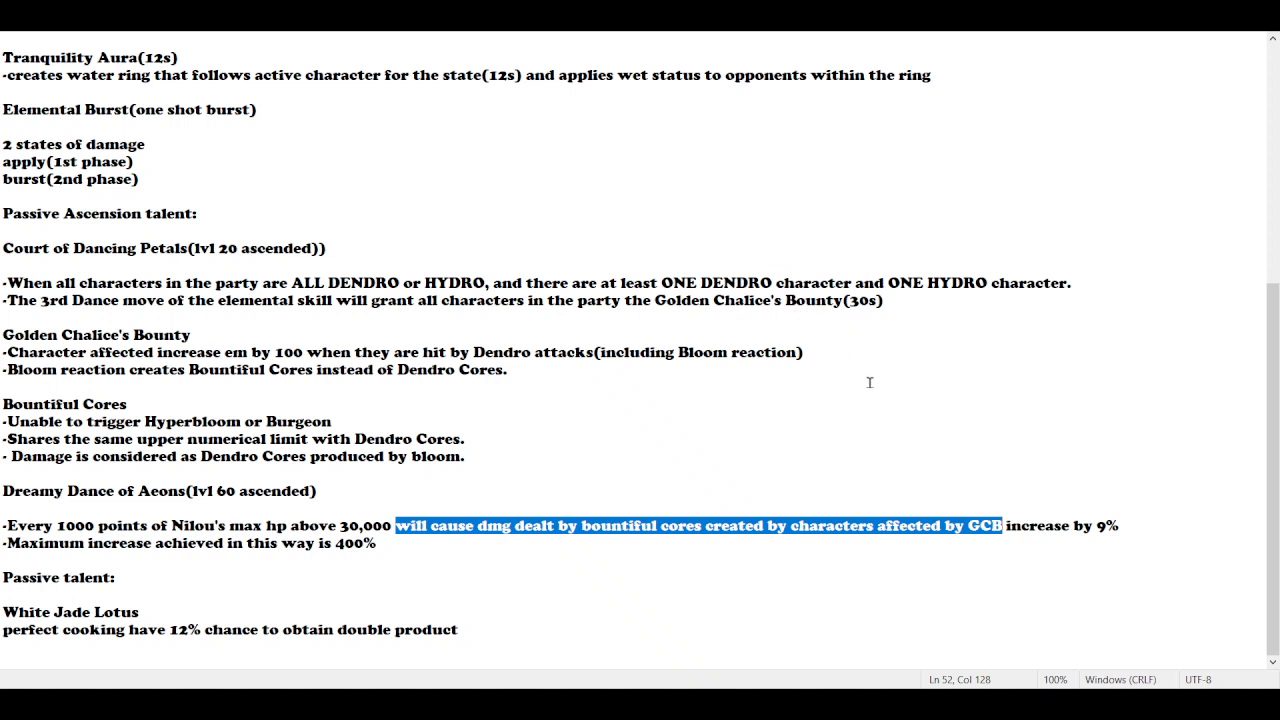
mouse_move(120, 508)
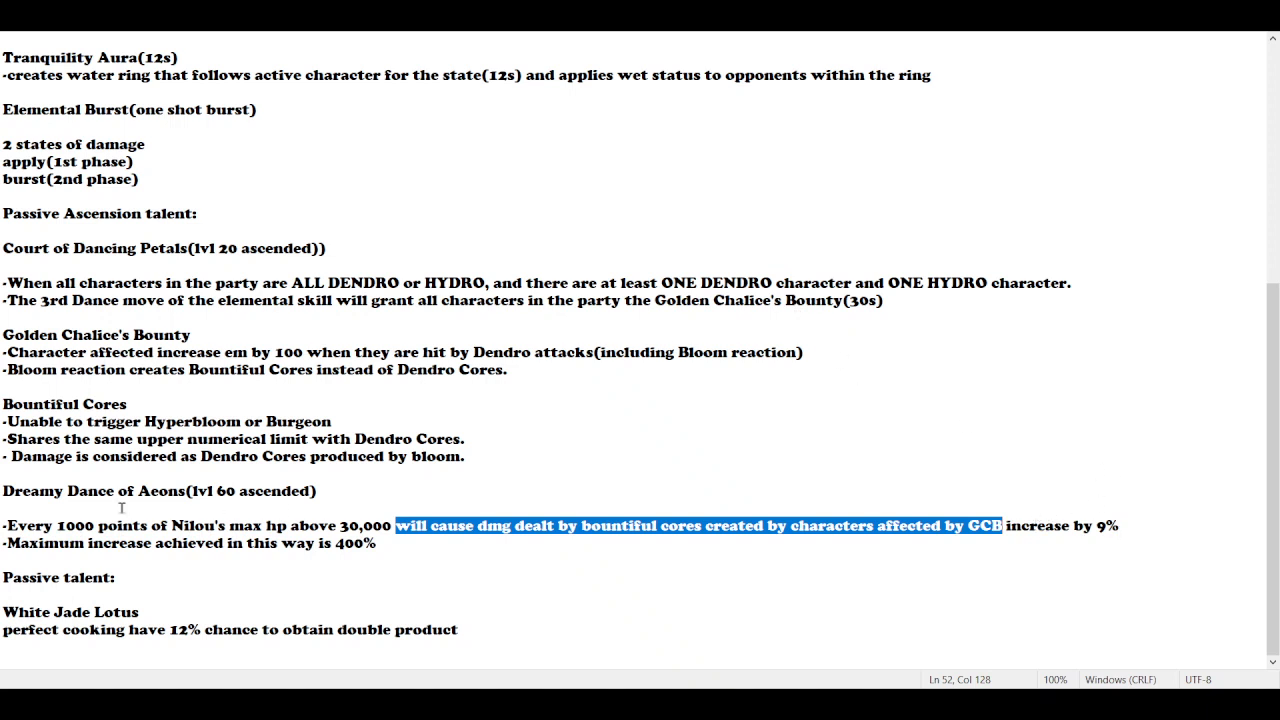
left_click(16, 540)
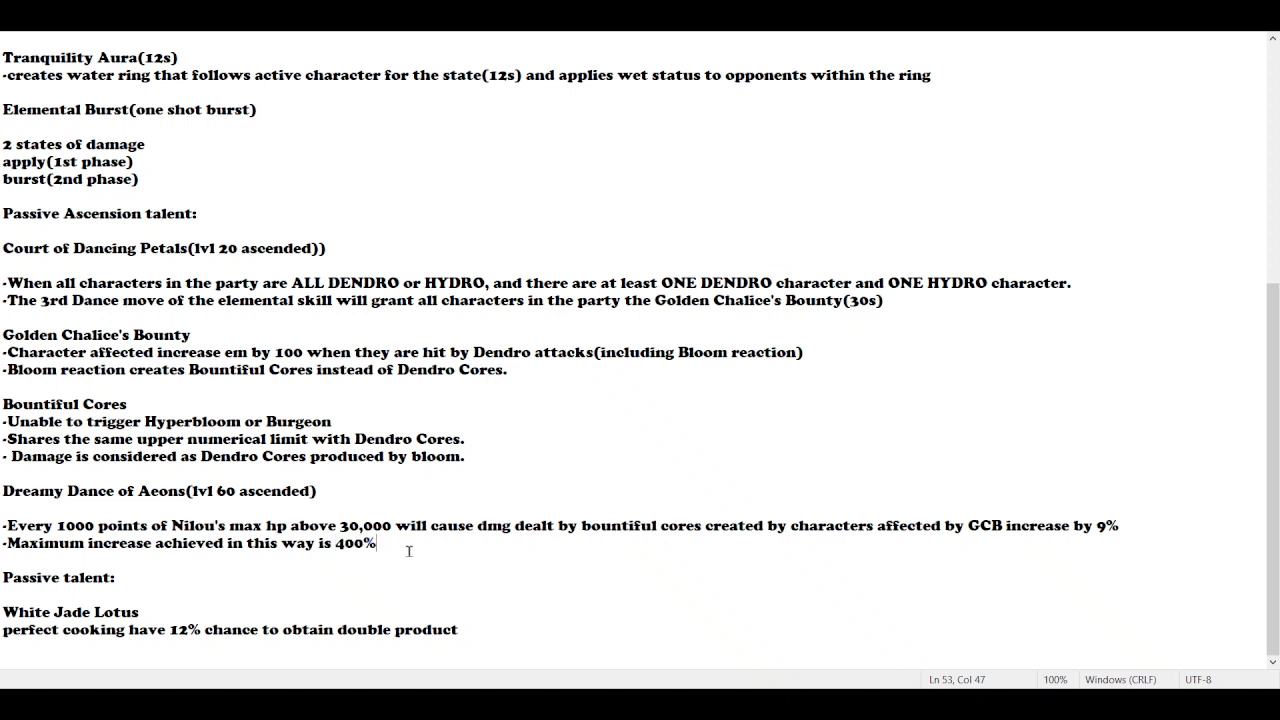
double_click(356, 544)
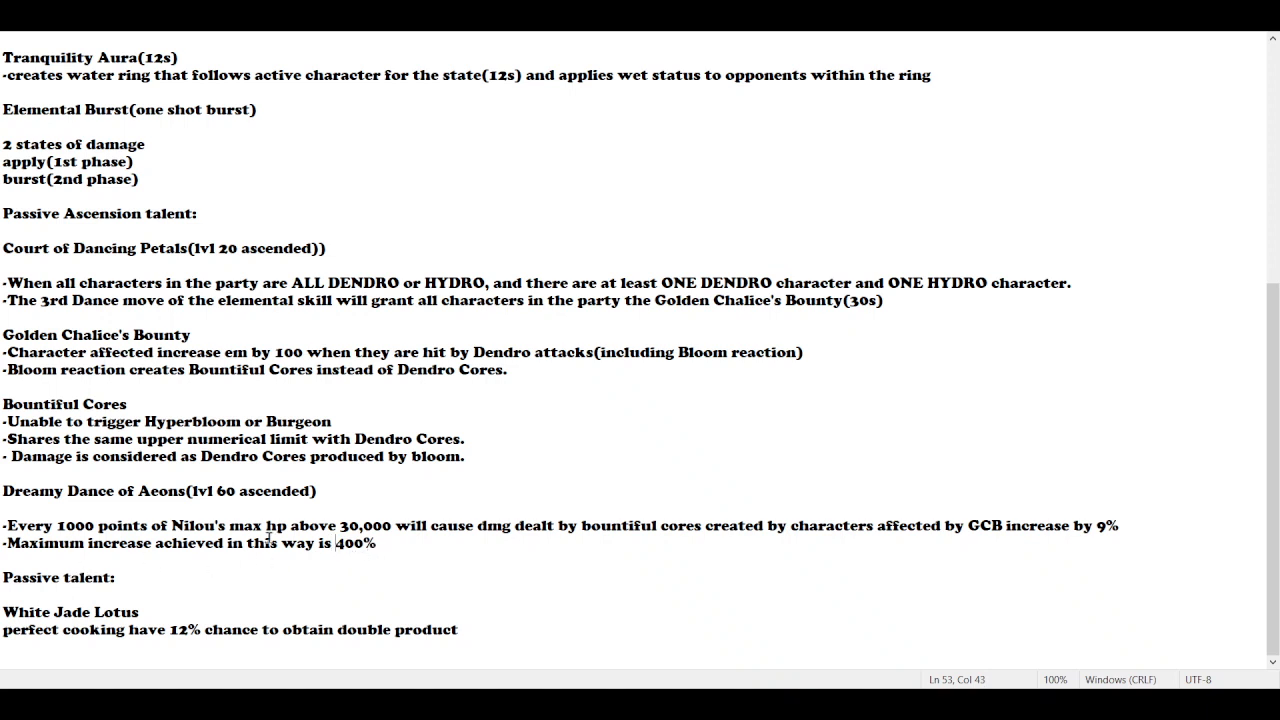
left_click_drag(4, 524, 376, 544)
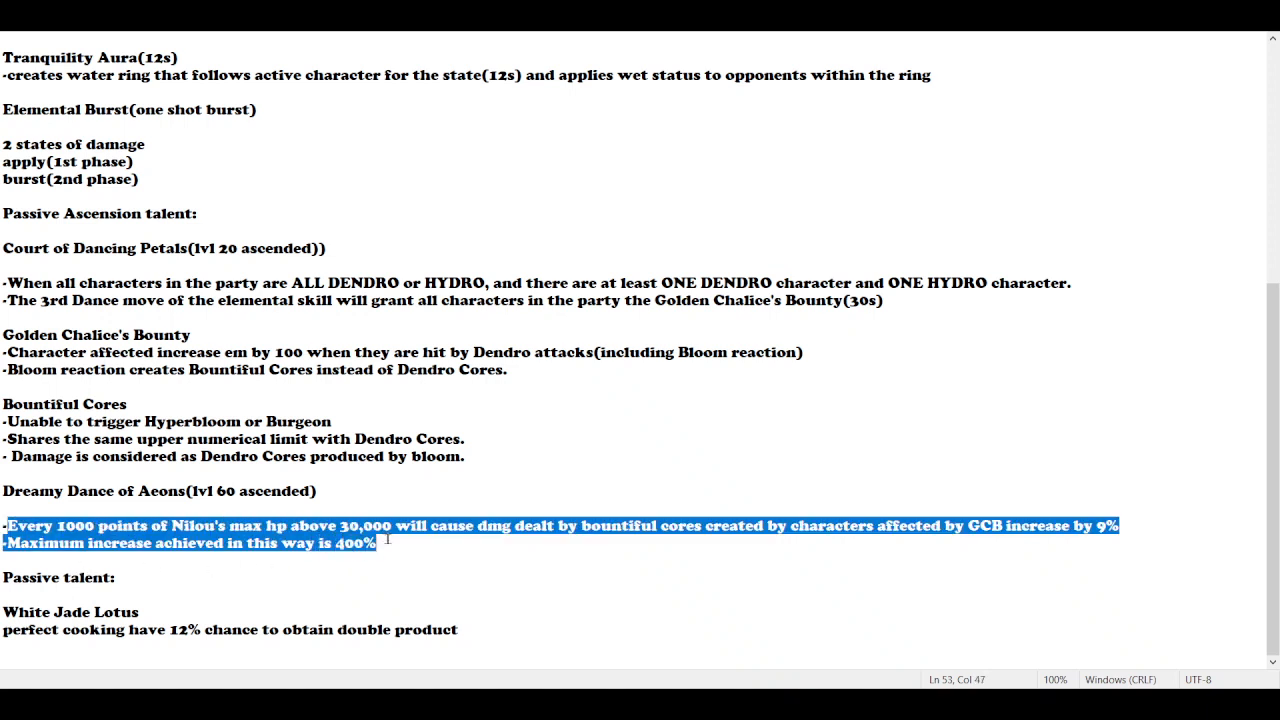
left_click(760, 530)
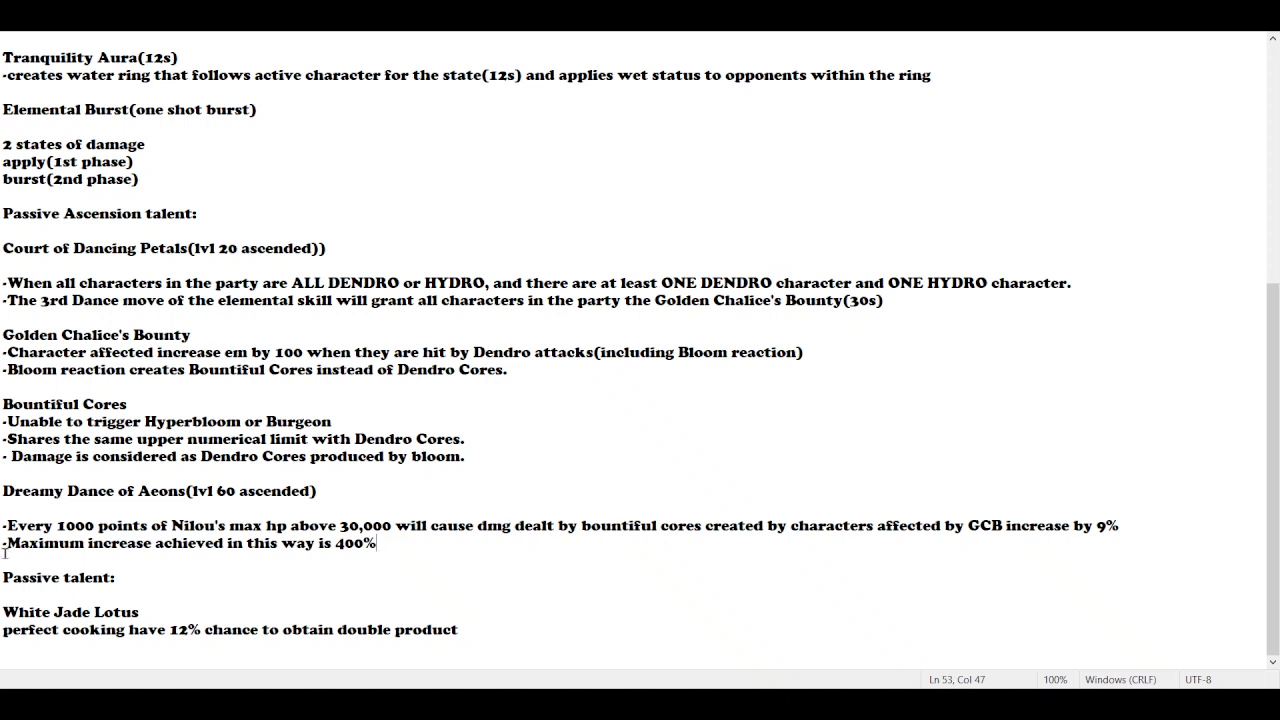
double_click(56, 578)
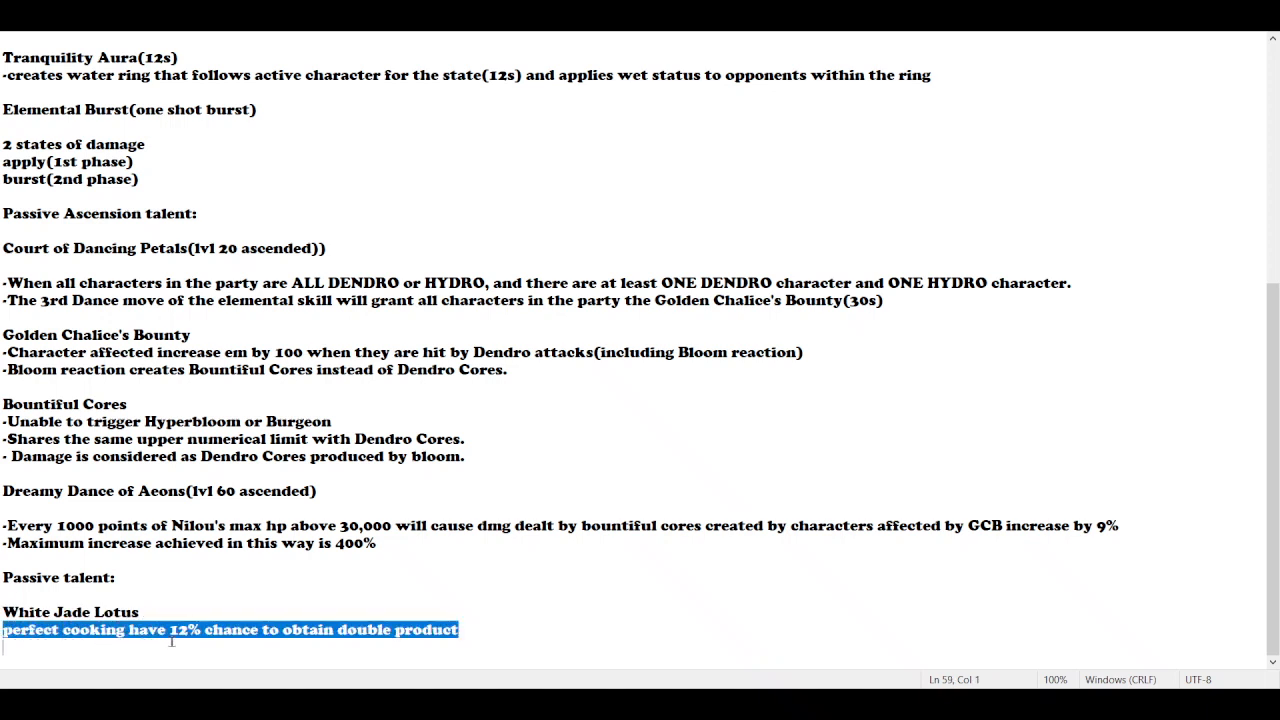
mouse_move(508, 634)
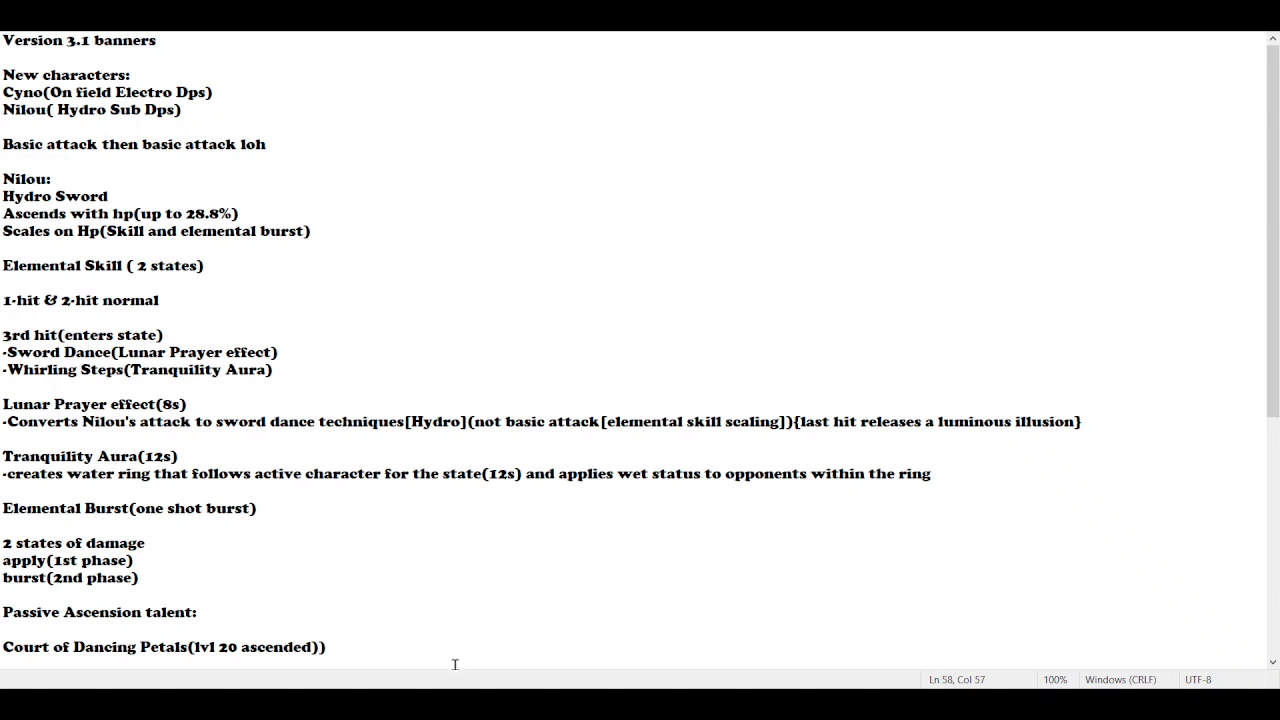
mouse_move(430, 578)
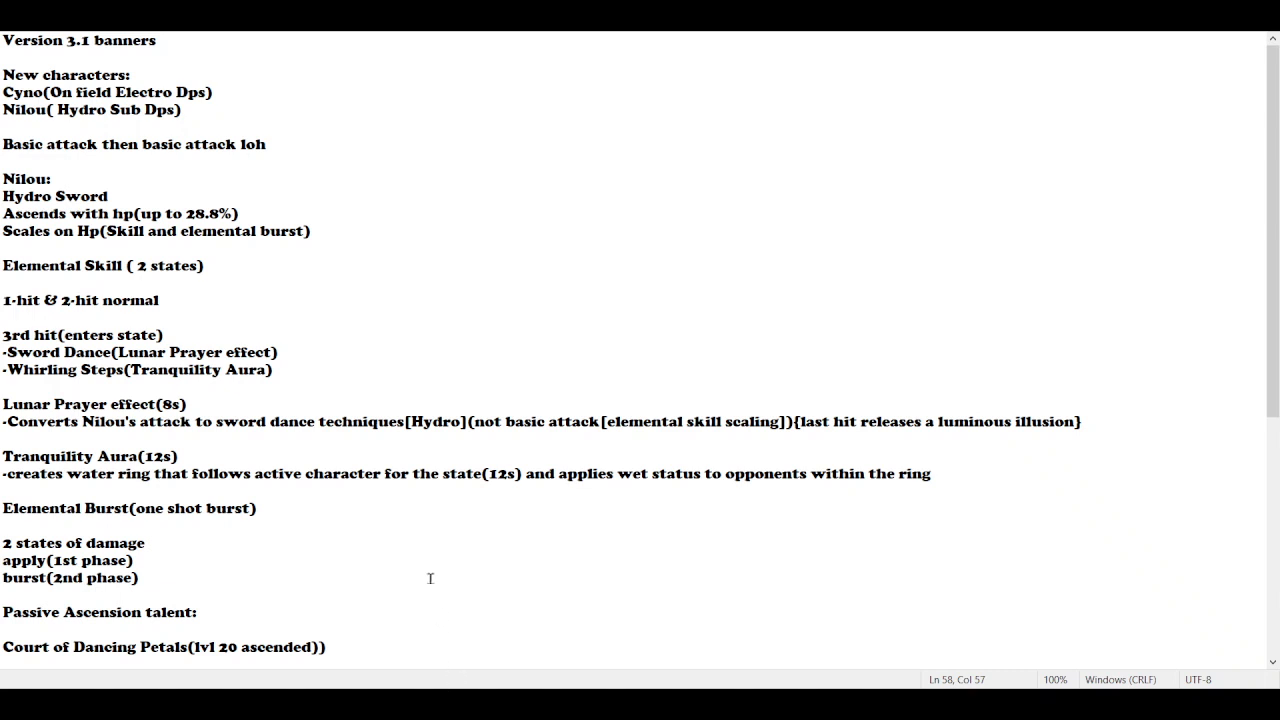
mouse_move(414, 376)
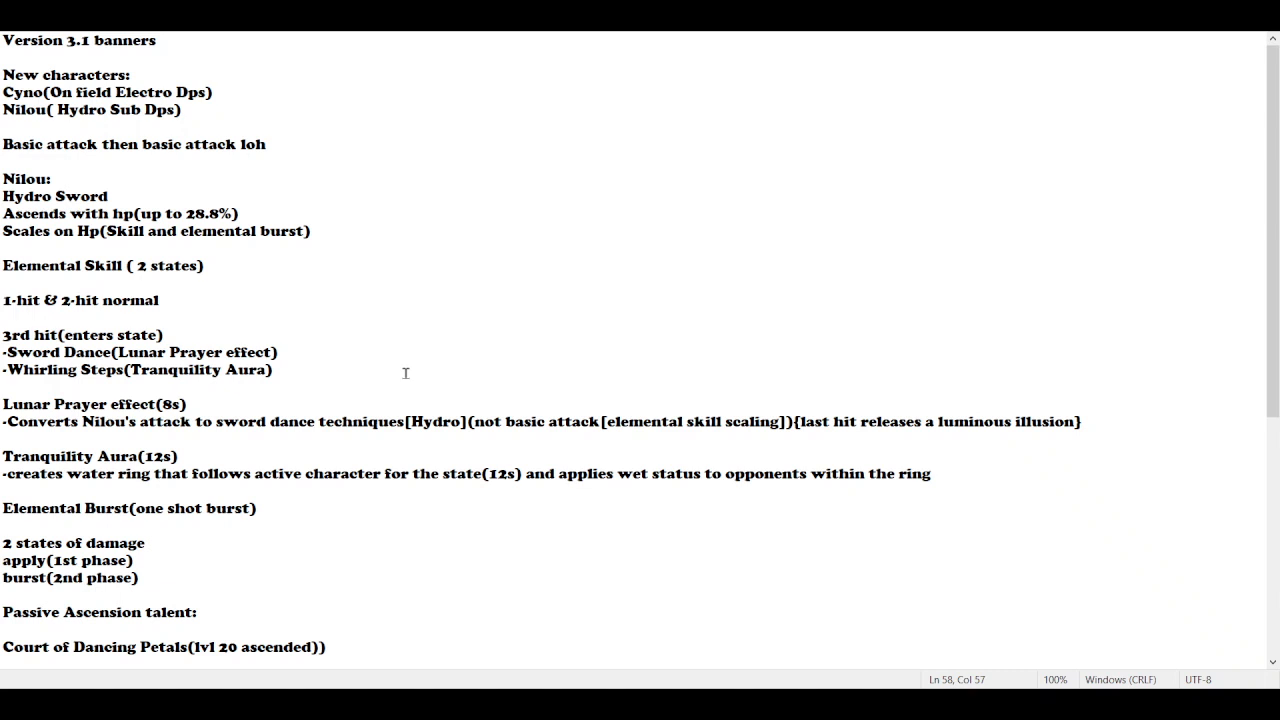
mouse_move(292, 280)
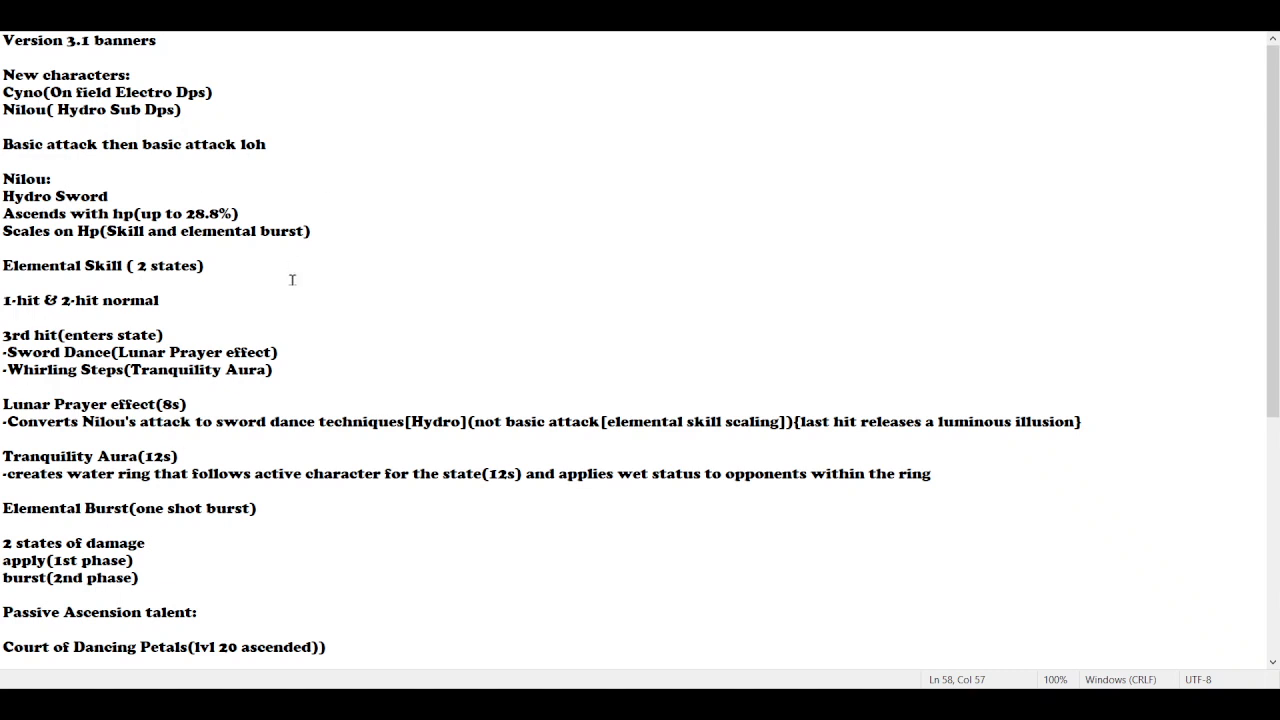
mouse_move(534, 356)
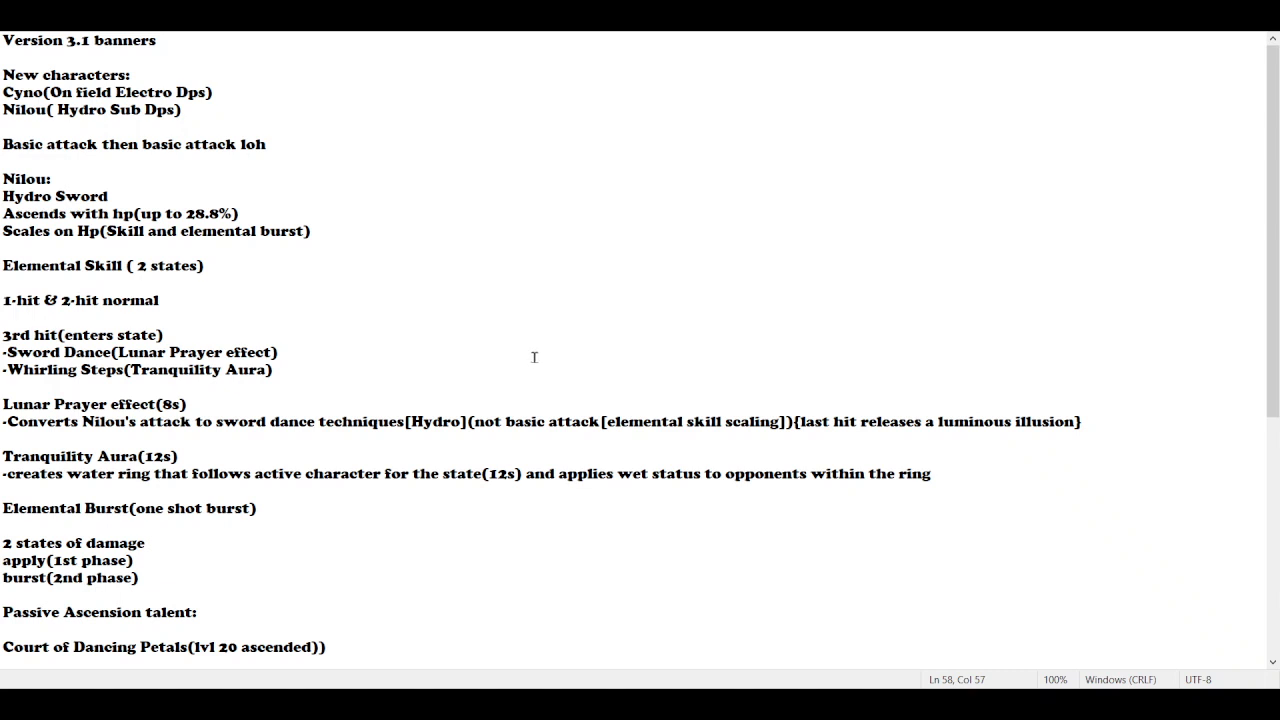
mouse_move(540, 356)
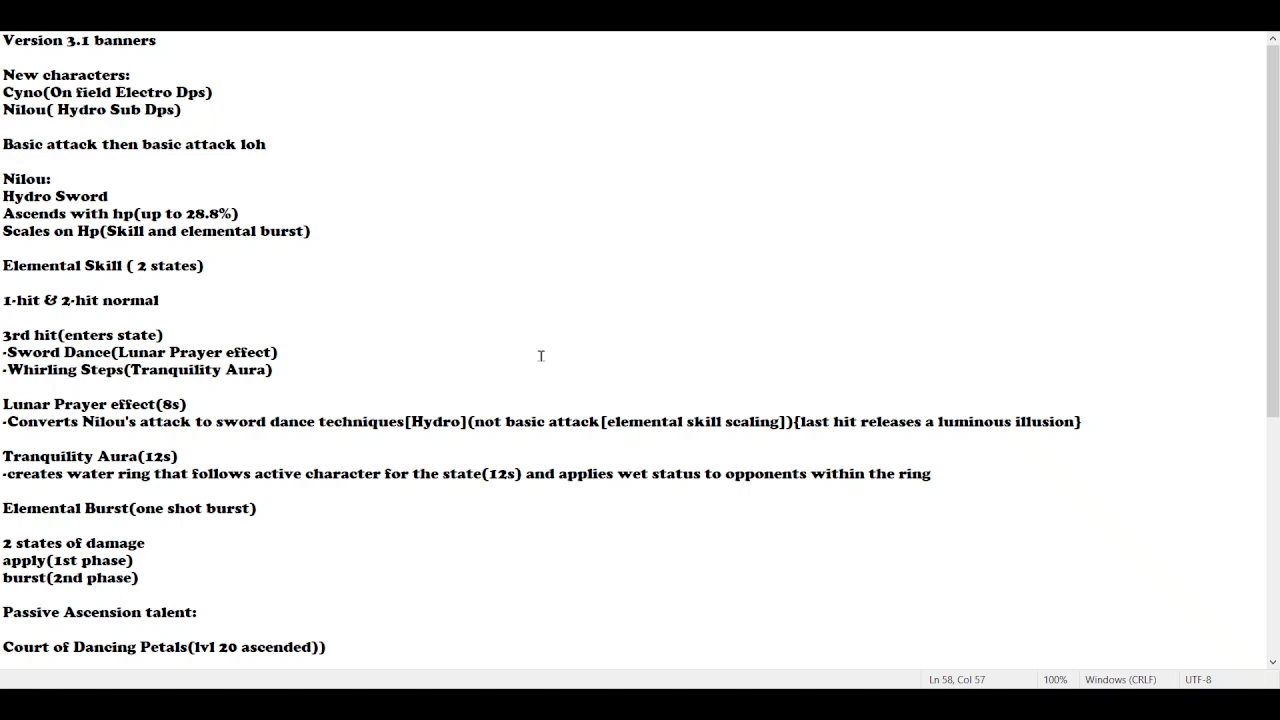
mouse_move(464, 478)
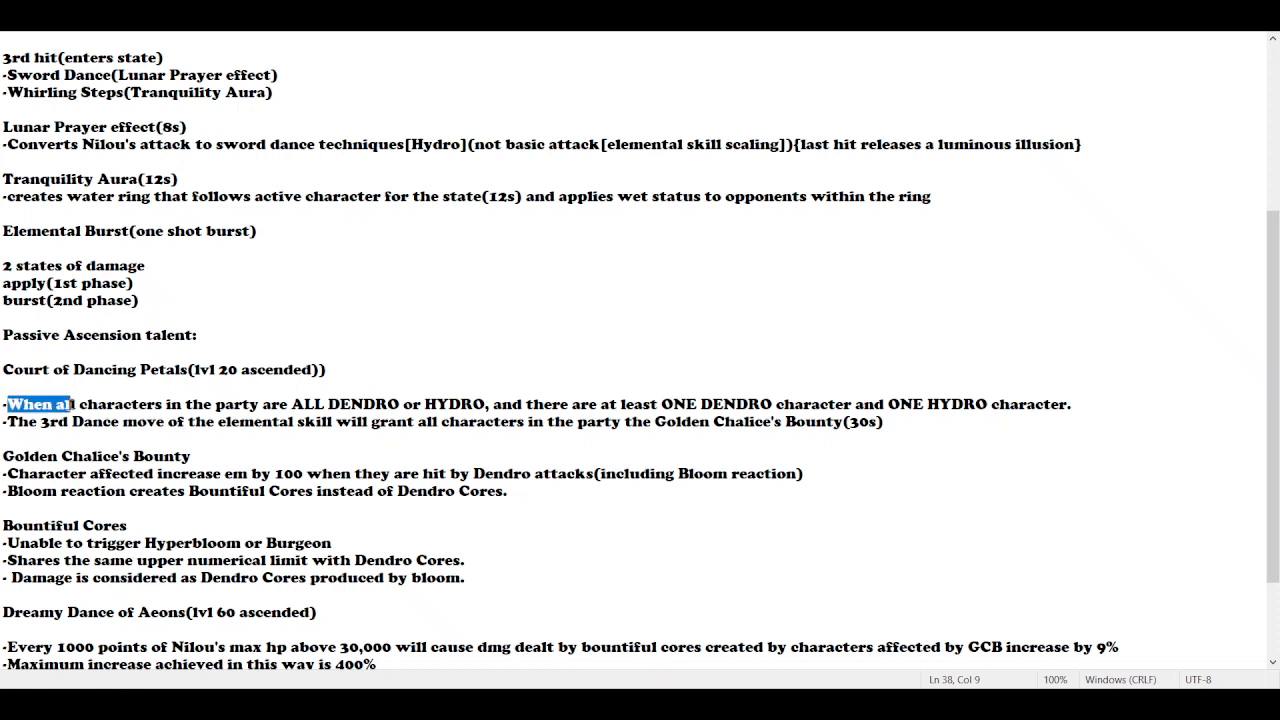
Recheck the all Dendro or Hydro party condition and scroll to the document's end
left_click_drag(76, 404, 322, 404)
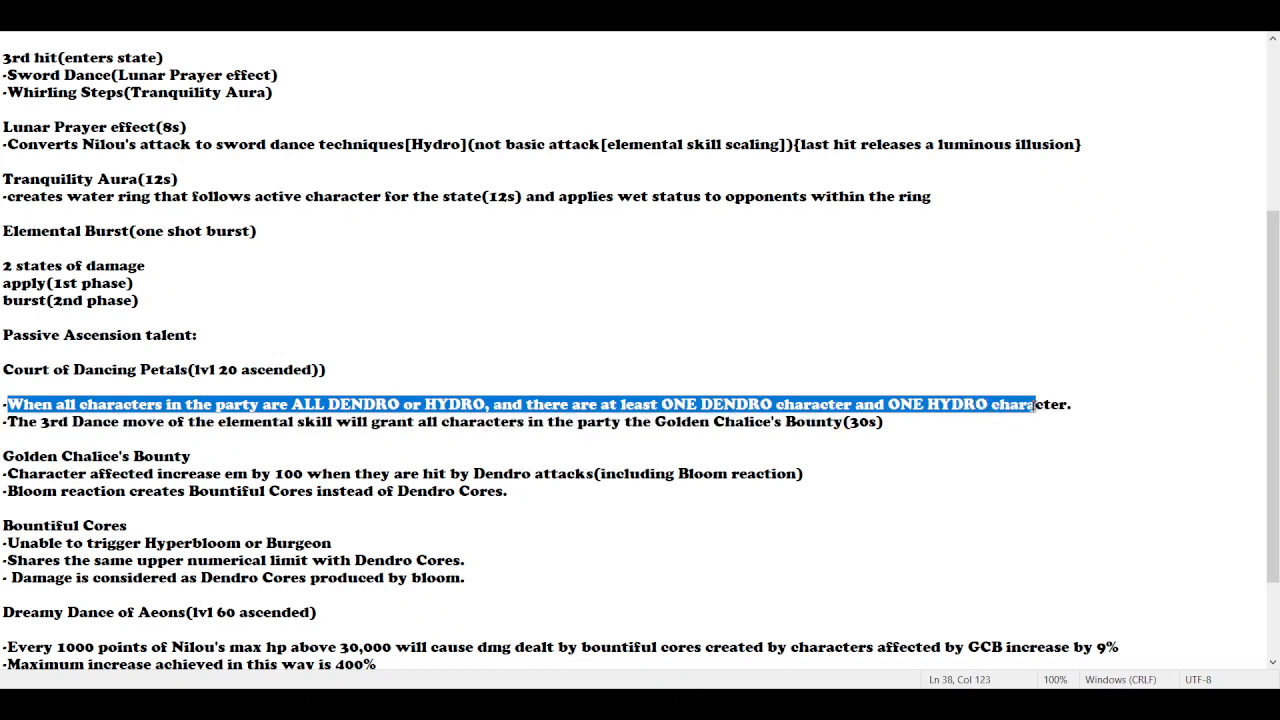
scroll("down", 3)
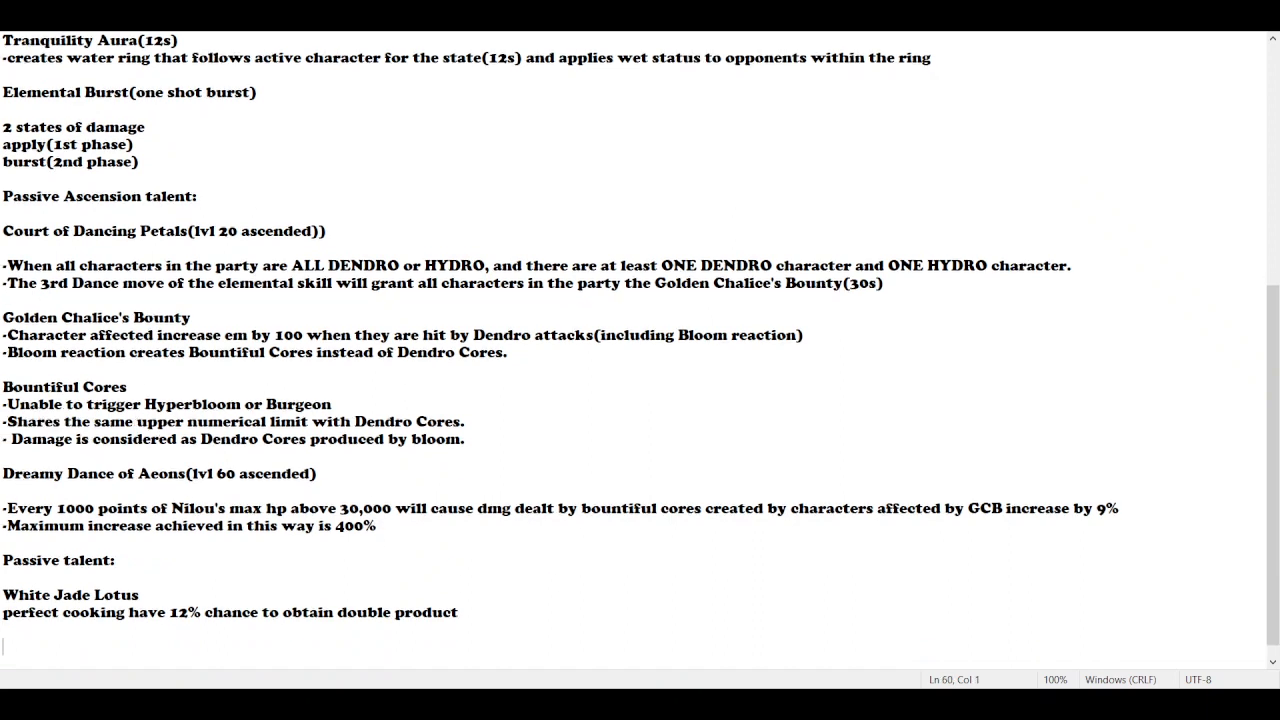
Write 'Current Nilou Team[Dendro + hydro only]: Nilou,' as the new last line
type("Cur")
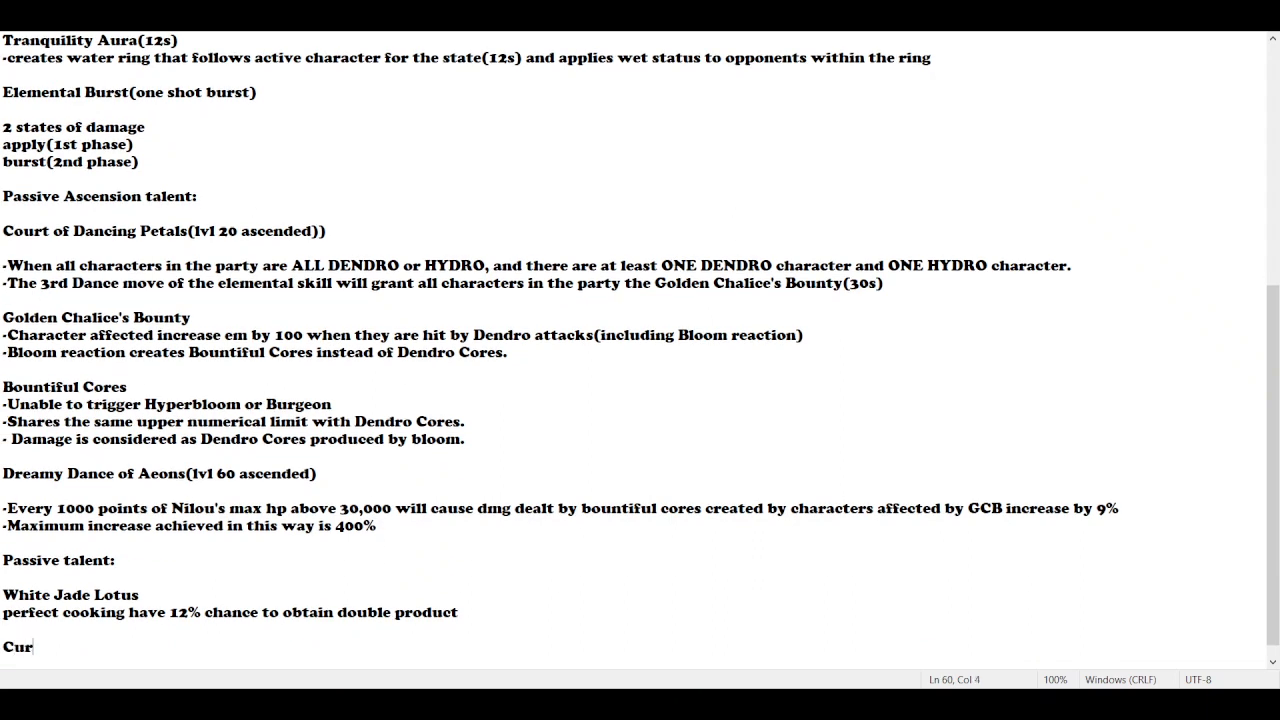
type("rent Nilou Team")
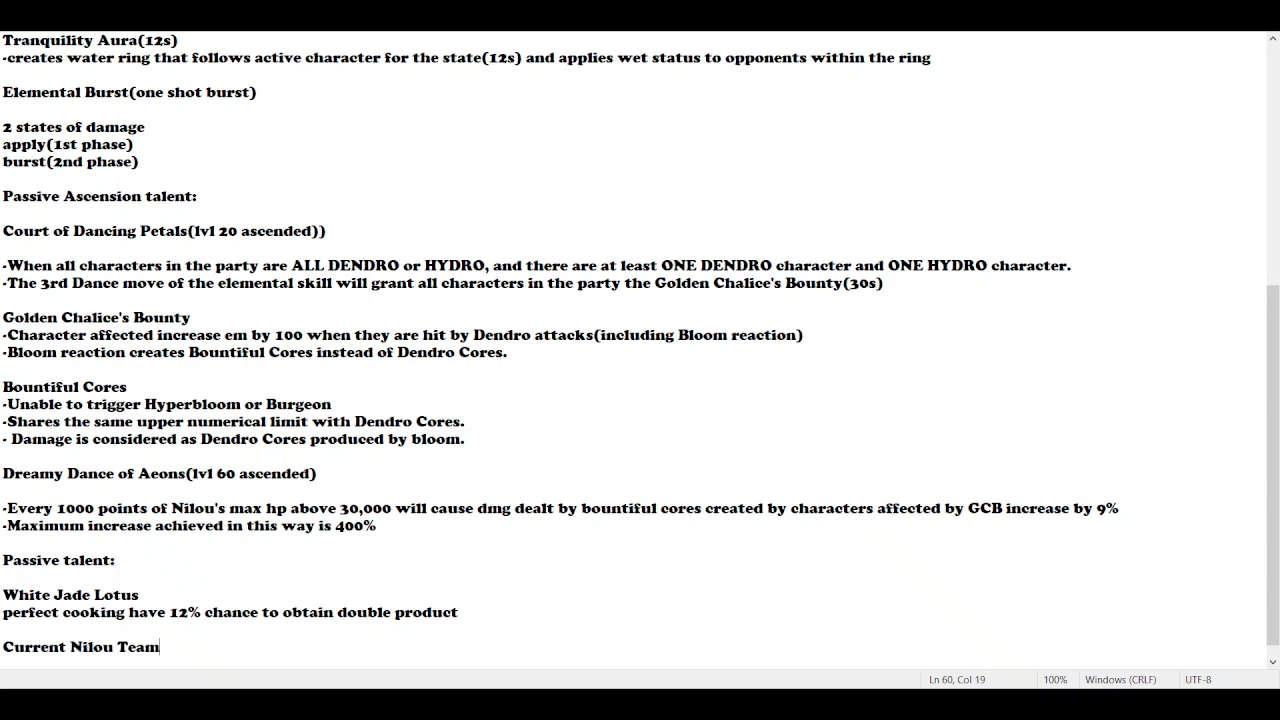
type(":")
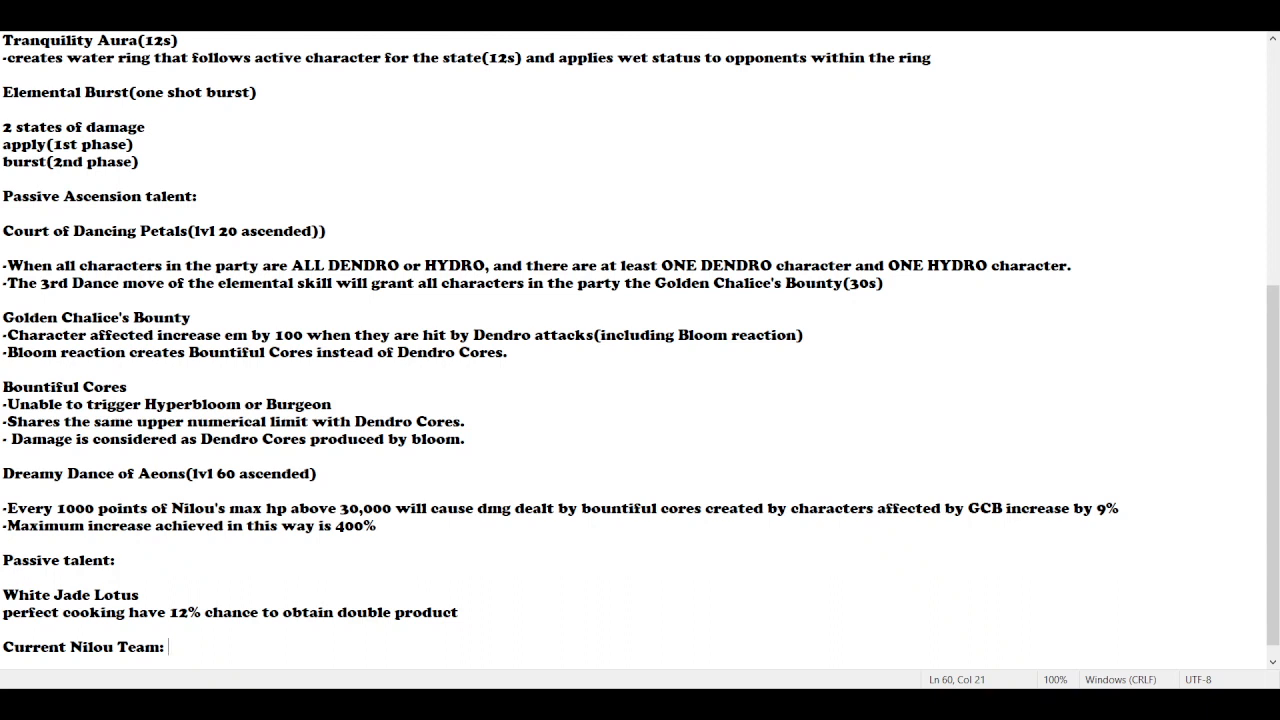
type("Nilou")
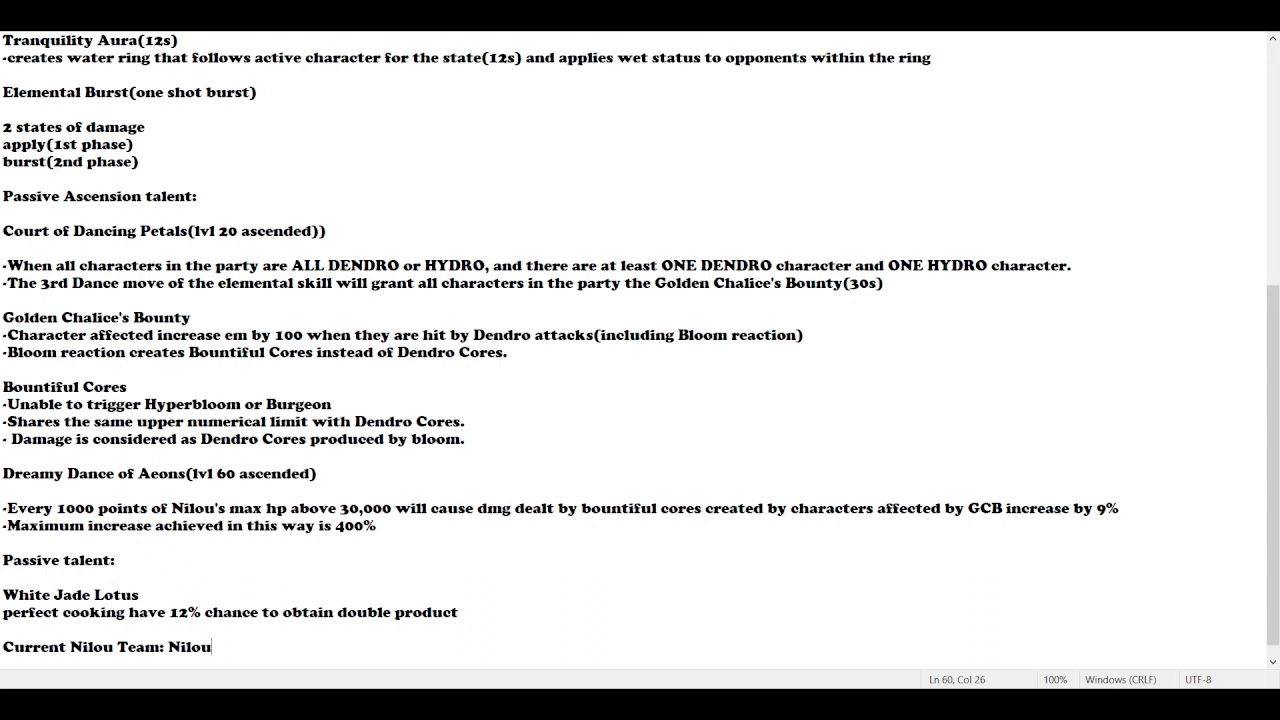
type("[")
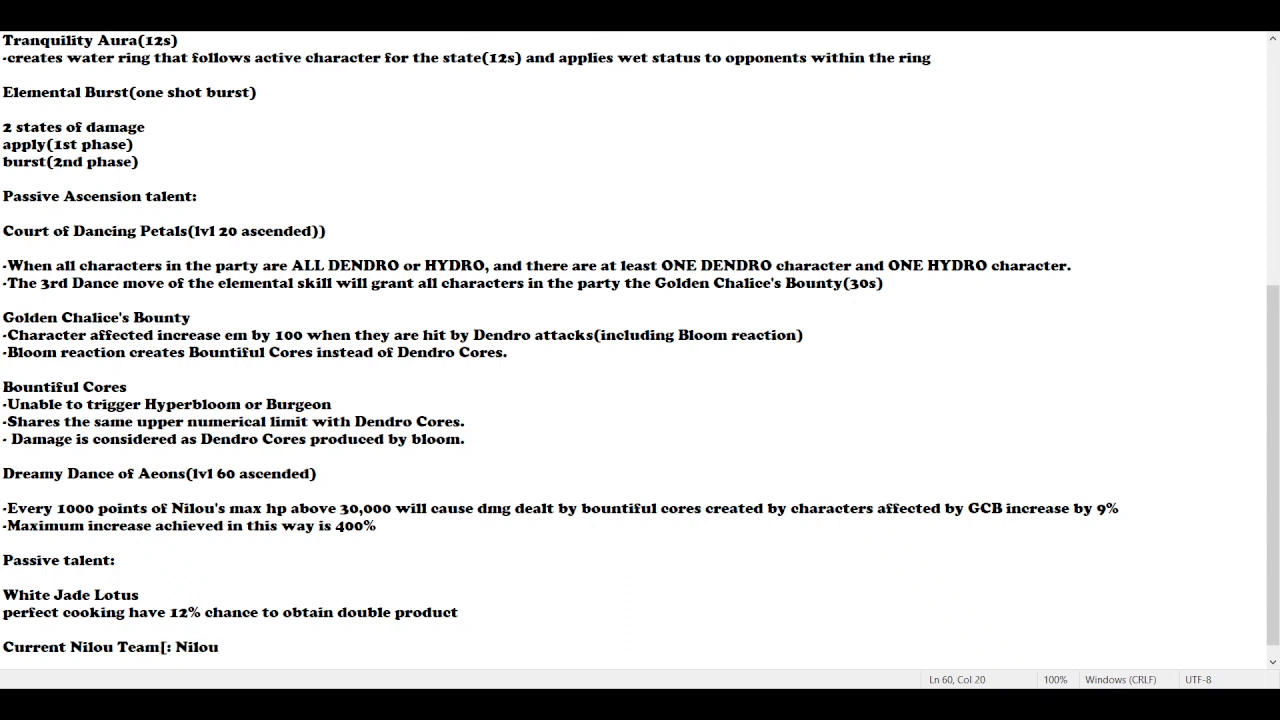
type("Dendro + hydro only:")
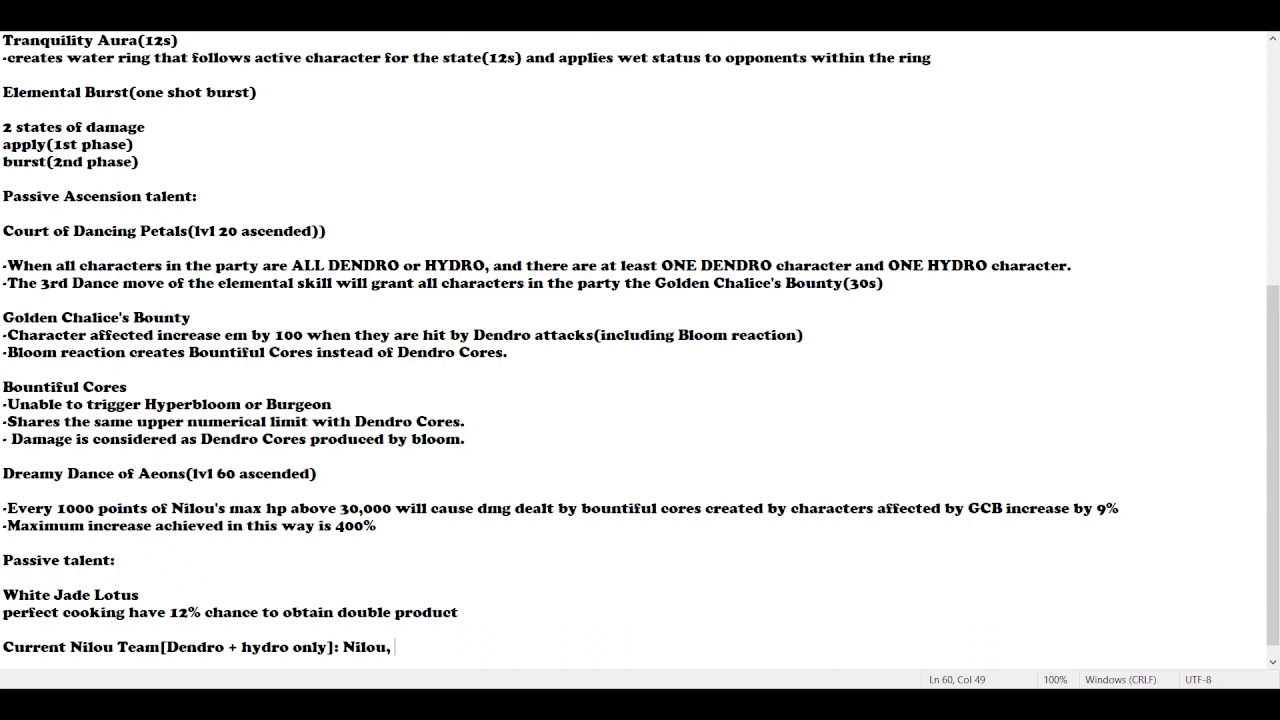
Add the Dendro teammates traveler/collei/tighnari to the team line
type("traveler")
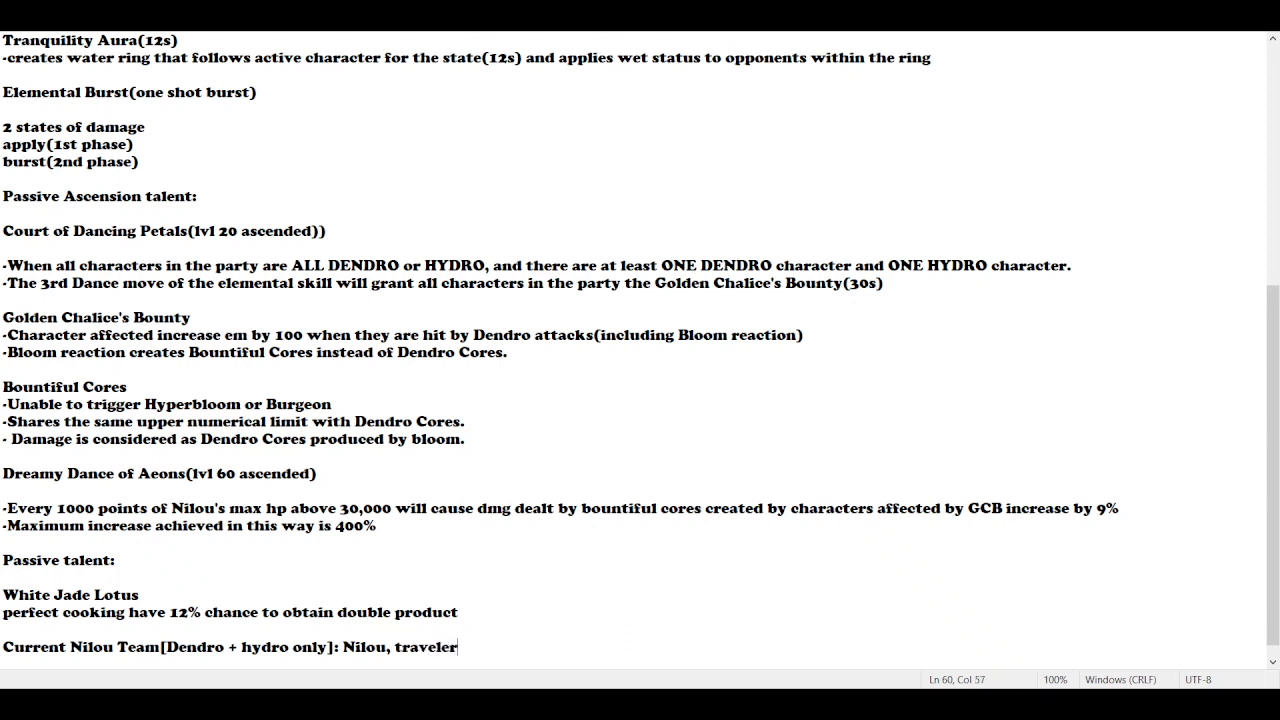
type("/collei")
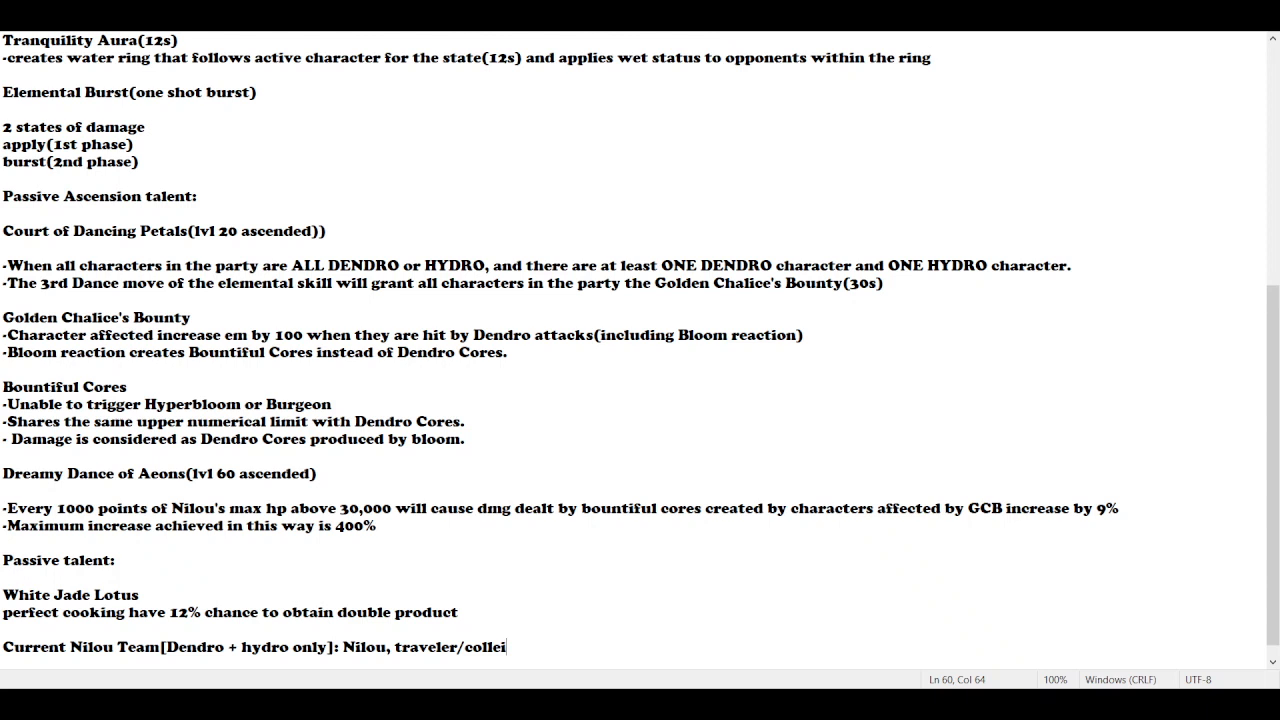
type("/")
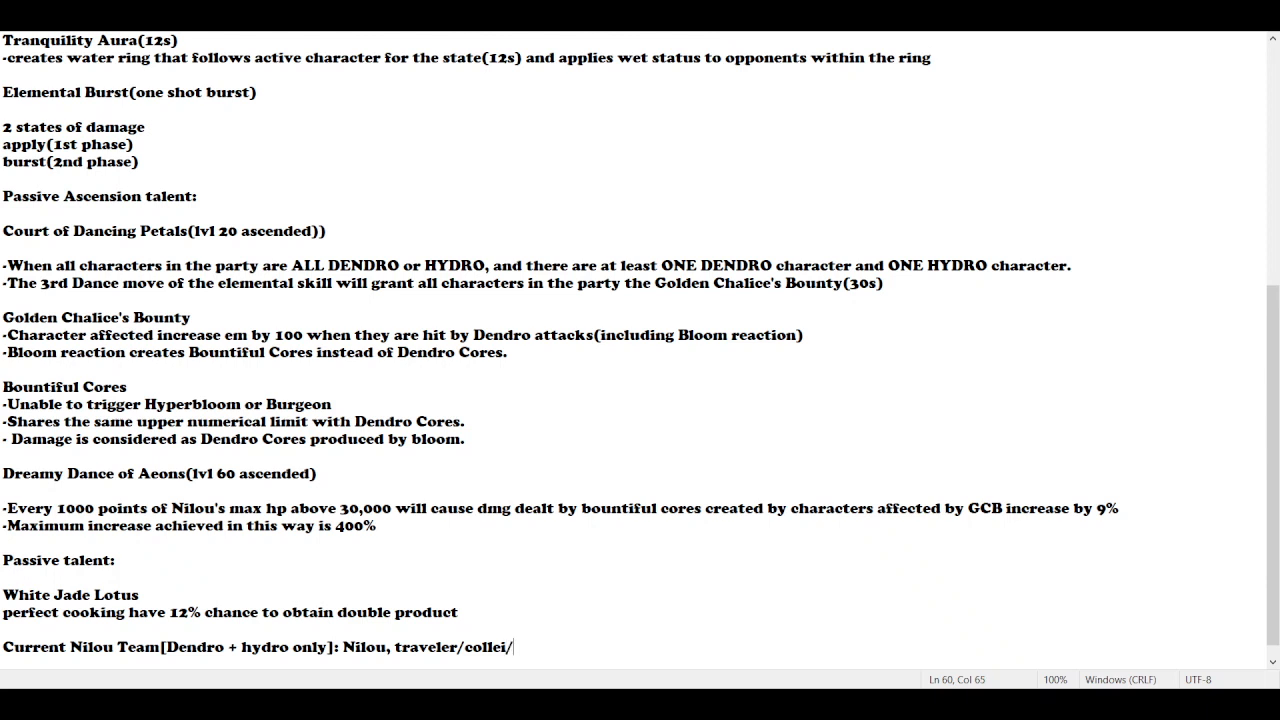
type("tighnari")
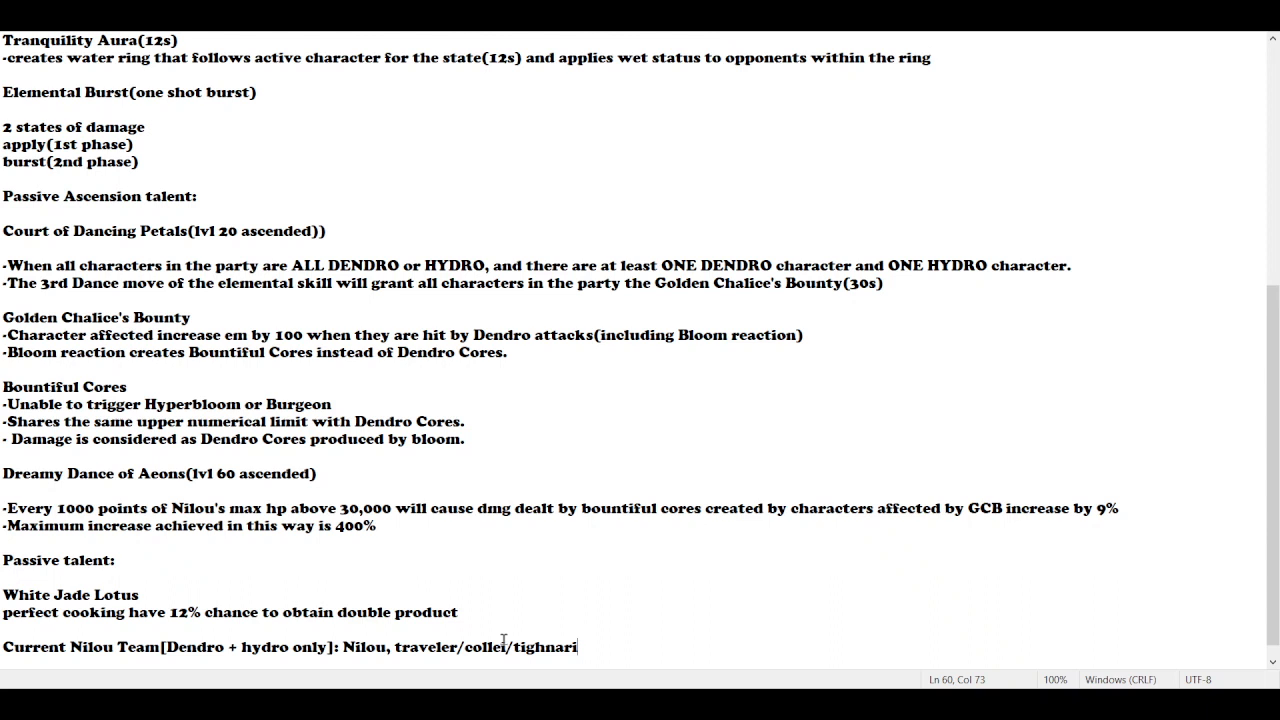
Append '/nahida[dendro archon](coming in 2.2),' after tighnari
type("/nahida[")
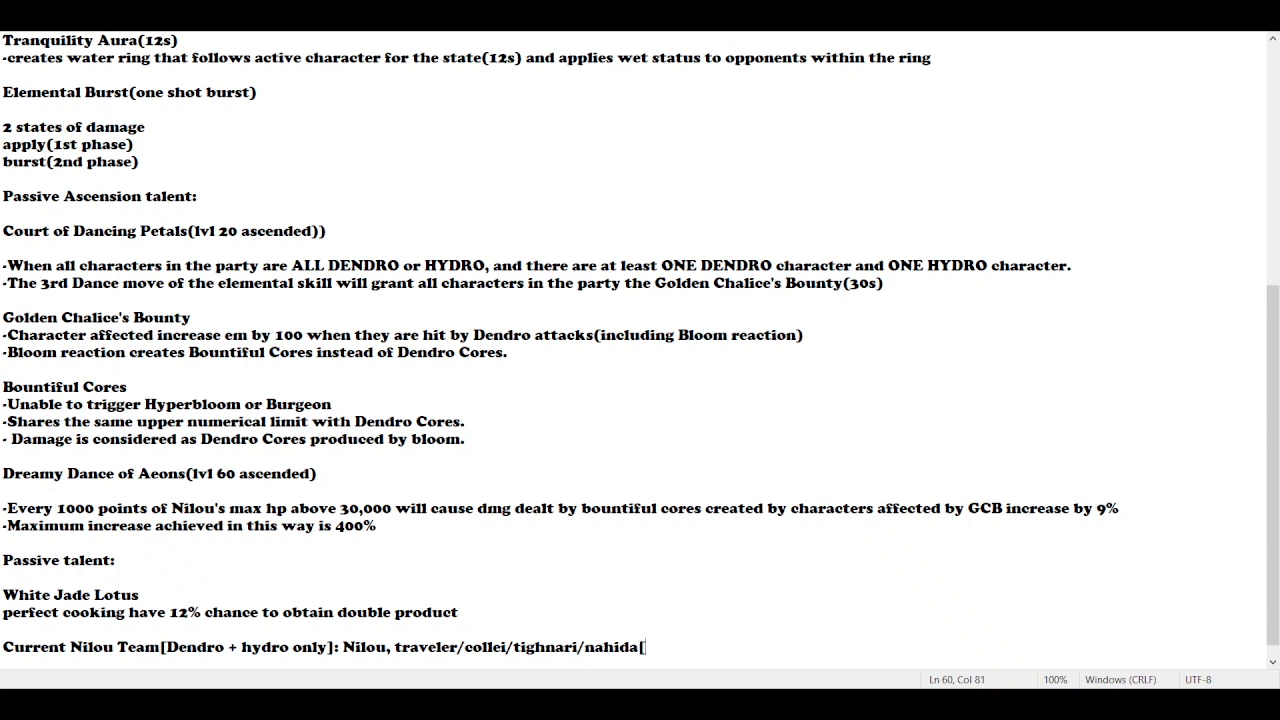
type("dendro archo")
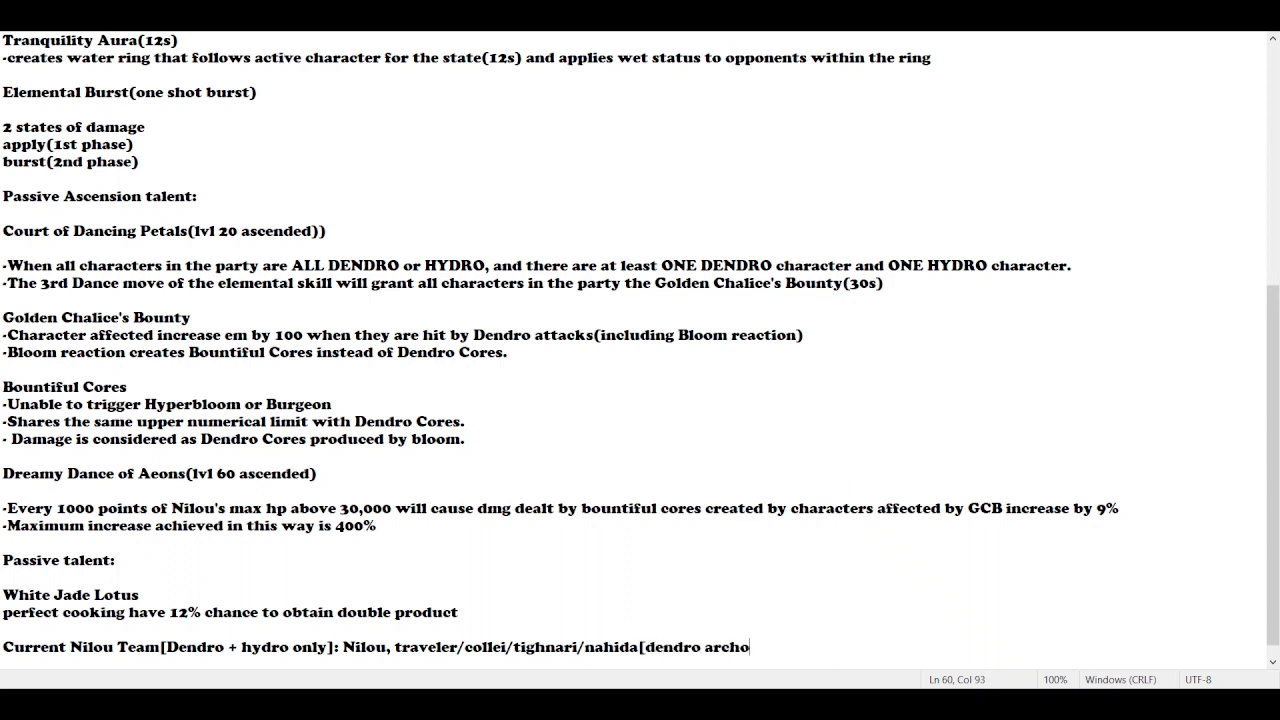
type("n](")
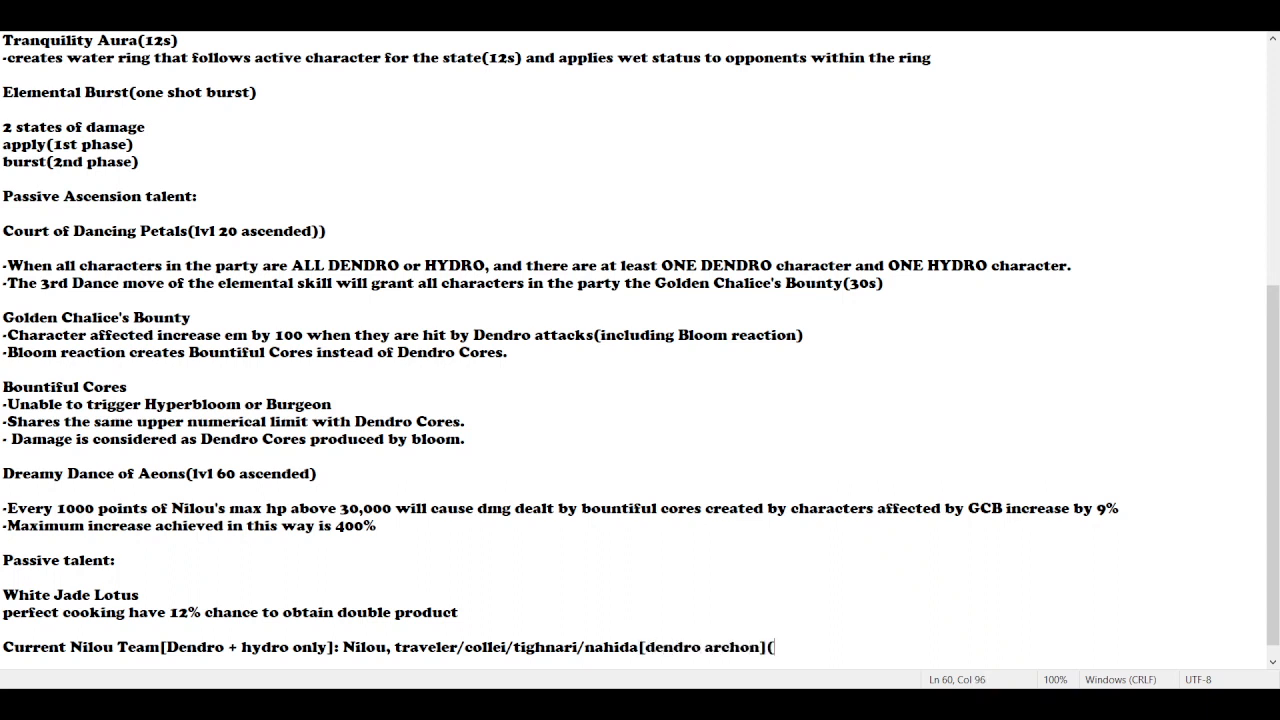
type("coming in 2.")
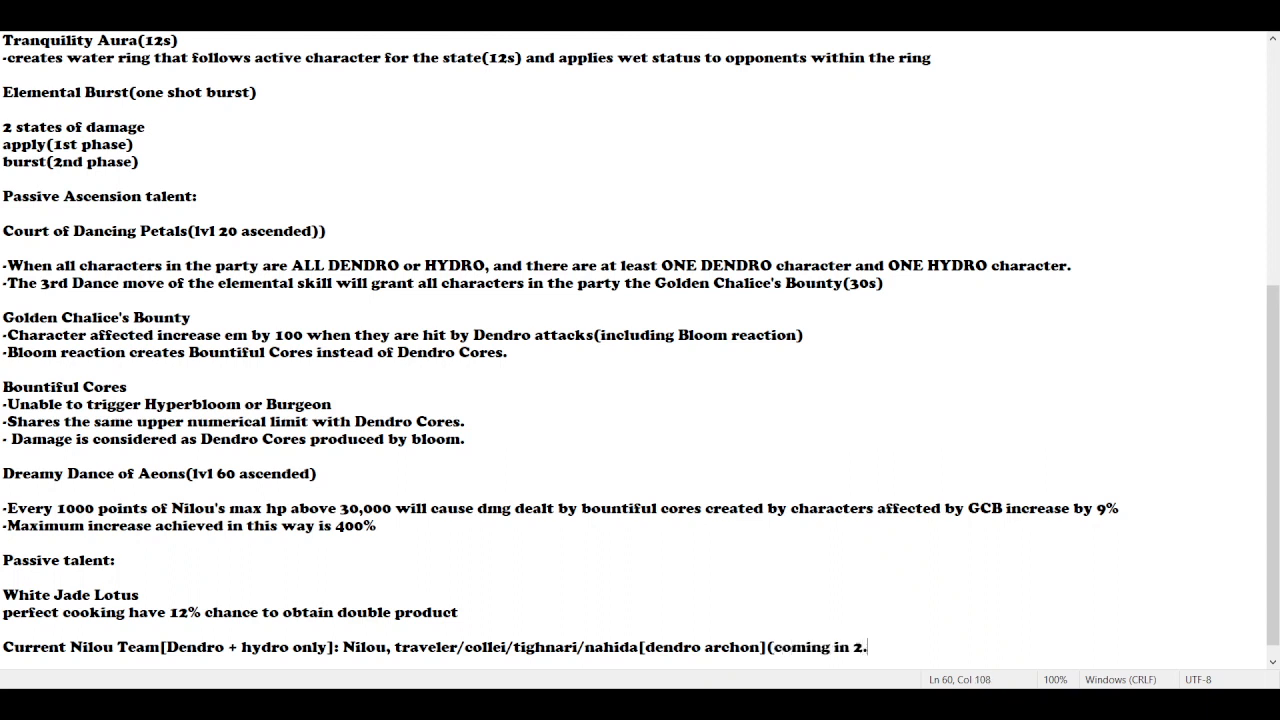
type("2")
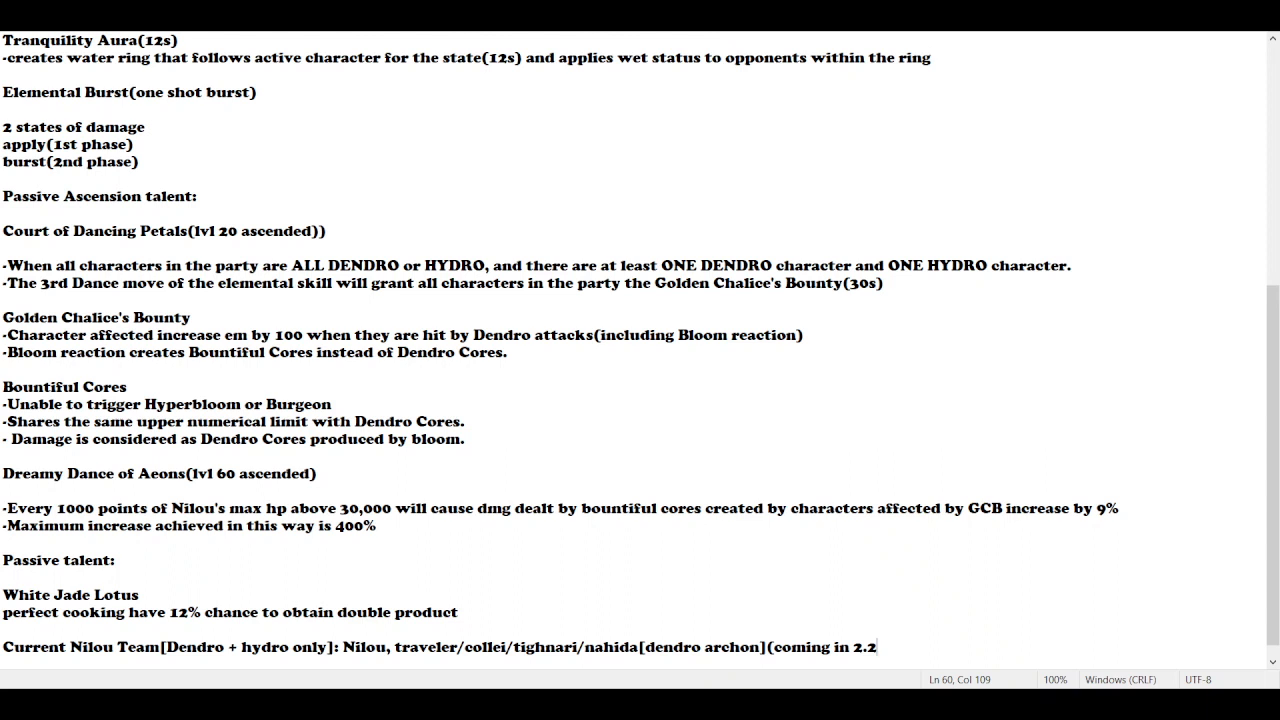
type(")")
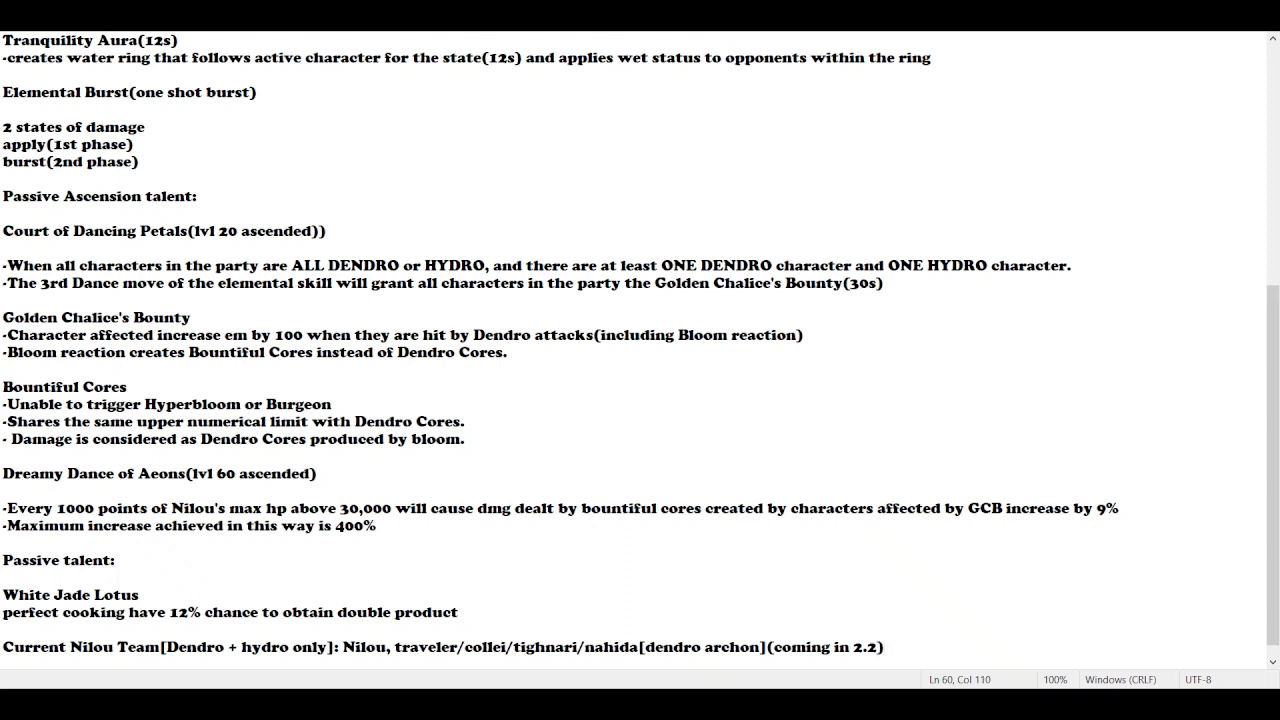
type(",")
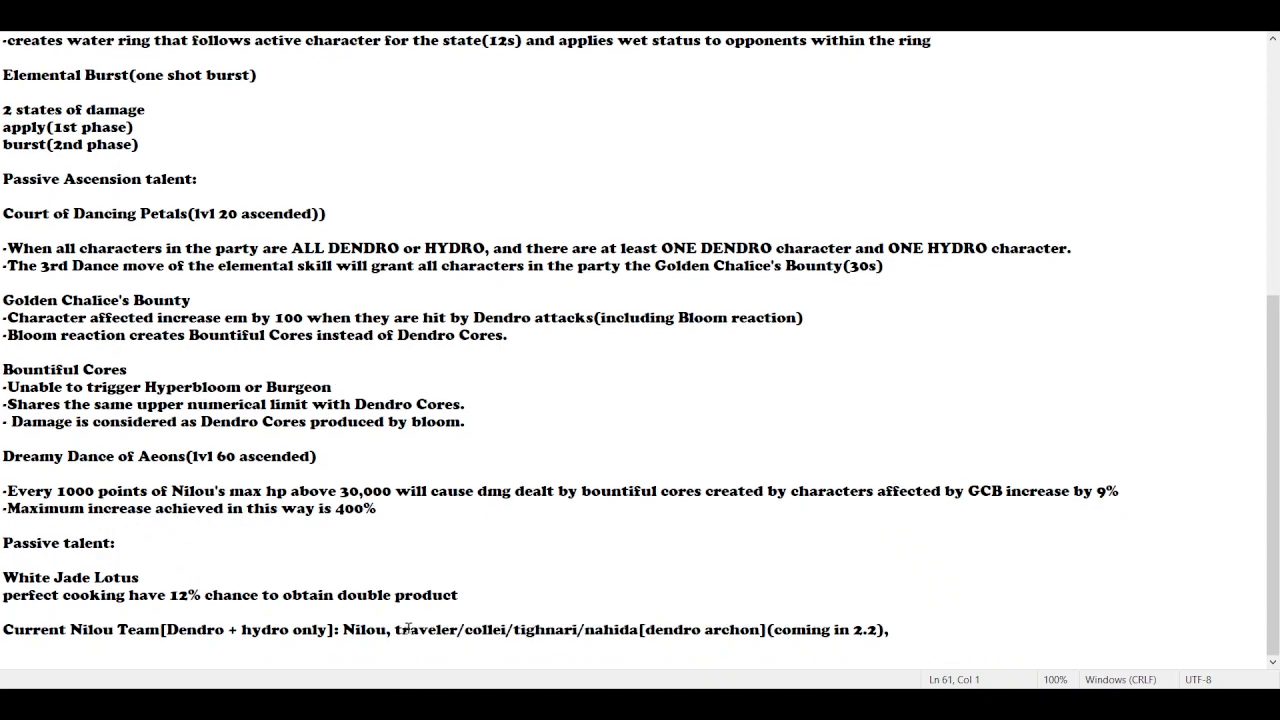
left_click_drag(396, 628, 636, 628)
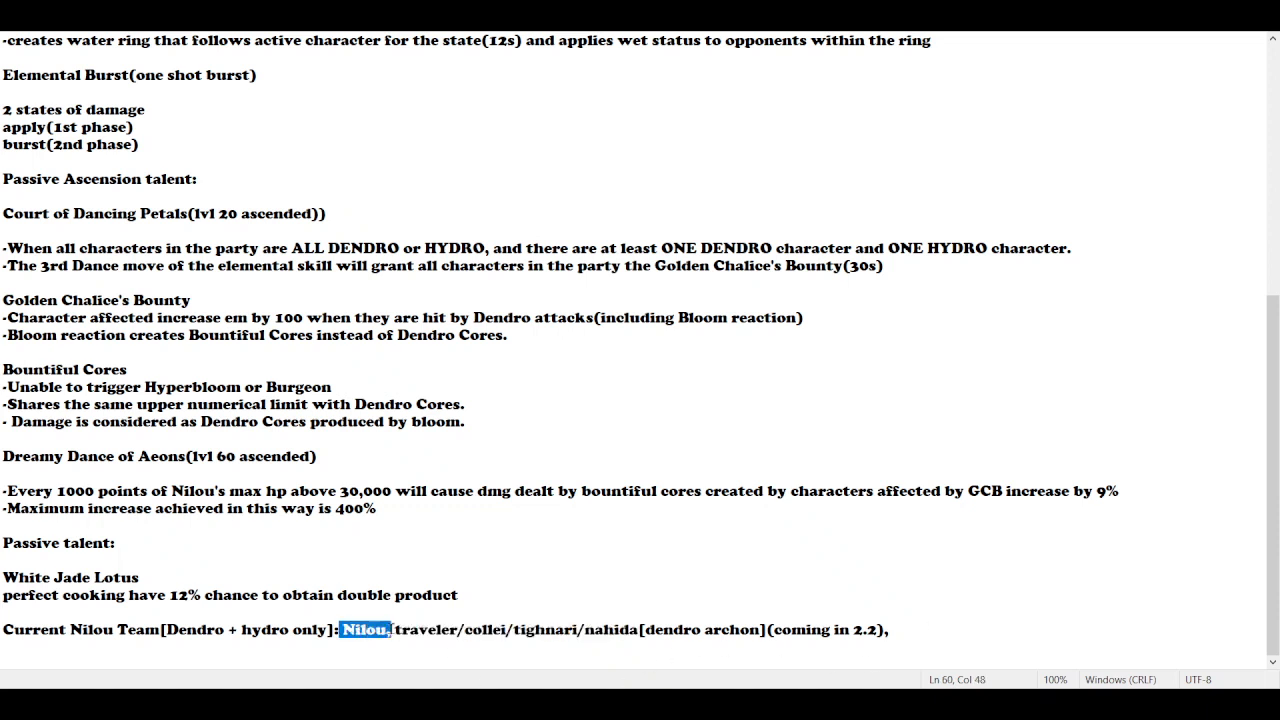
left_click_drag(368, 628, 700, 628)
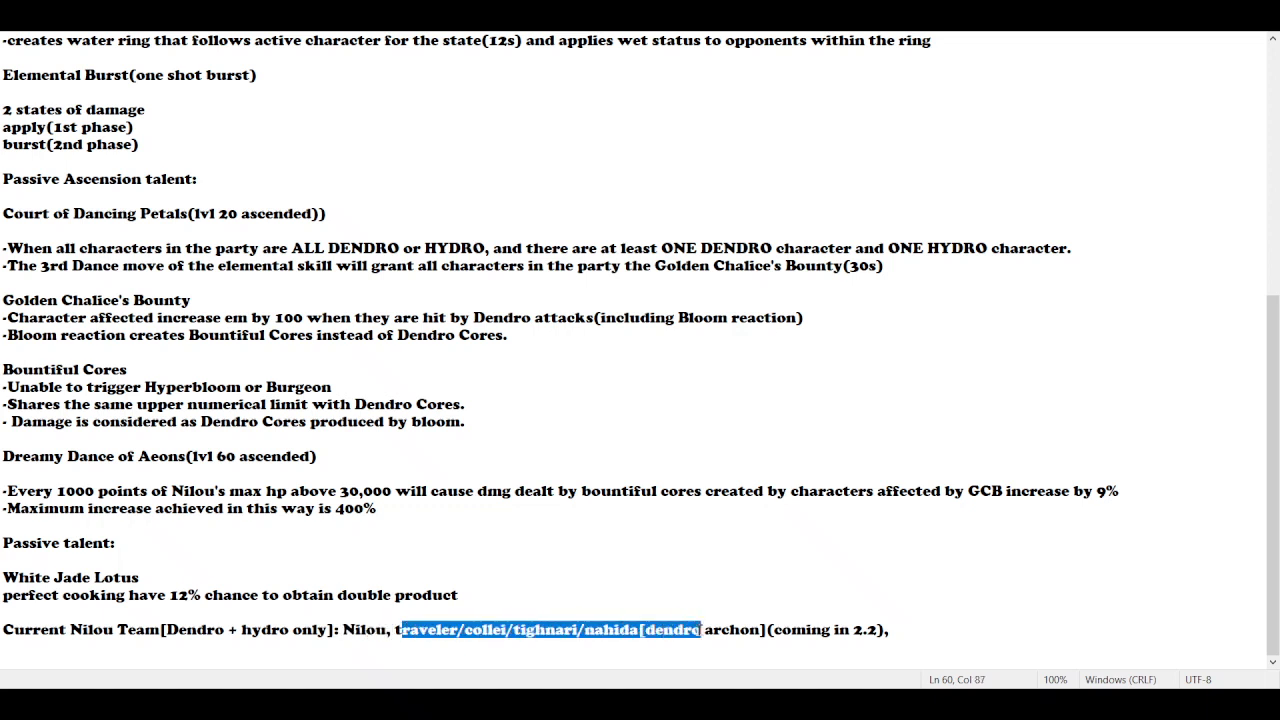
left_click(908, 628)
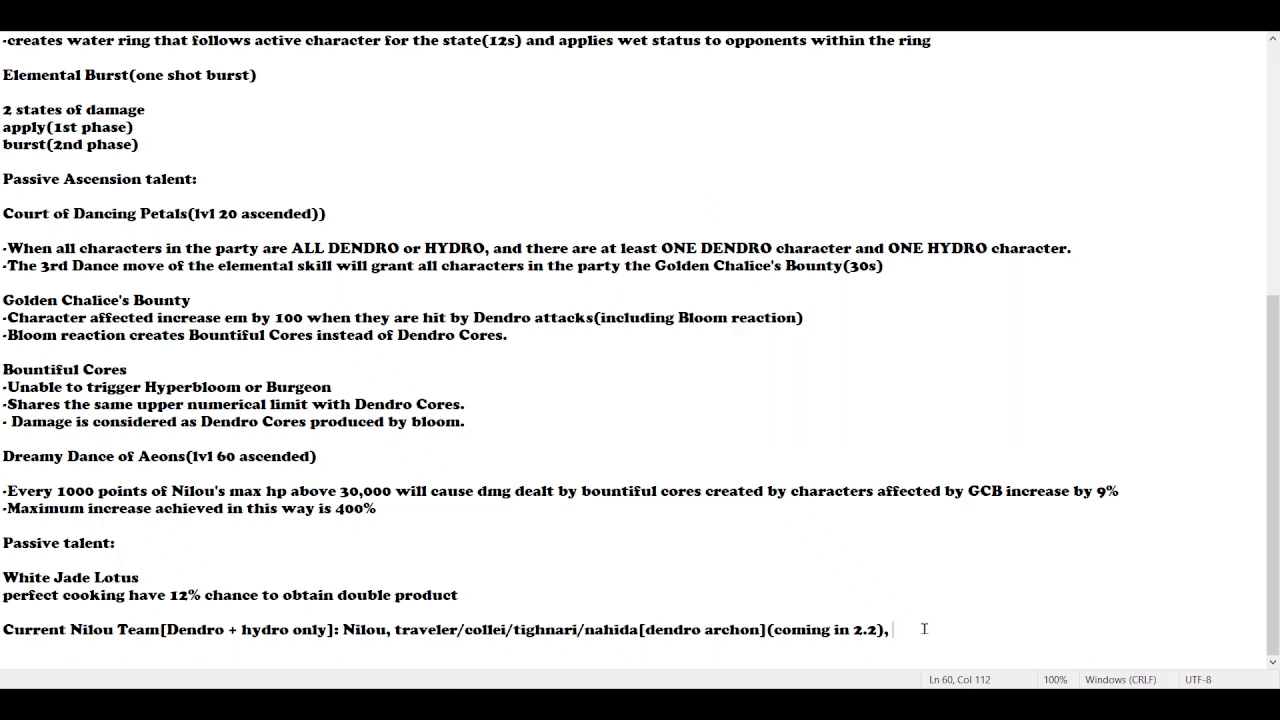
mouse_move(472, 312)
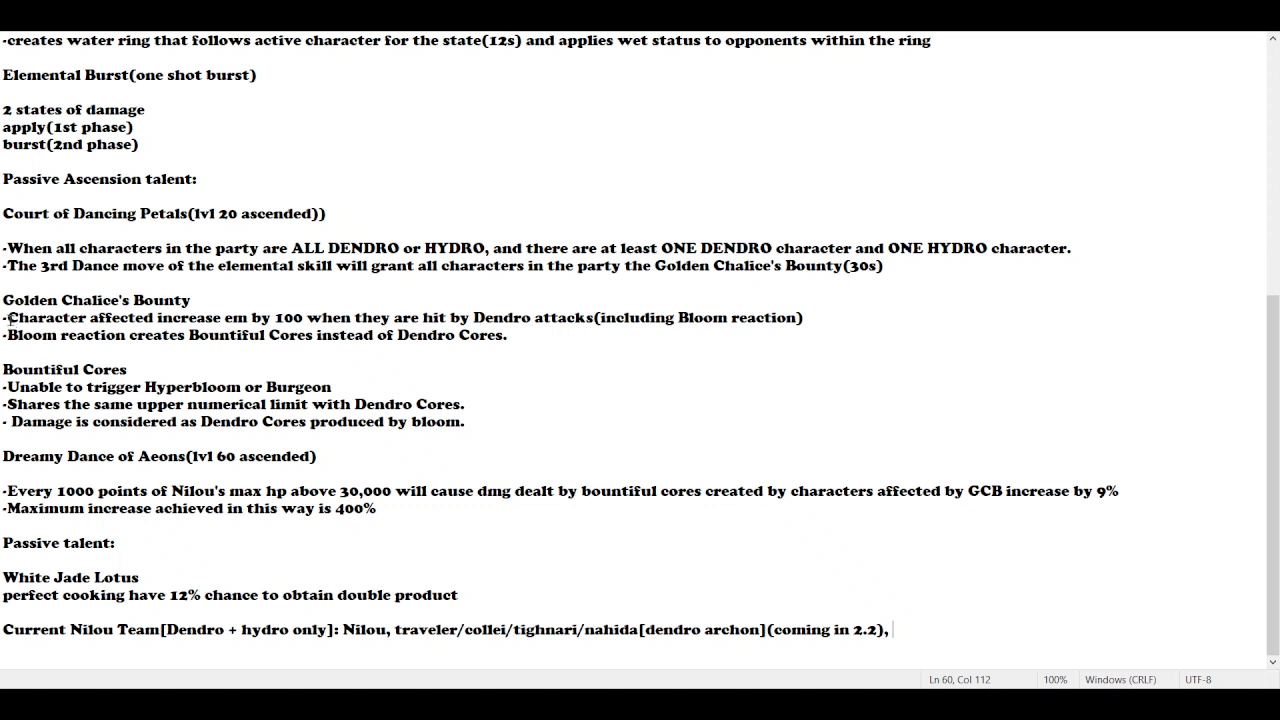
left_click_drag(6, 316, 280, 316)
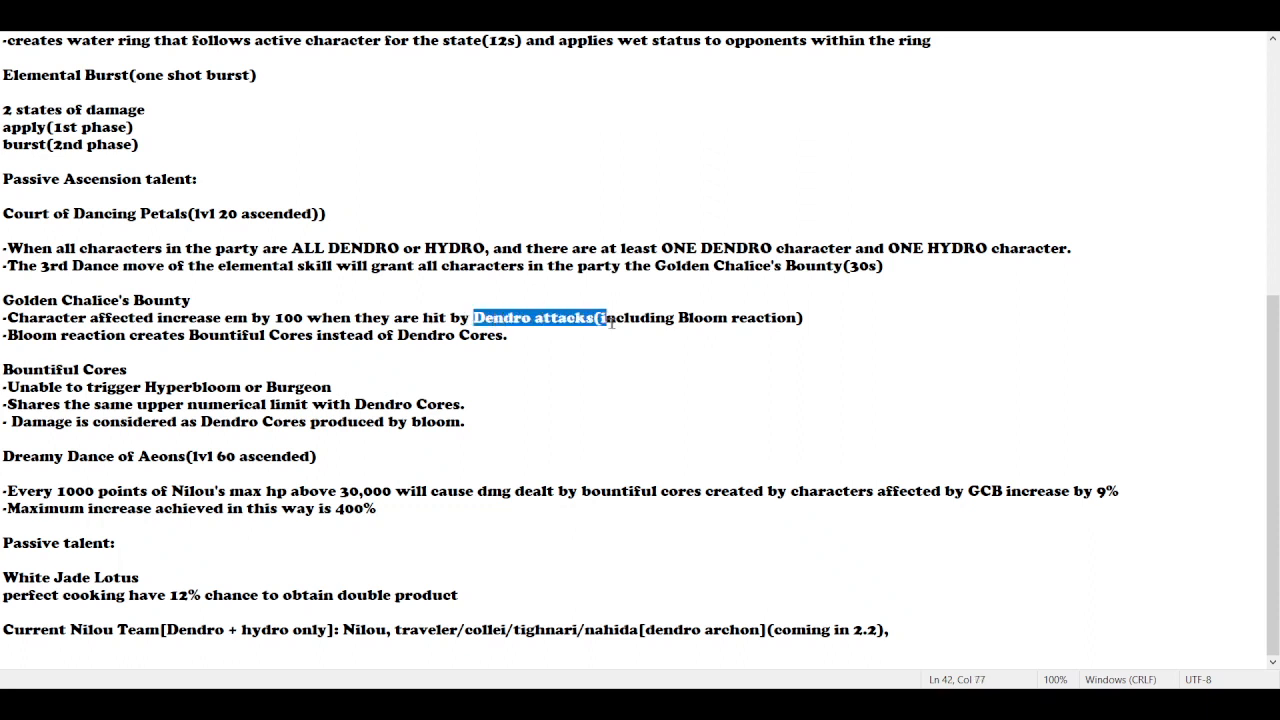
left_click(680, 316)
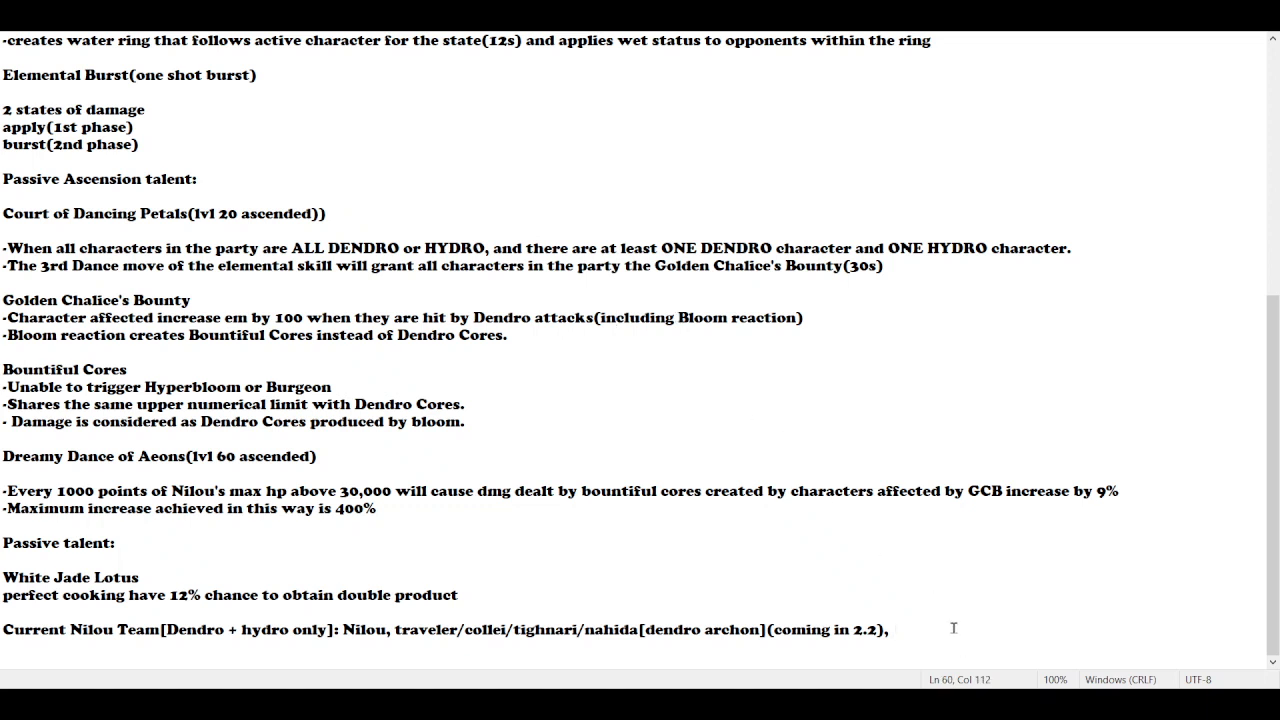
Add 'barbara/sangonomiya kokomi' as Hydro teammates, fixing typos along the way
type("barb")
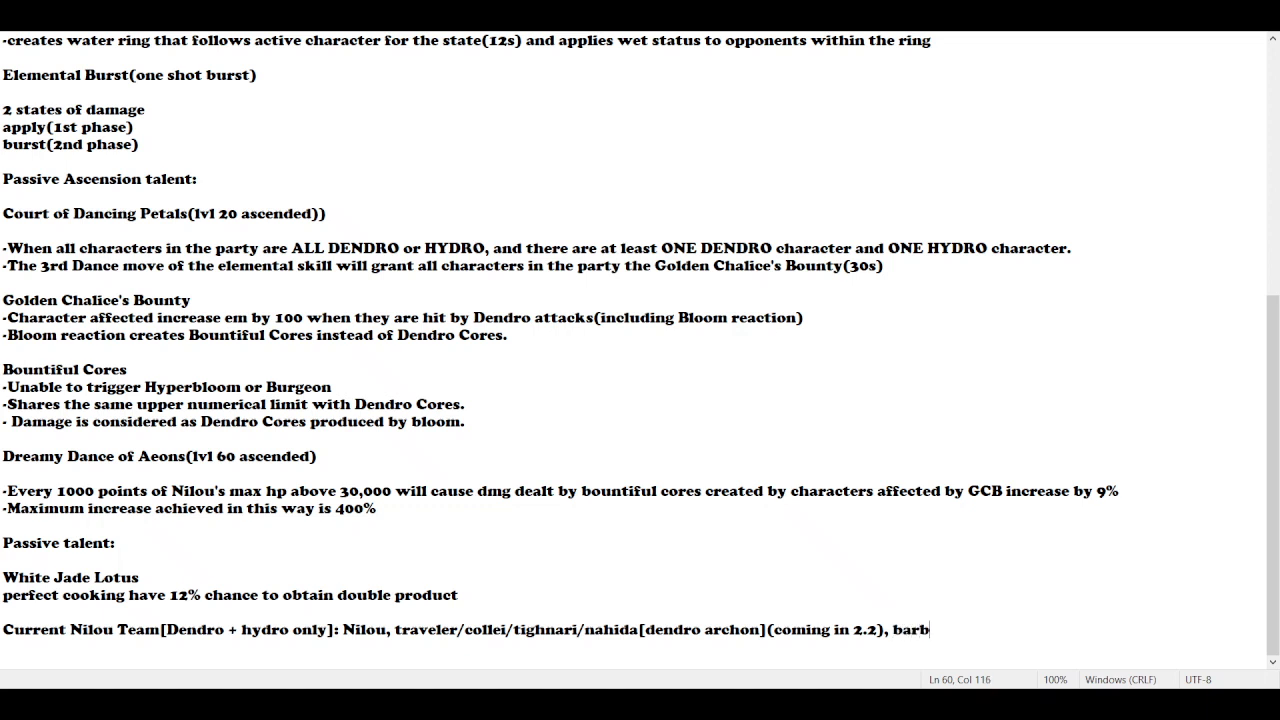
type("ara")
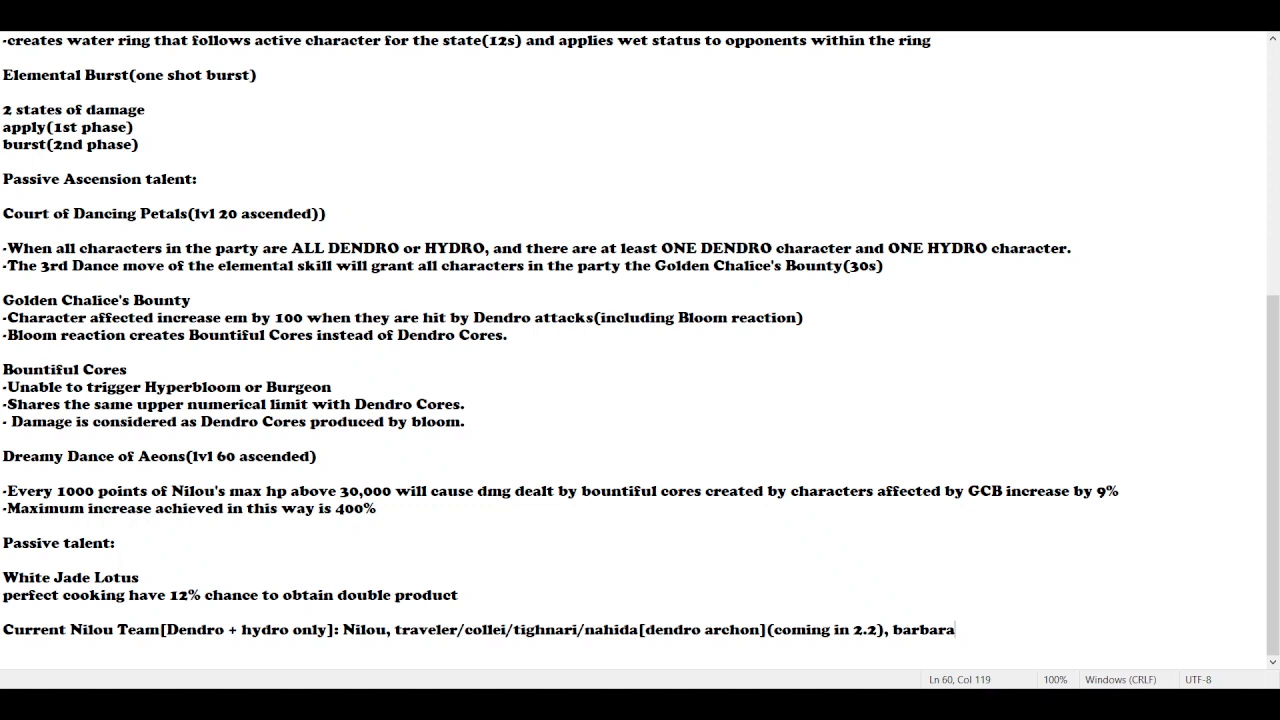
type("/kokomi")
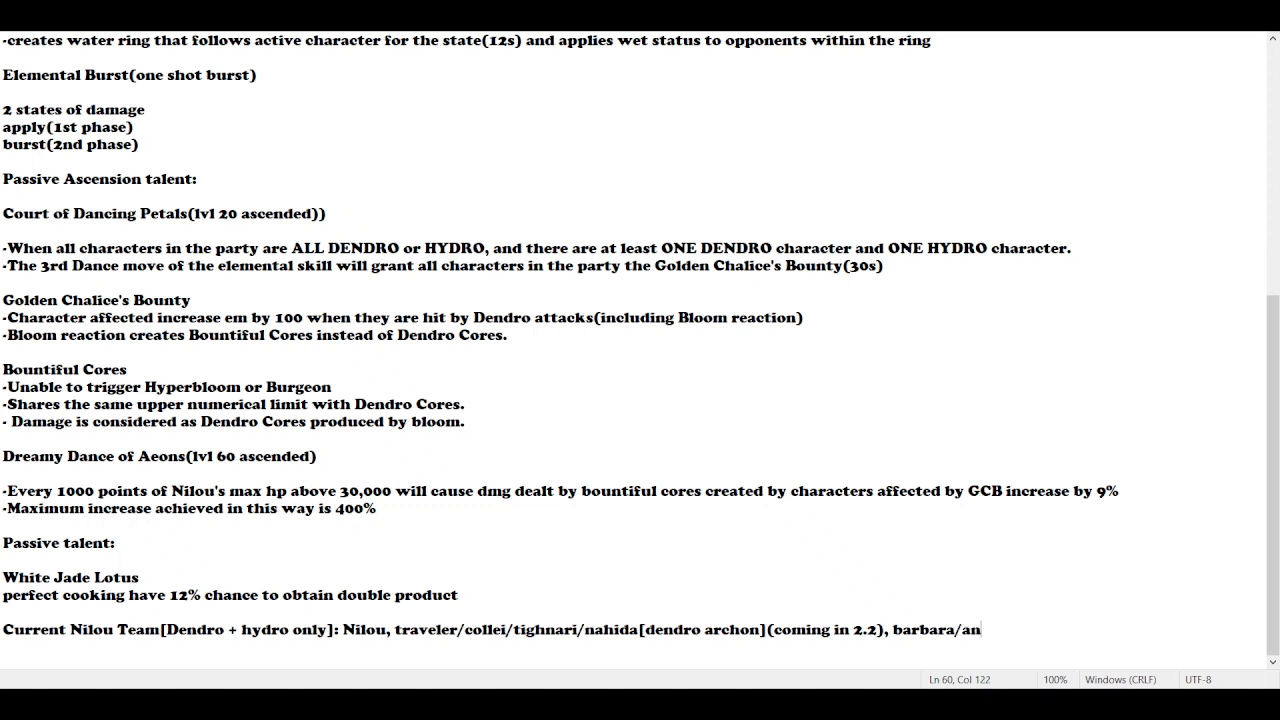
key("Backspace")
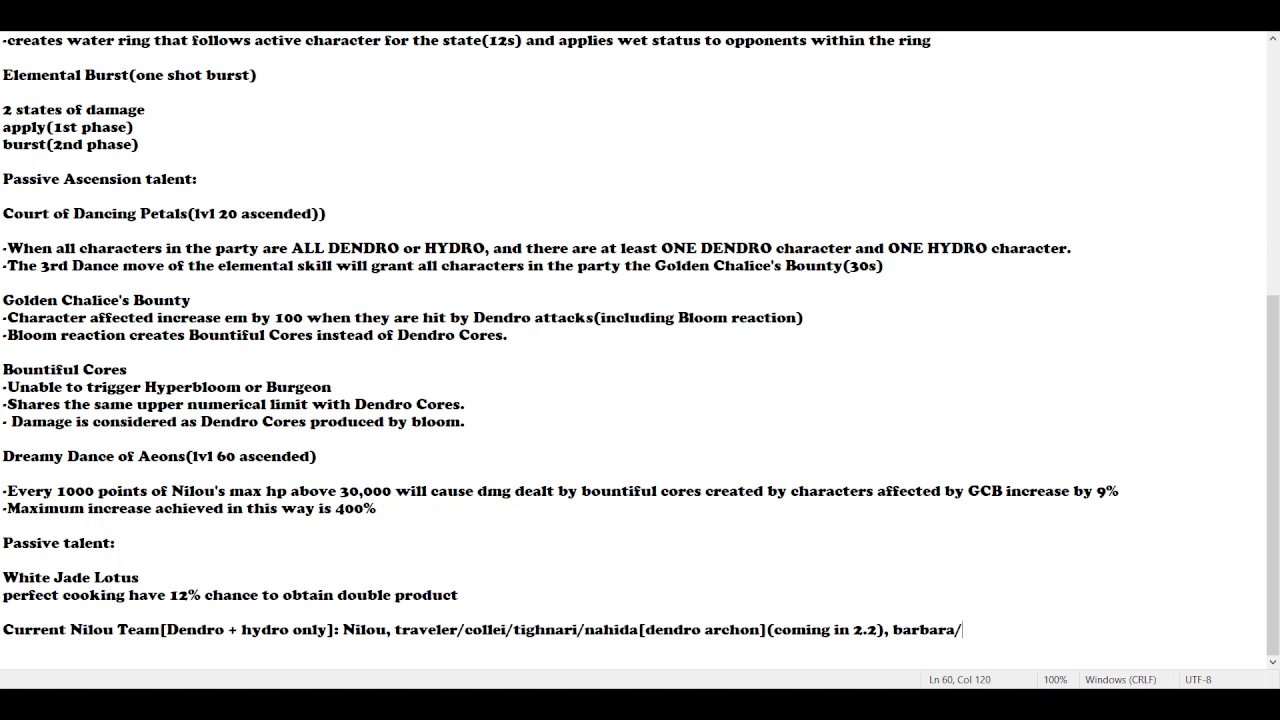
type("sangonoimya")
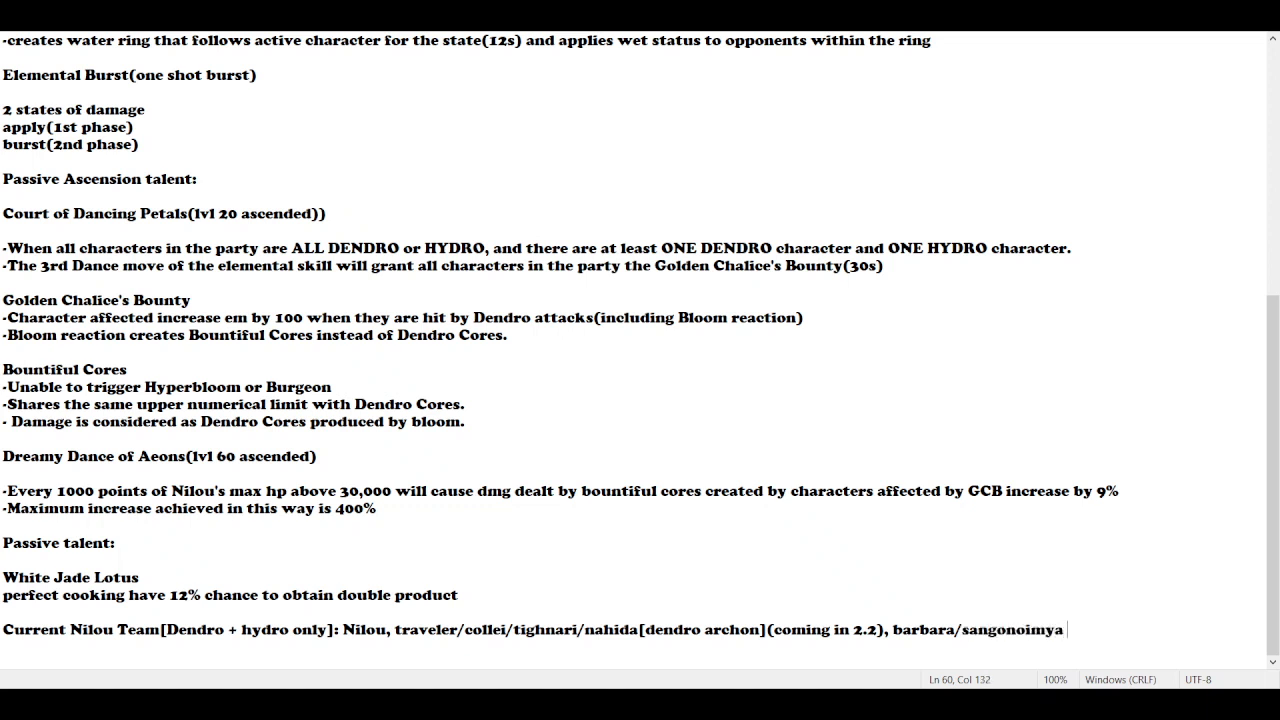
key("BackSpace")
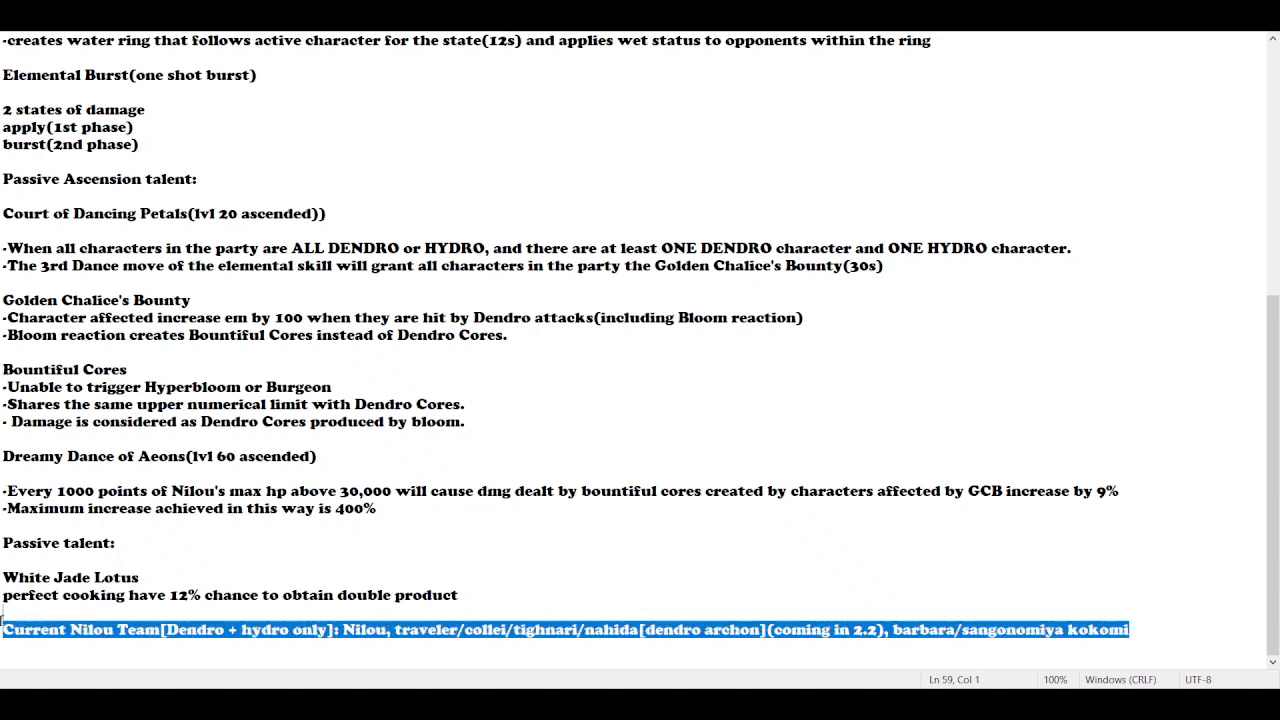
mouse_move(476, 580)
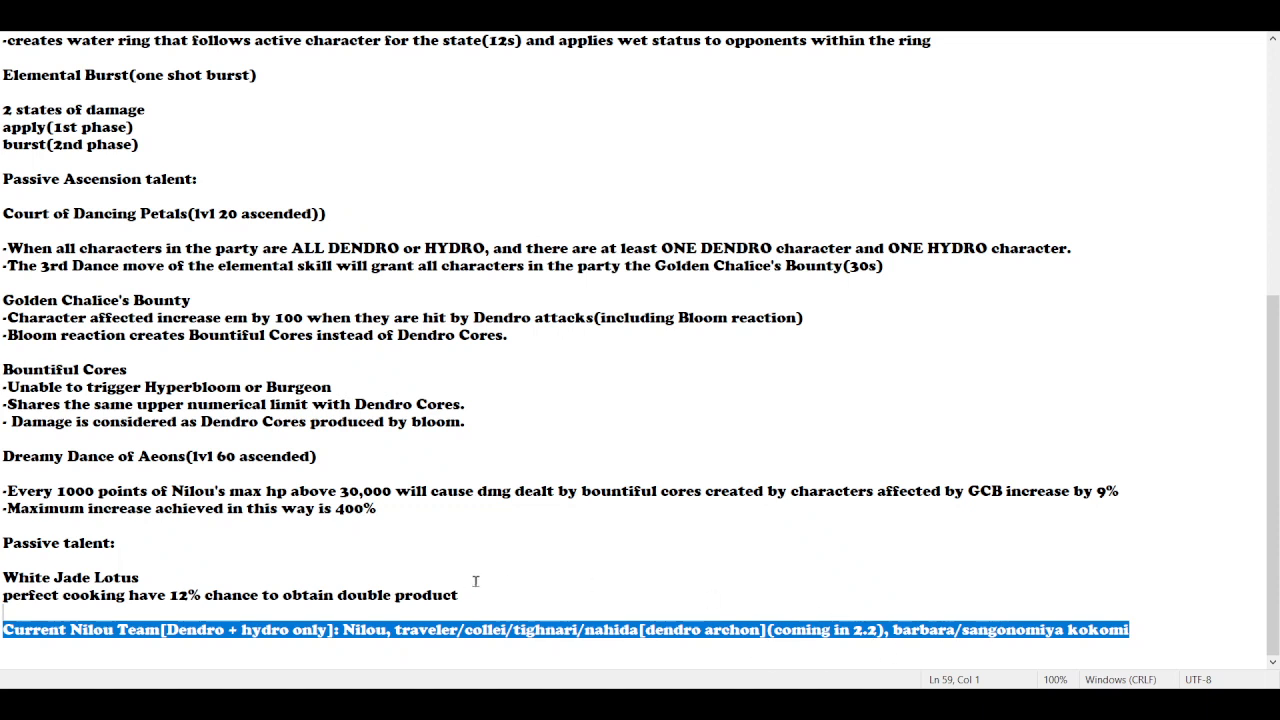
mouse_move(1164, 640)
type("/xingqiu/ye")
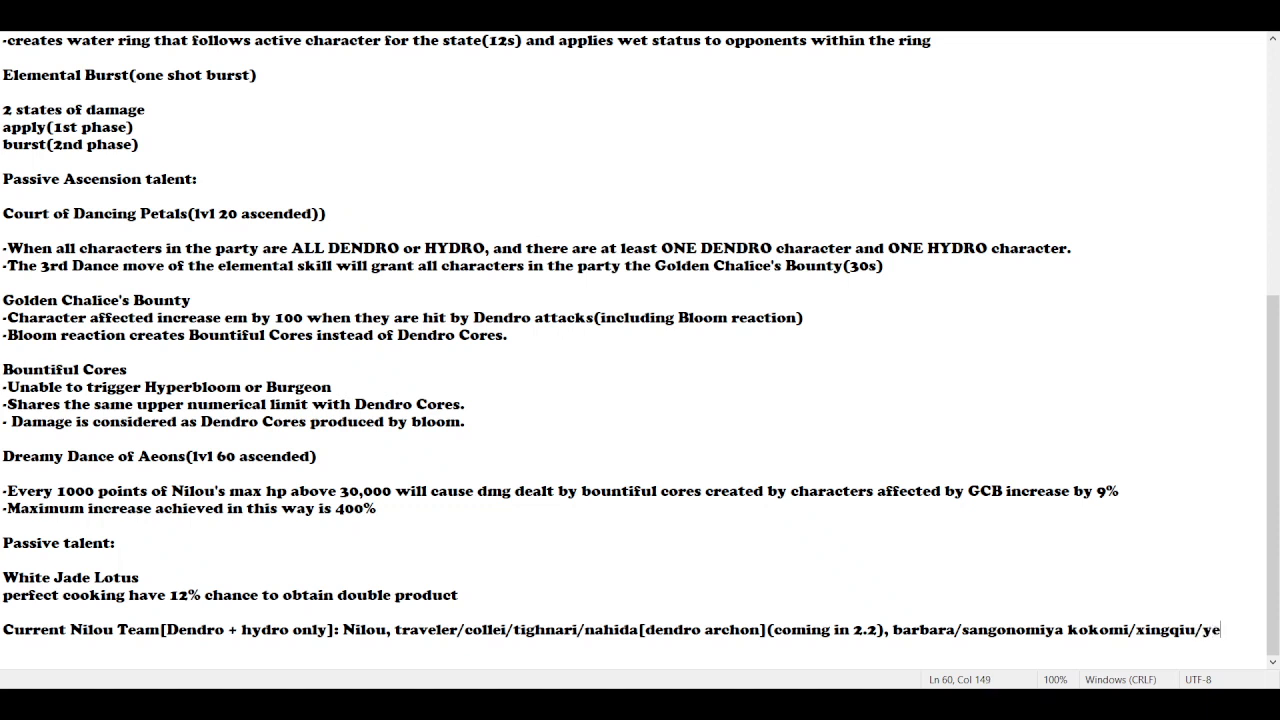
Finish typing 'yelan' after xingqiu at the end of the team line
type("lan")
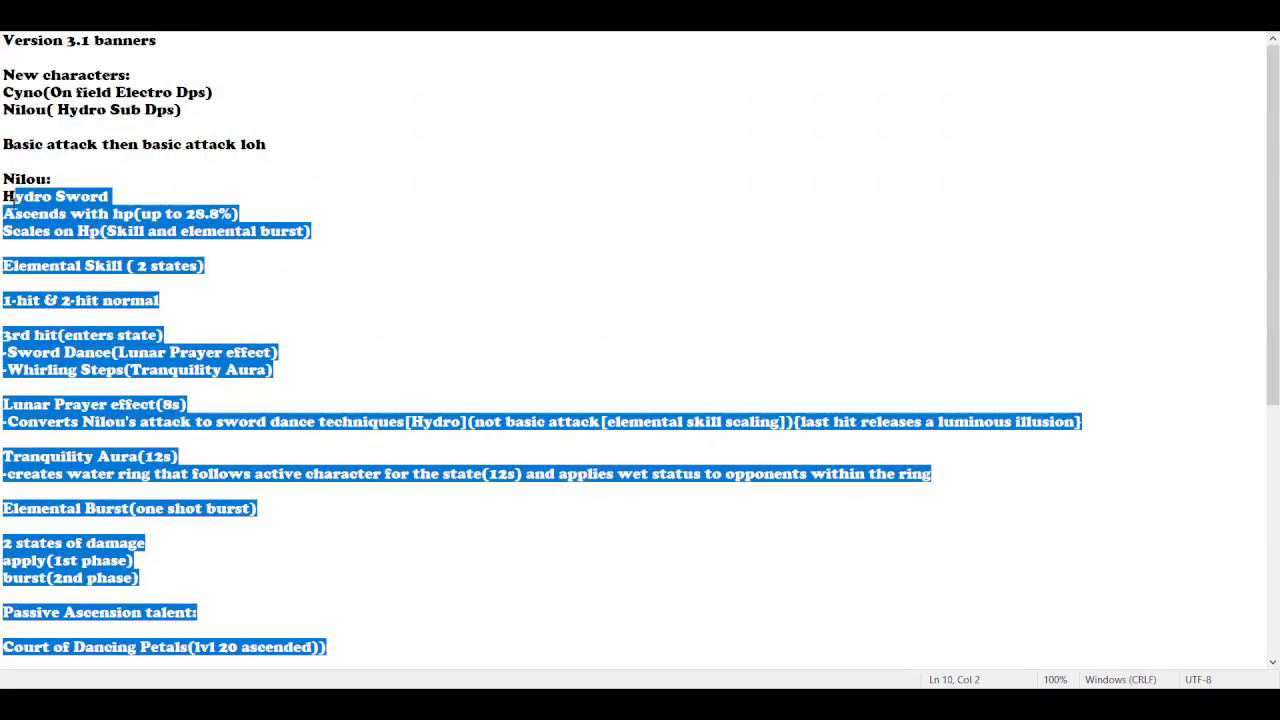
Scroll down through the selected notes to the team line
scroll("down", 3)
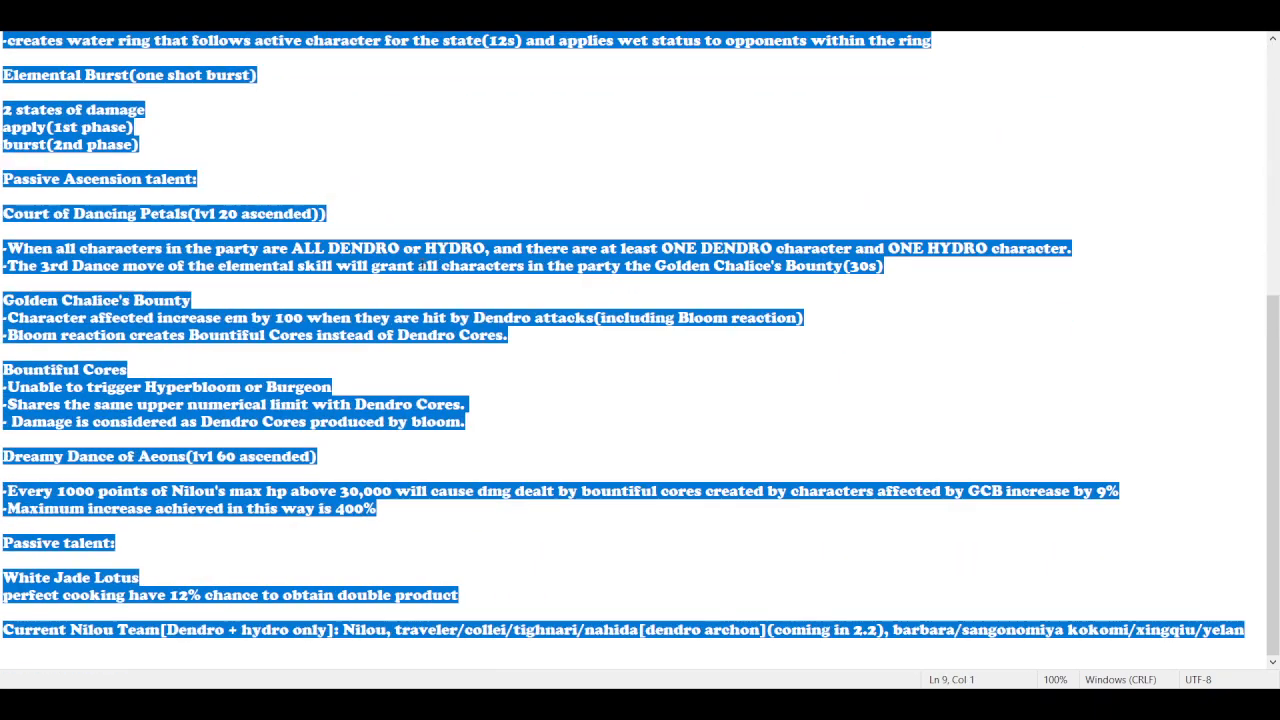
mouse_move(596, 304)
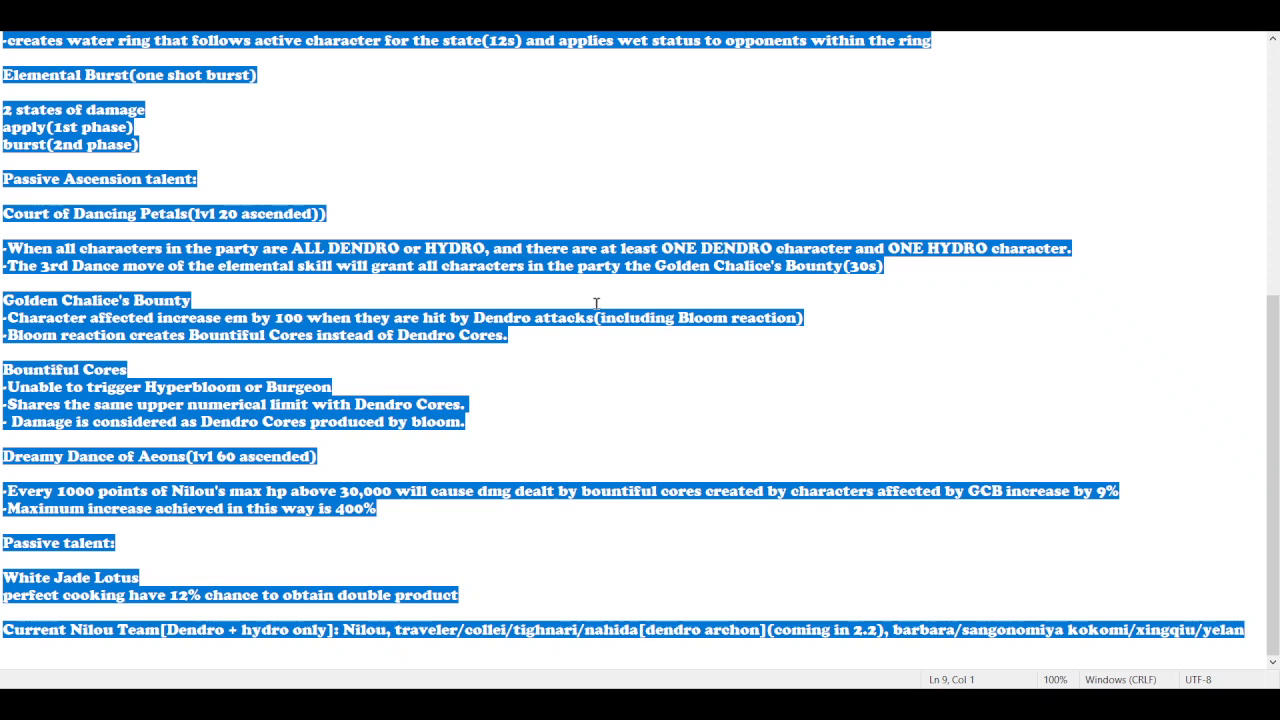